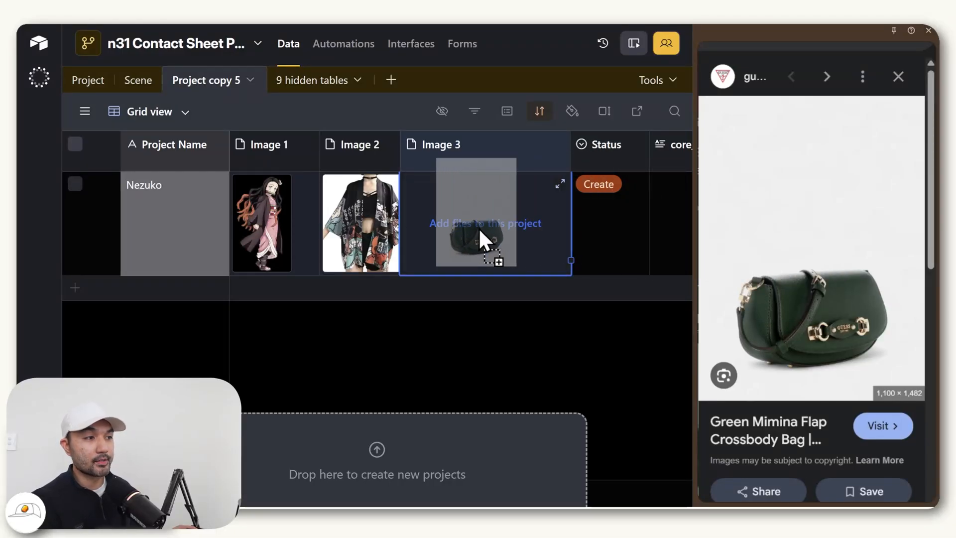
# - Attach the green crossbody bag photo to the Nezuko row's Image 3 field
pyautogui.click(137, 80)
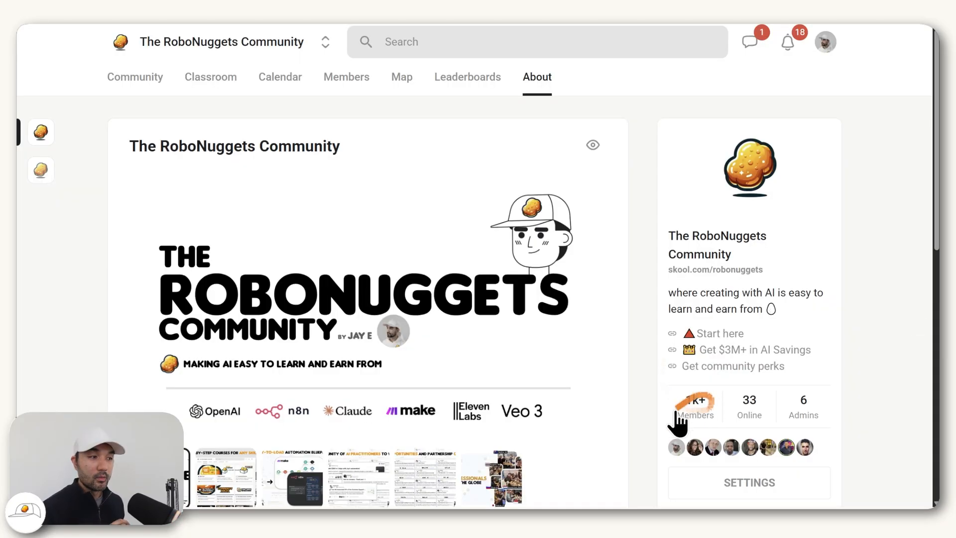
pyautogui.click(401, 76)
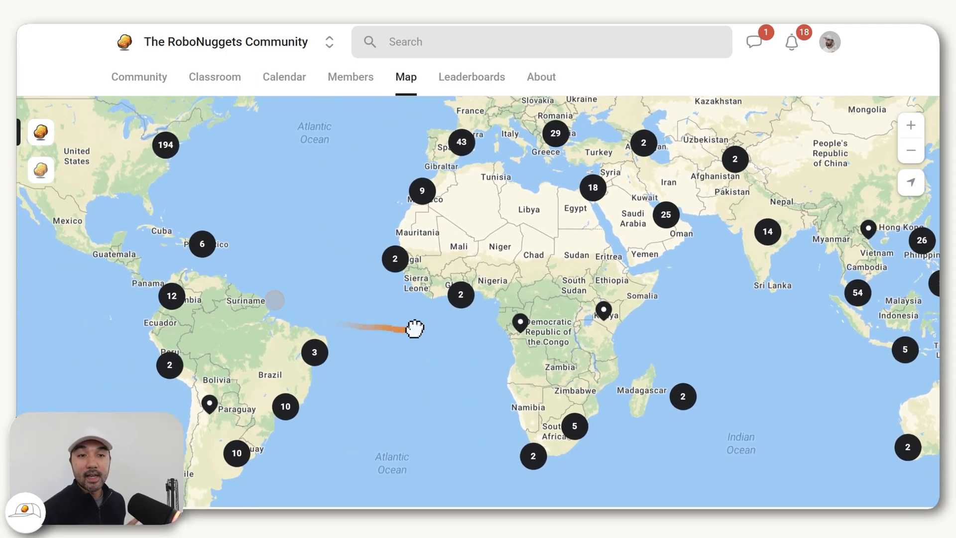
pyautogui.click(537, 77)
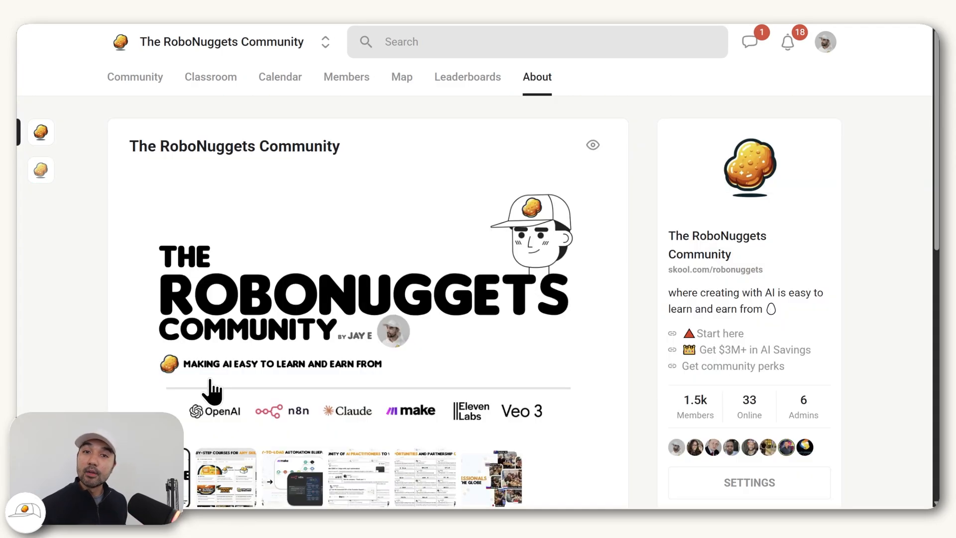
pyautogui.moveTo(262, 381)
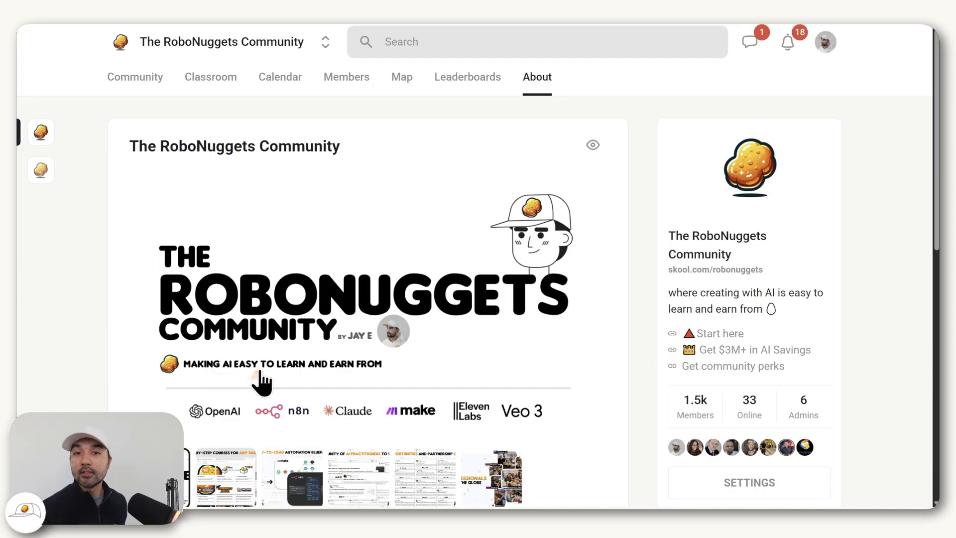
pyautogui.click(210, 77)
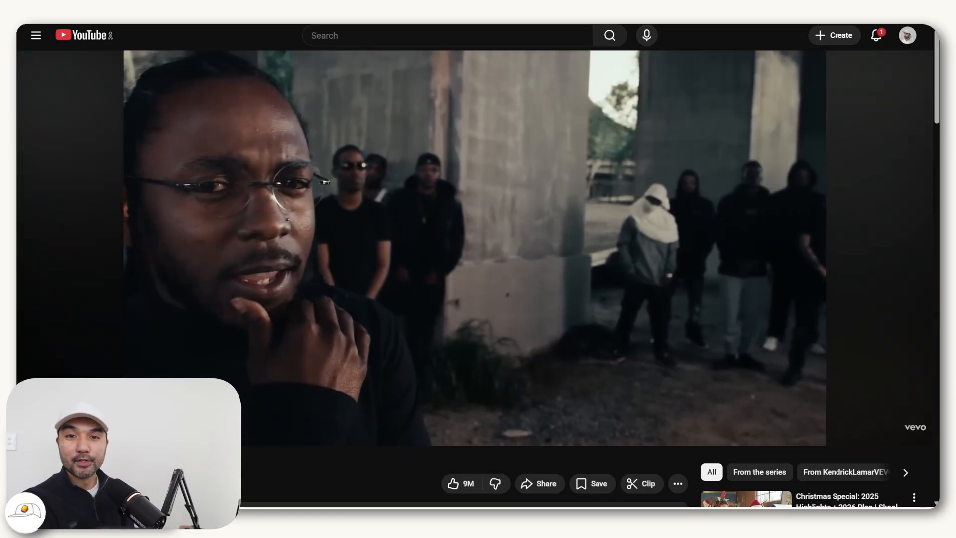
# - Follow the pinned X post through to Willie Falloon's Contact Sheet Prompting write-up
pyautogui.scroll(-3)
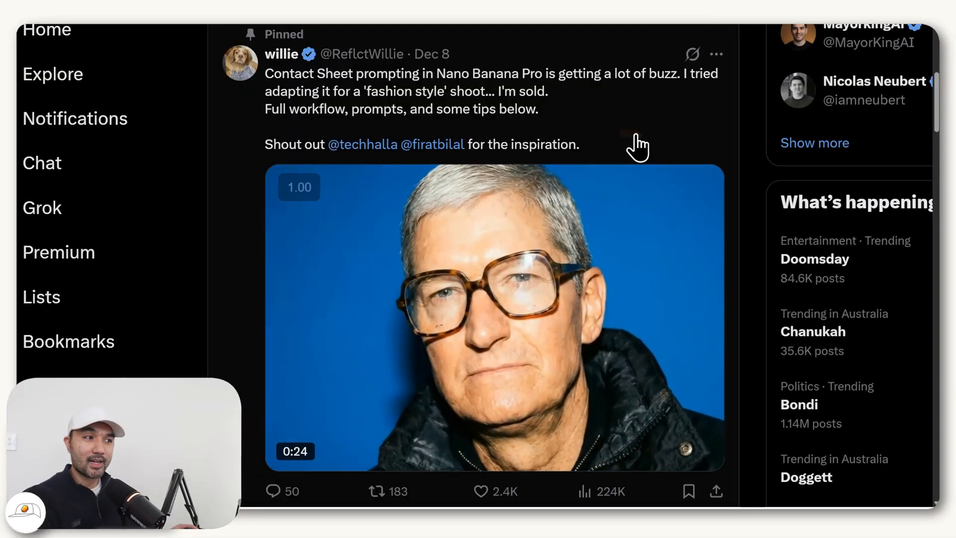
pyautogui.click(494, 317)
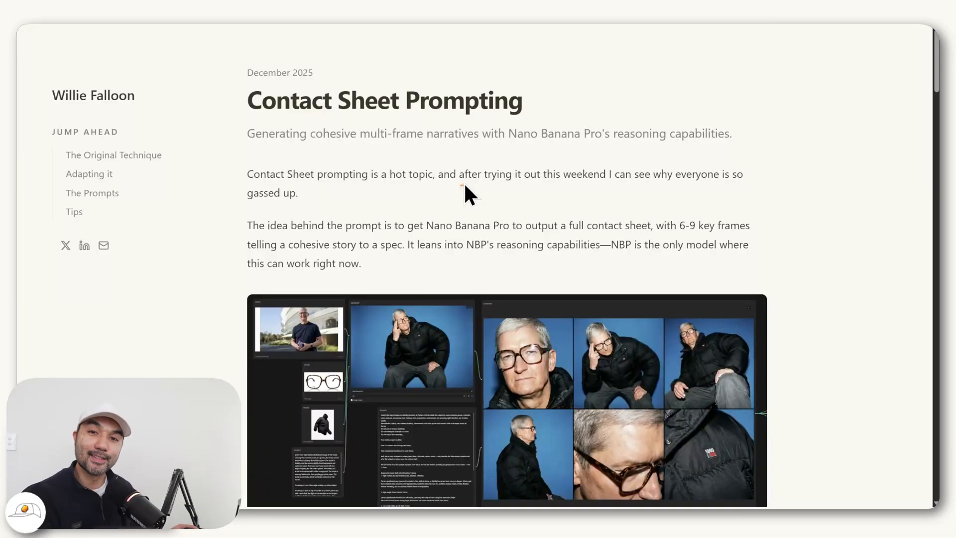
pyautogui.moveTo(457, 178)
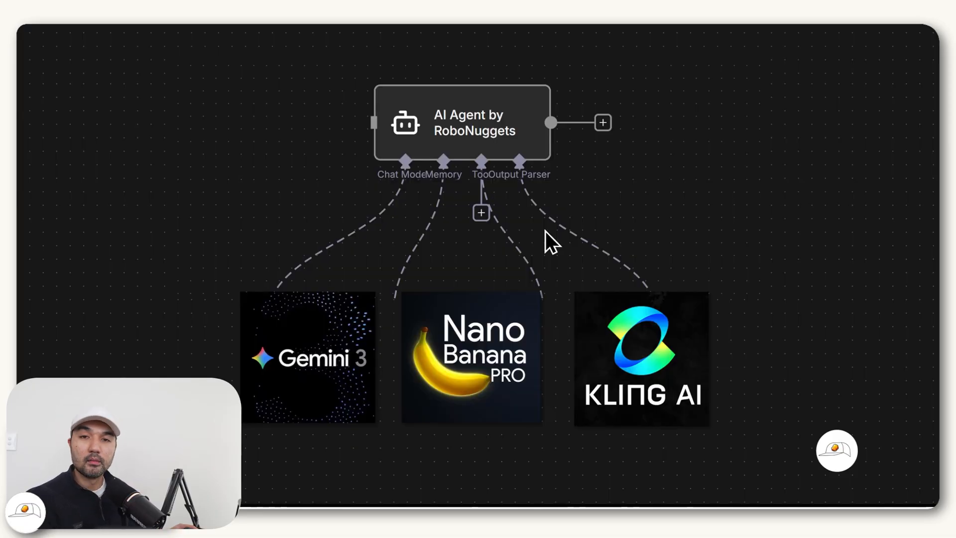
pyautogui.moveTo(408, 305)
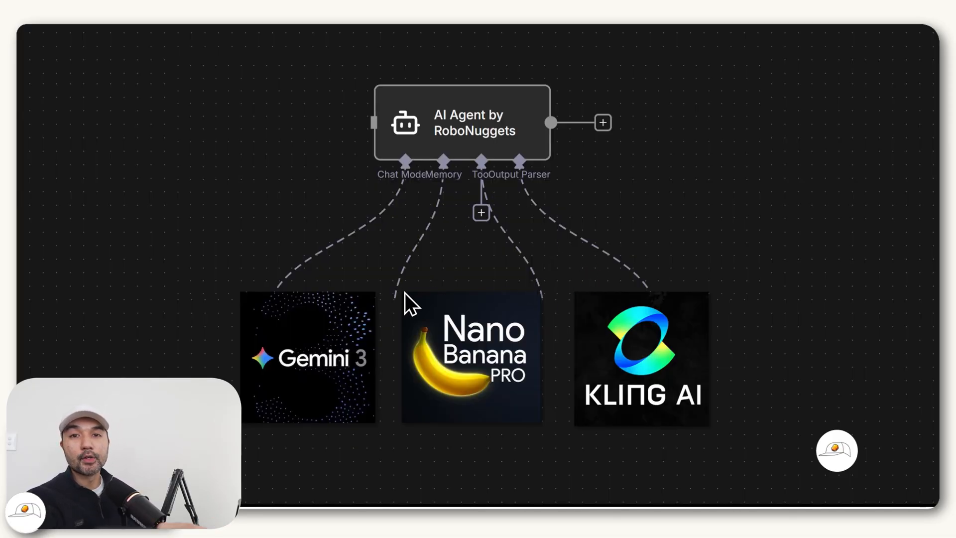
pyautogui.moveTo(500, 183)
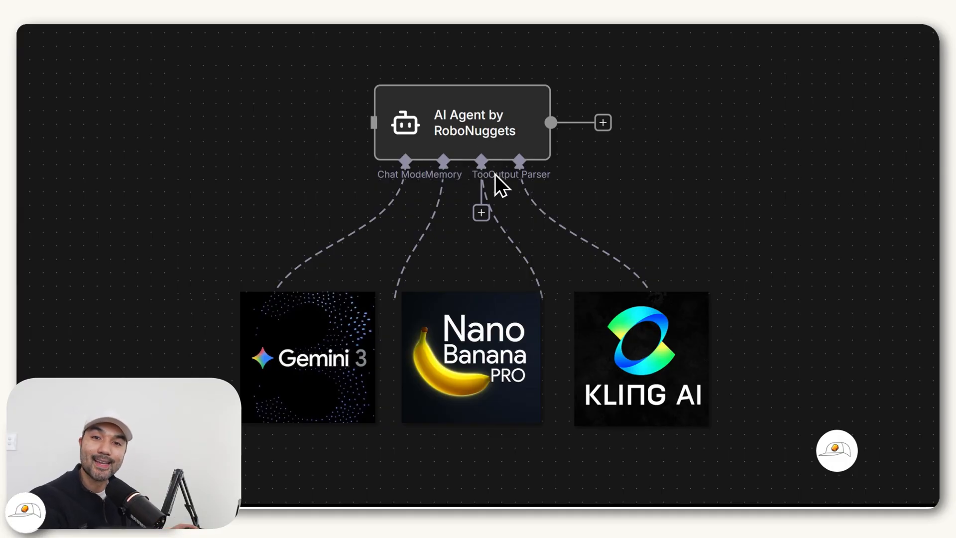
pyautogui.moveTo(405, 186)
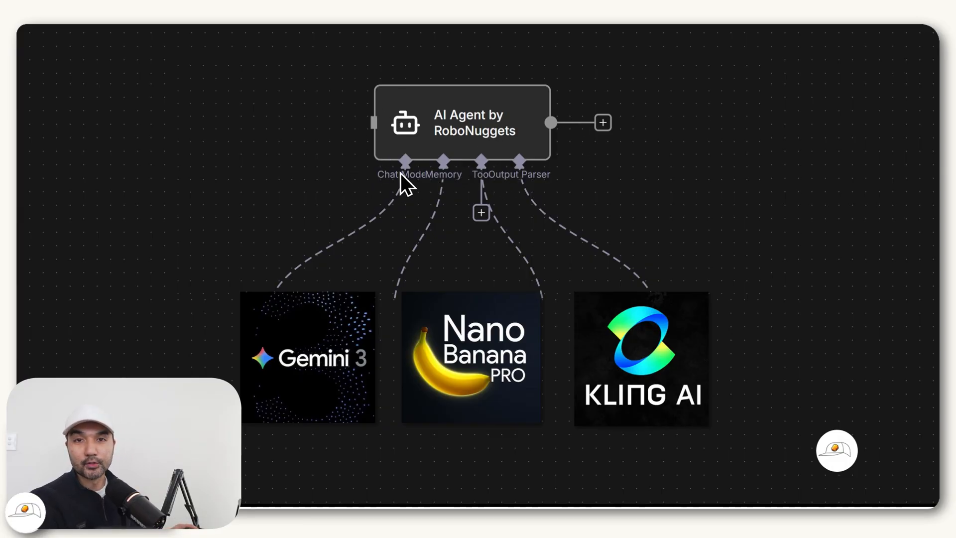
pyautogui.moveTo(379, 219)
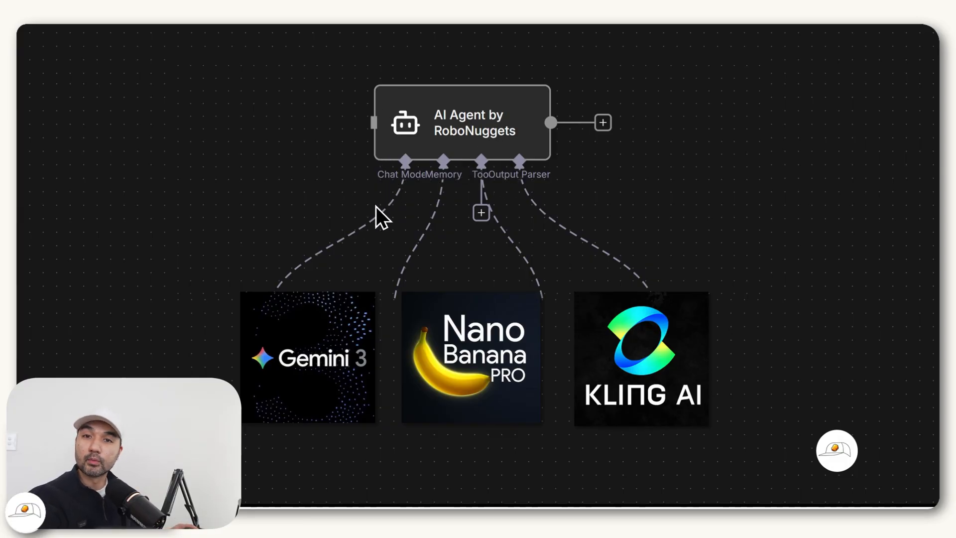
pyautogui.moveTo(536, 159)
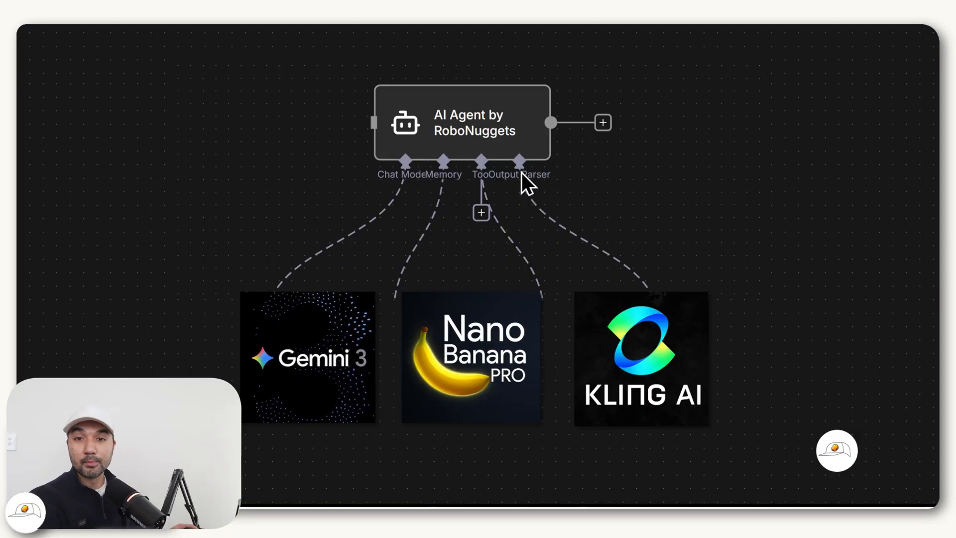
pyautogui.moveTo(503, 195)
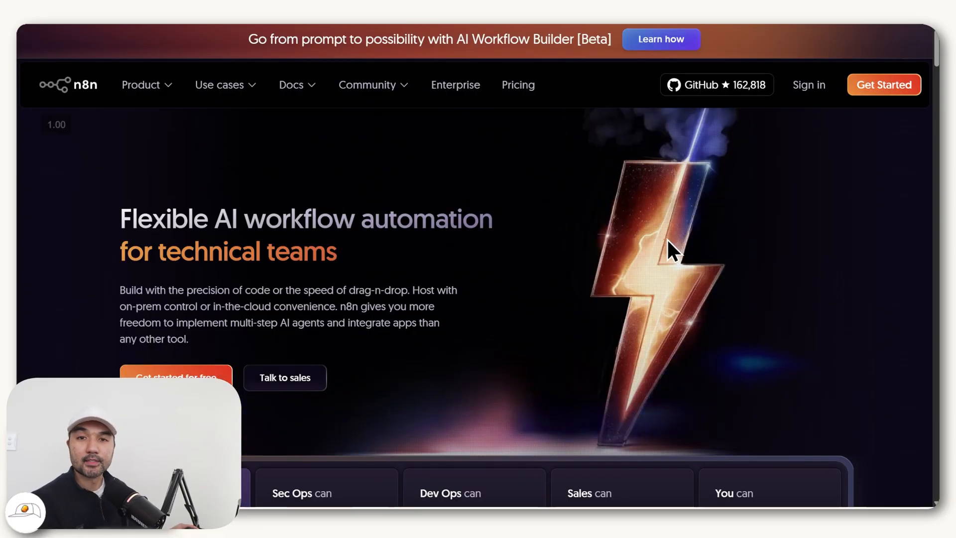
pyautogui.moveTo(668, 265)
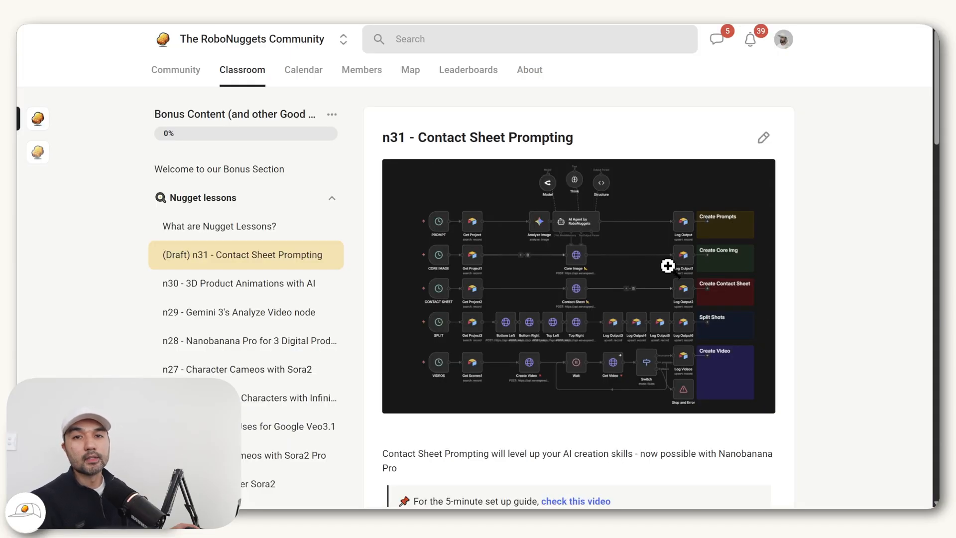
# - Download the n31 Contact Sheet Prompting workflow and start Import from File in a blank n8n workflow
pyautogui.scroll(-3)
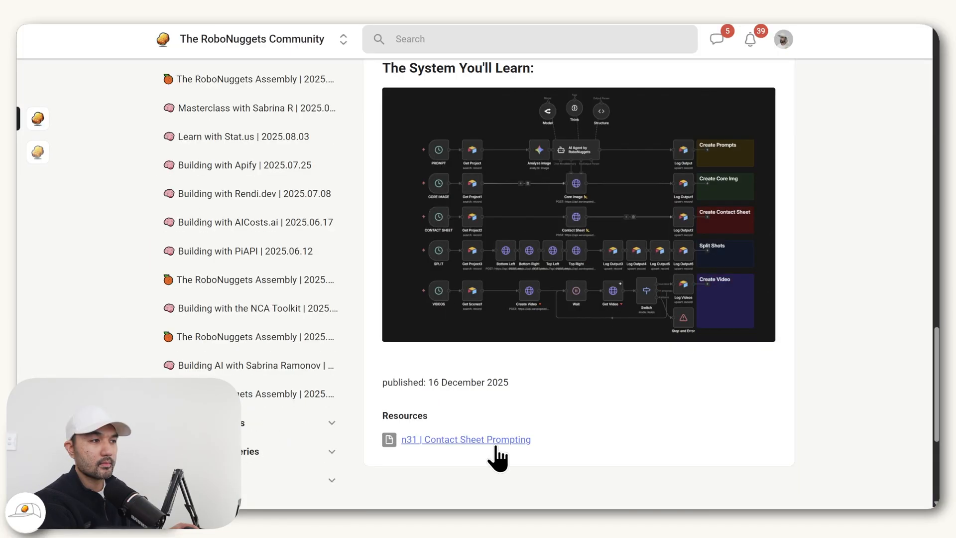
pyautogui.click(465, 439)
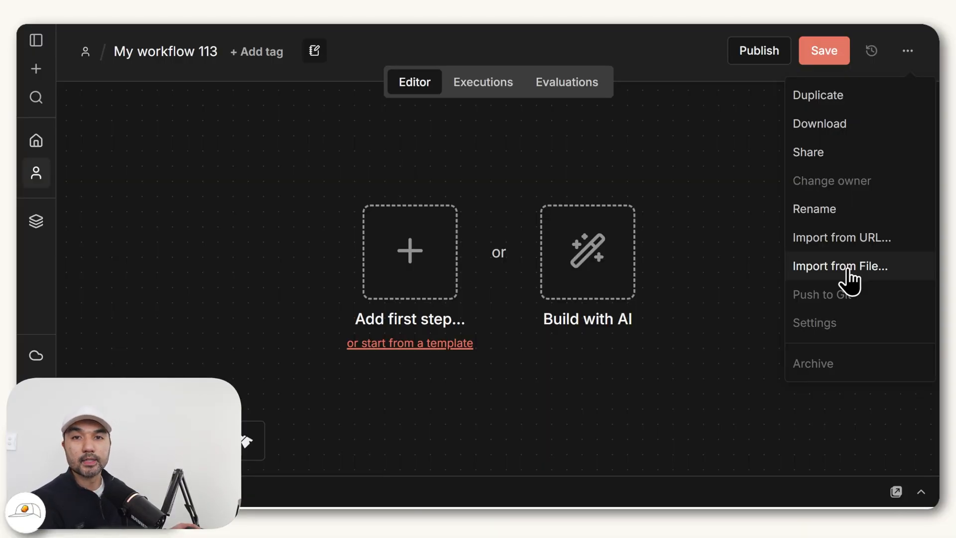
pyautogui.click(840, 266)
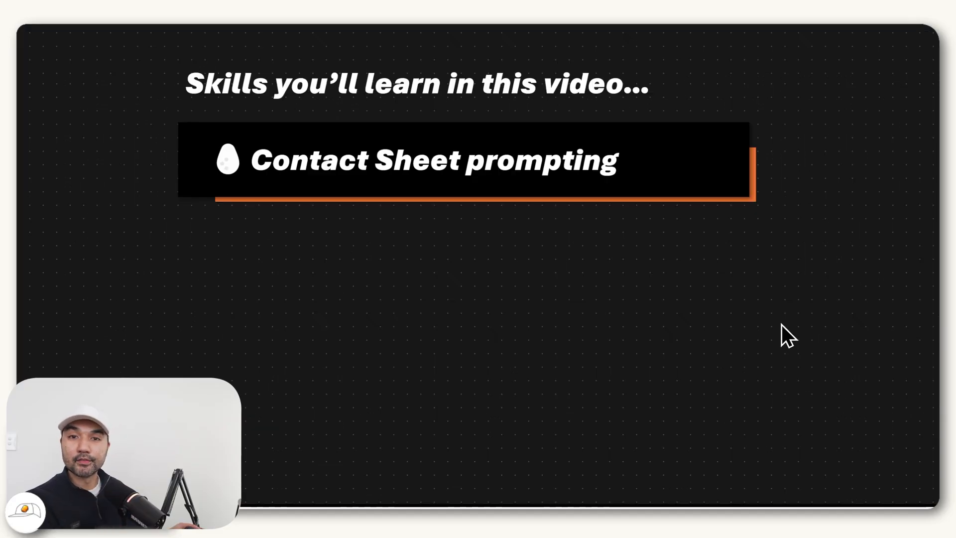
pyautogui.moveTo(736, 222)
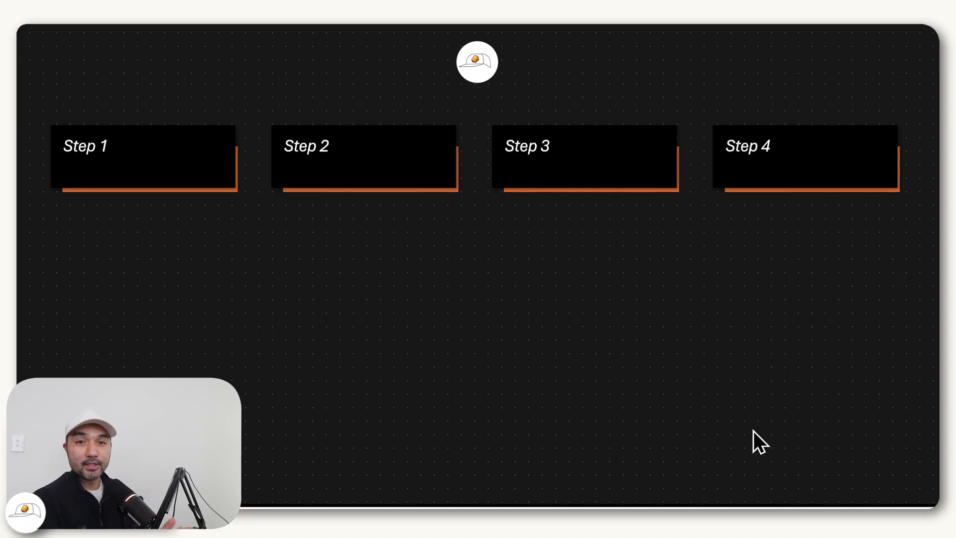
pyautogui.moveTo(652, 406)
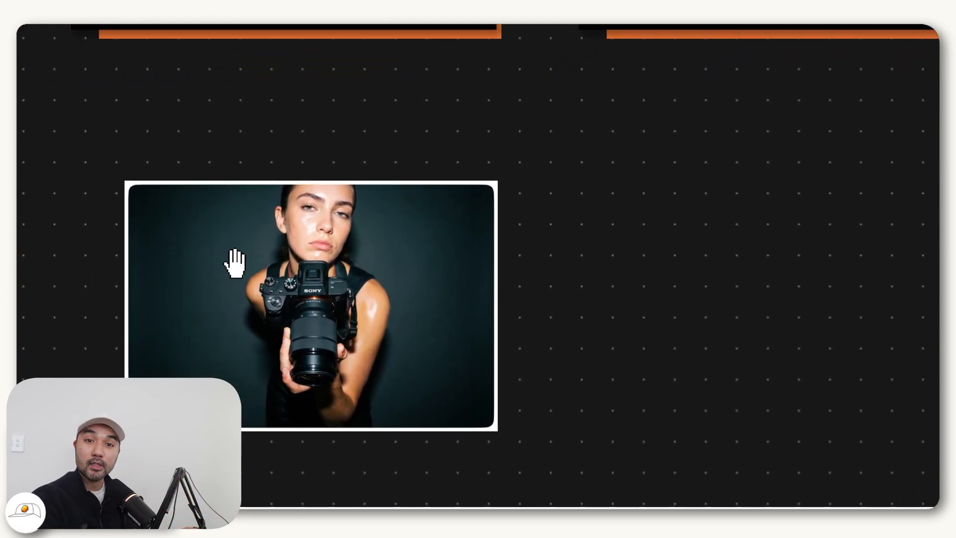
pyautogui.moveTo(359, 336)
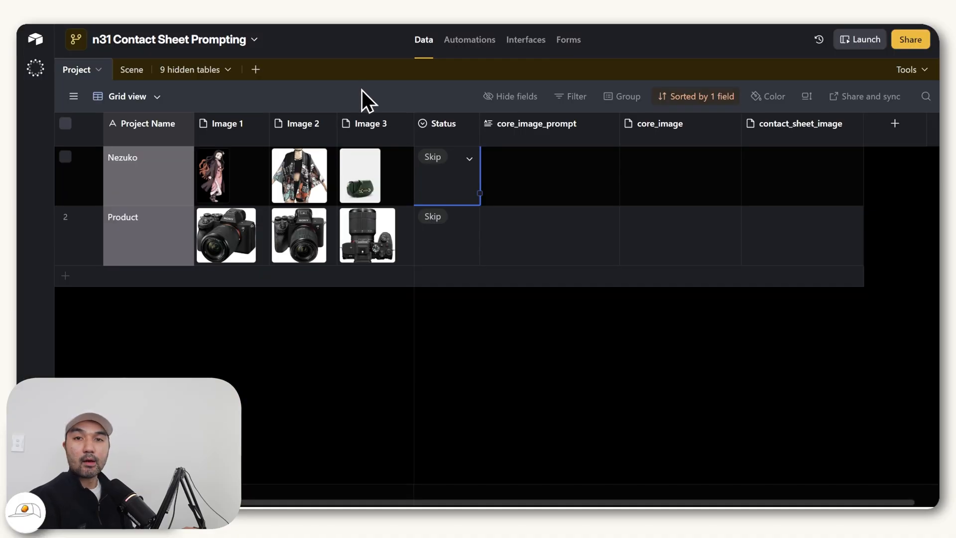
pyautogui.moveTo(331, 104)
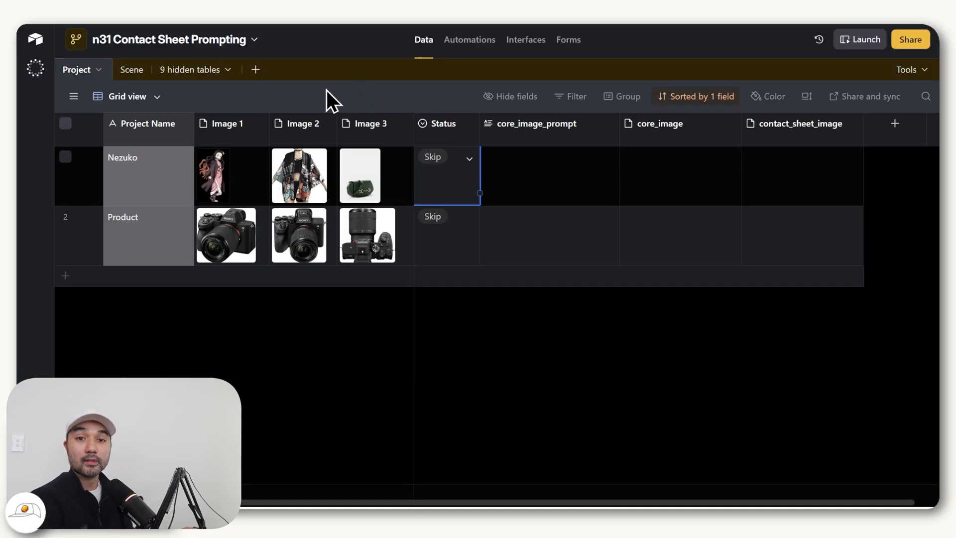
pyautogui.moveTo(643, 293)
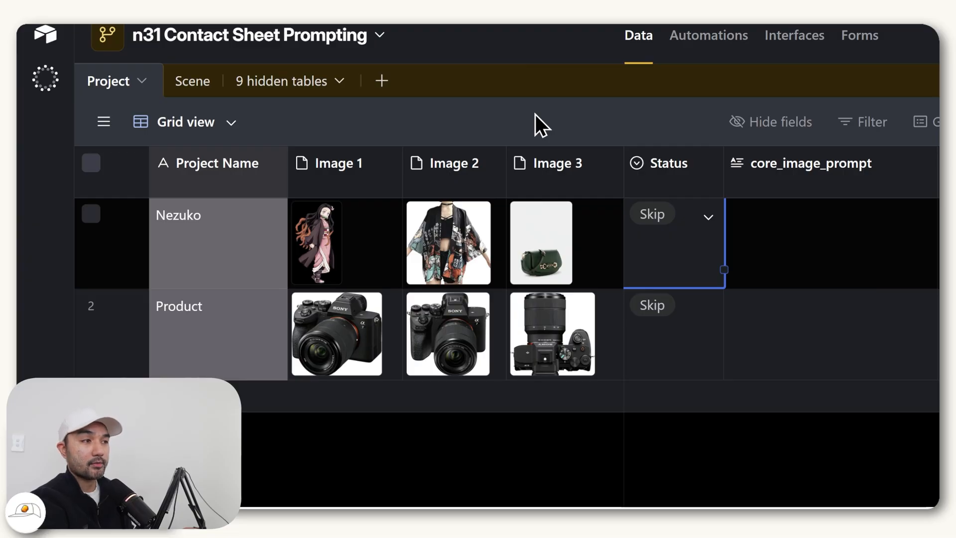
pyautogui.moveTo(532, 121)
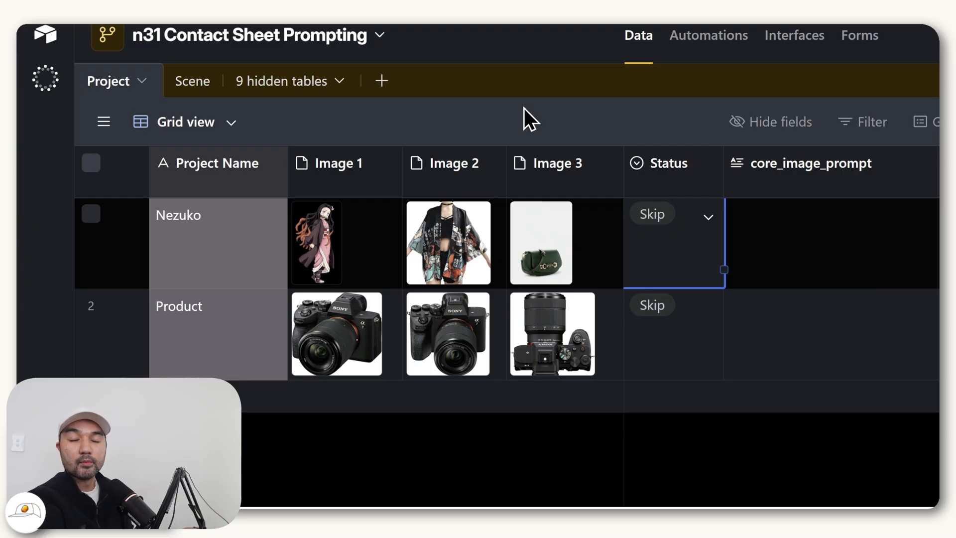
pyautogui.moveTo(503, 129)
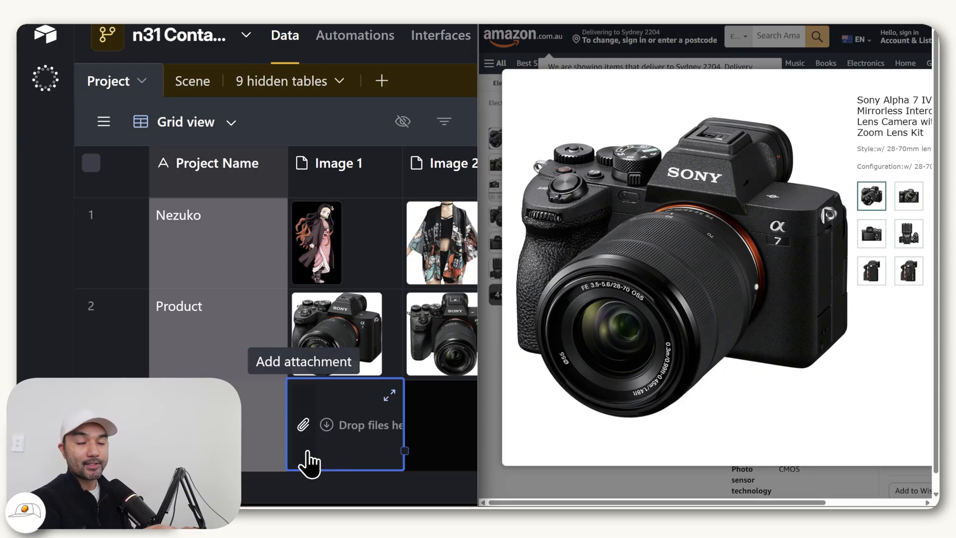
pyautogui.moveTo(741, 290)
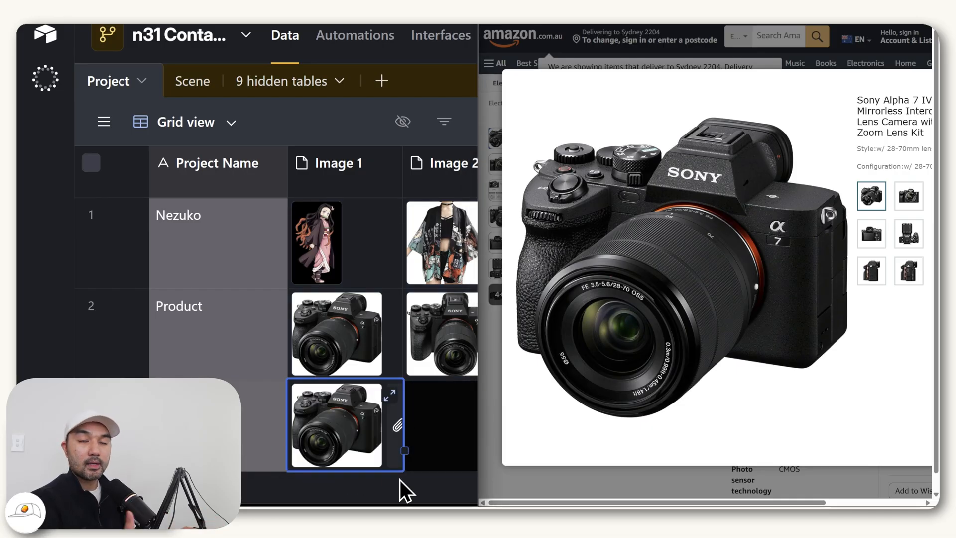
pyautogui.moveTo(413, 482)
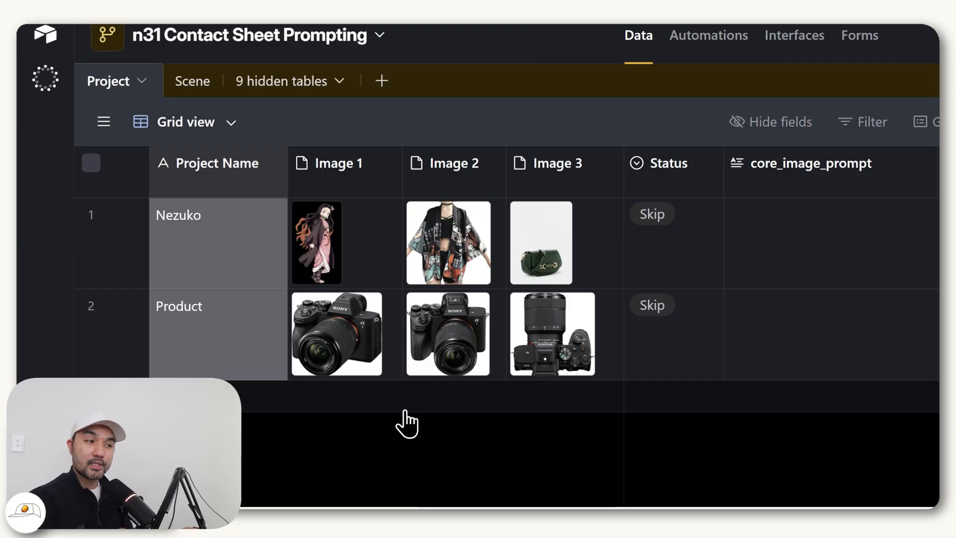
pyautogui.moveTo(333, 183)
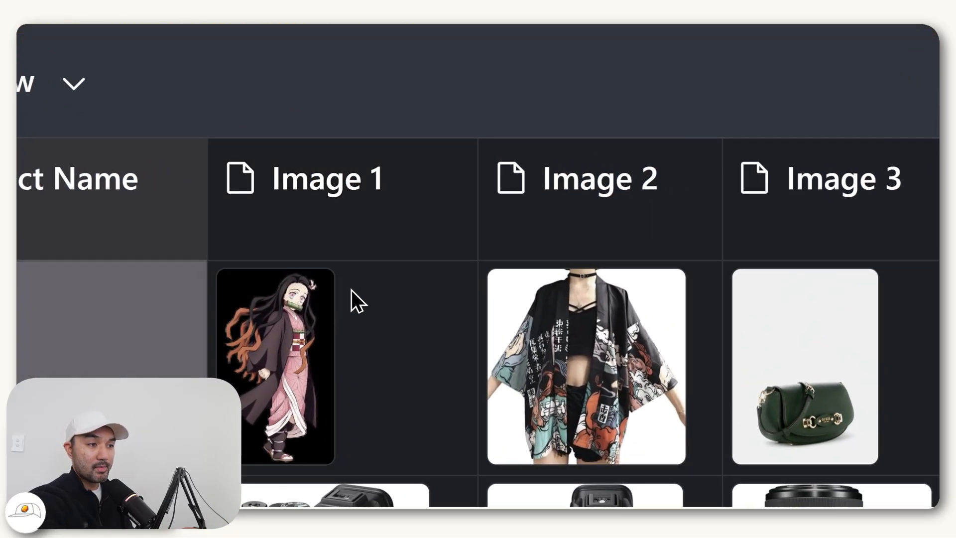
pyautogui.moveTo(302, 366)
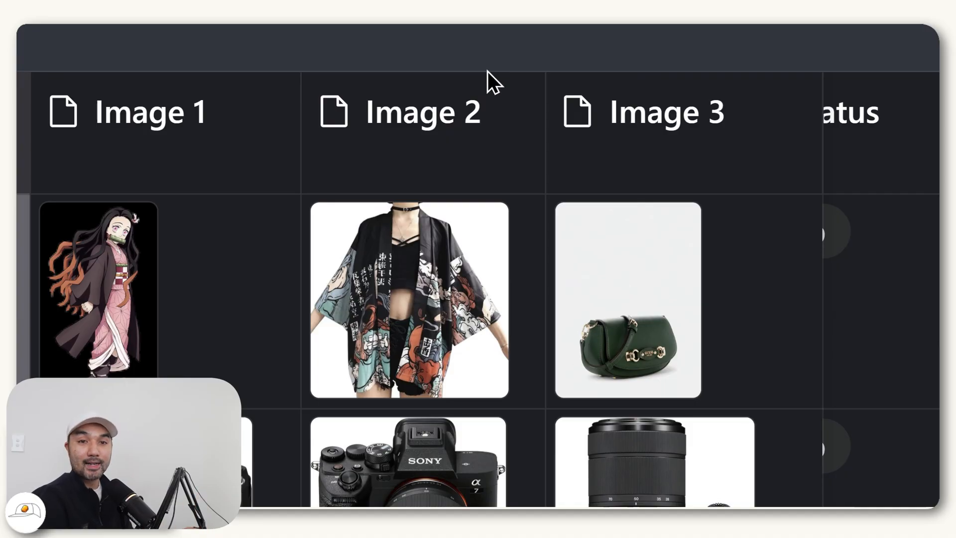
pyautogui.moveTo(499, 79)
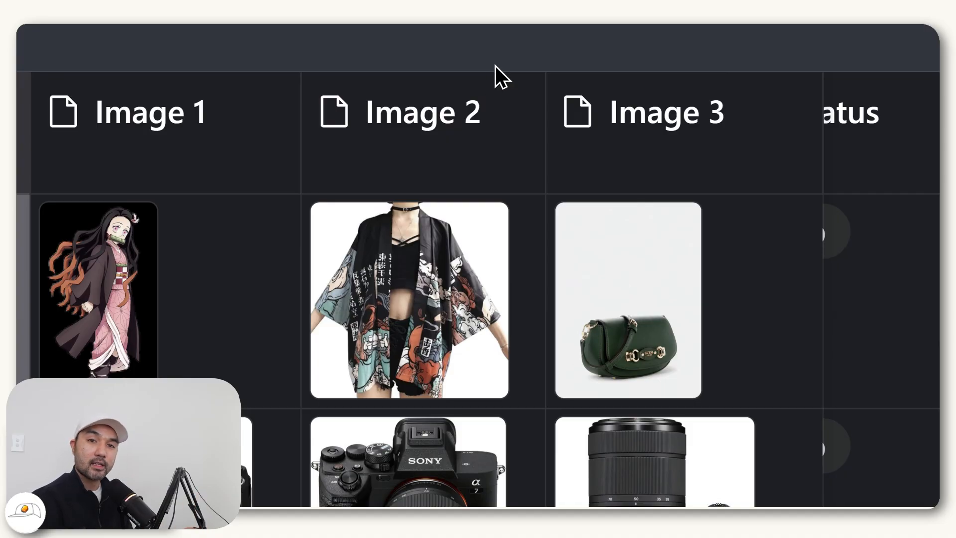
pyautogui.hscroll(3)
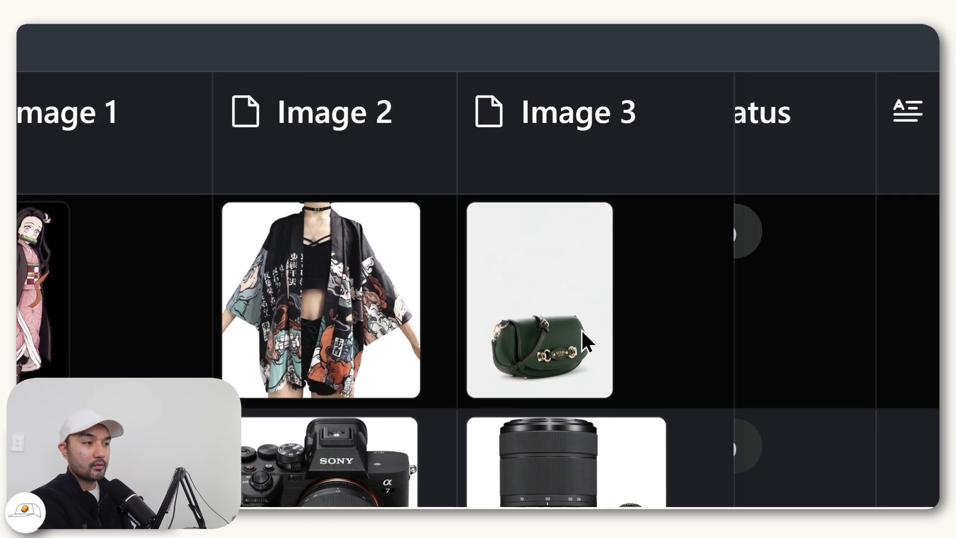
pyautogui.moveTo(534, 320)
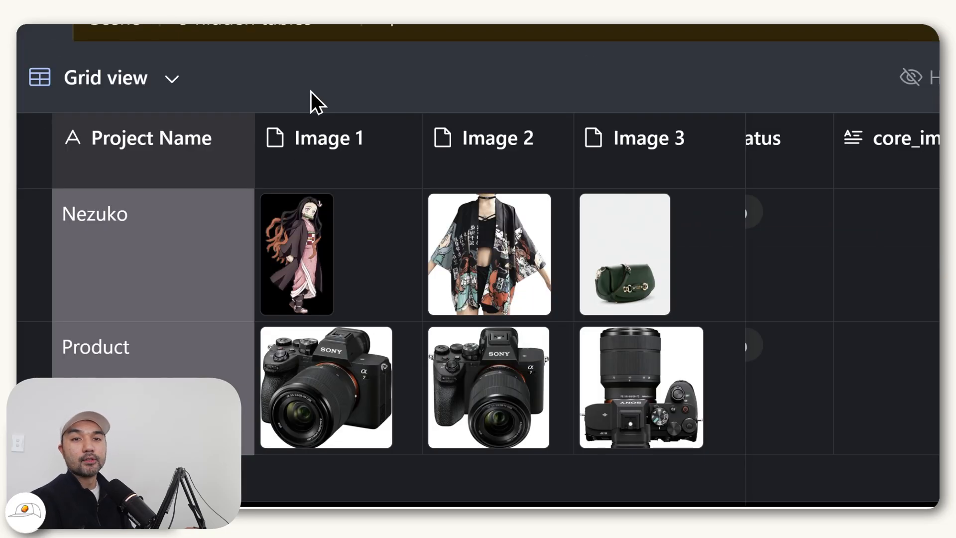
pyautogui.moveTo(408, 405)
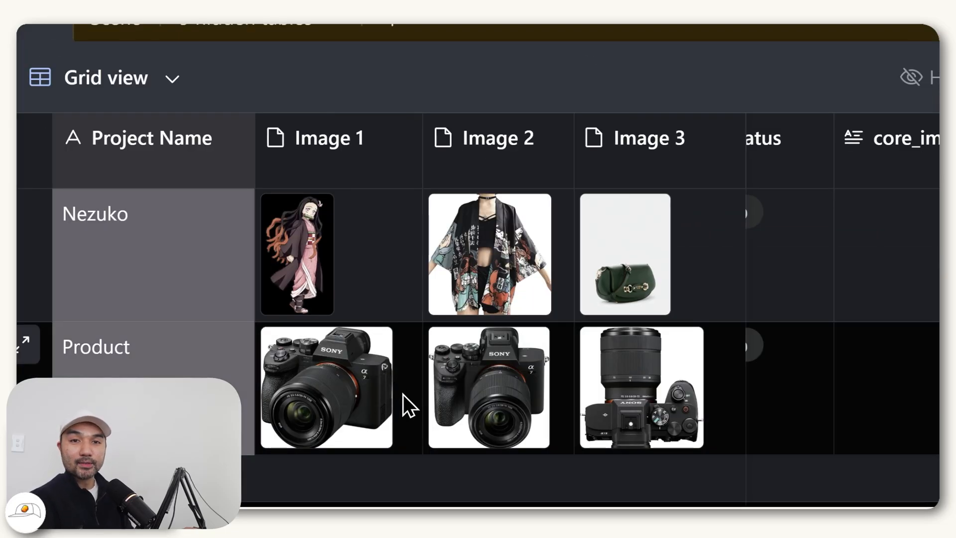
pyautogui.moveTo(427, 414)
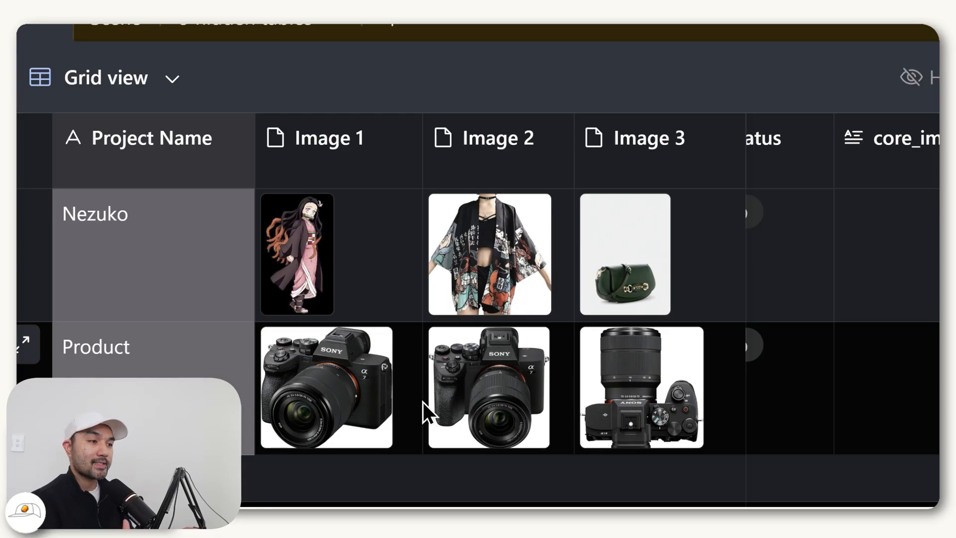
pyautogui.moveTo(693, 419)
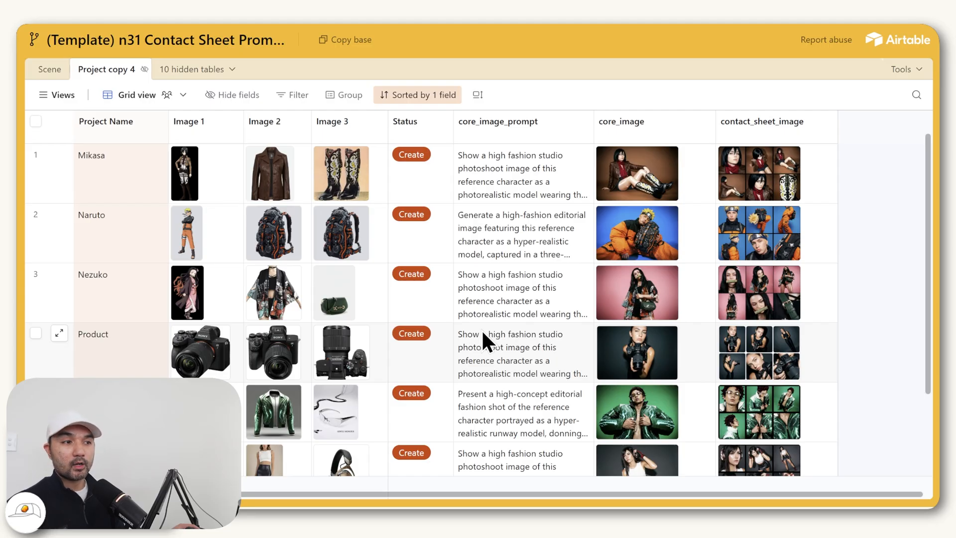
pyautogui.moveTo(521, 393)
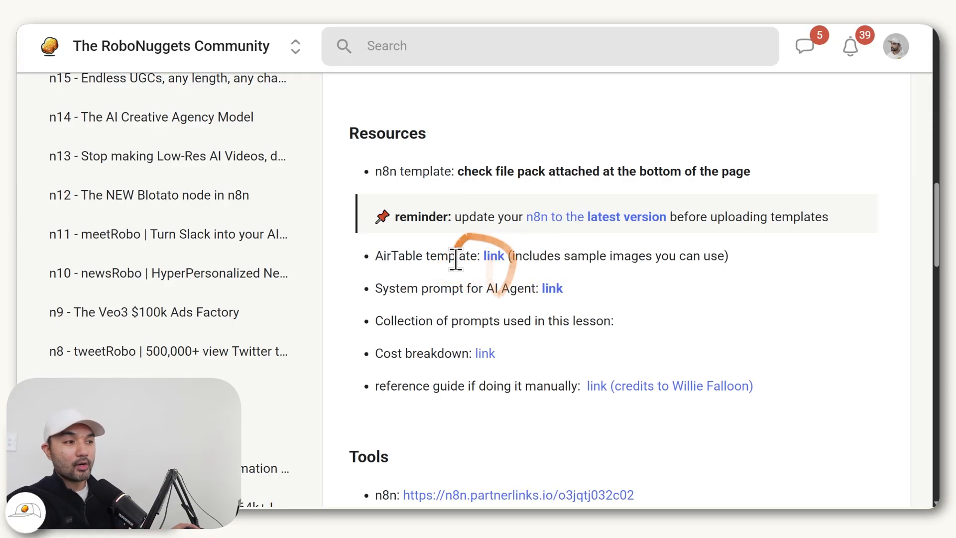
pyautogui.click(493, 256)
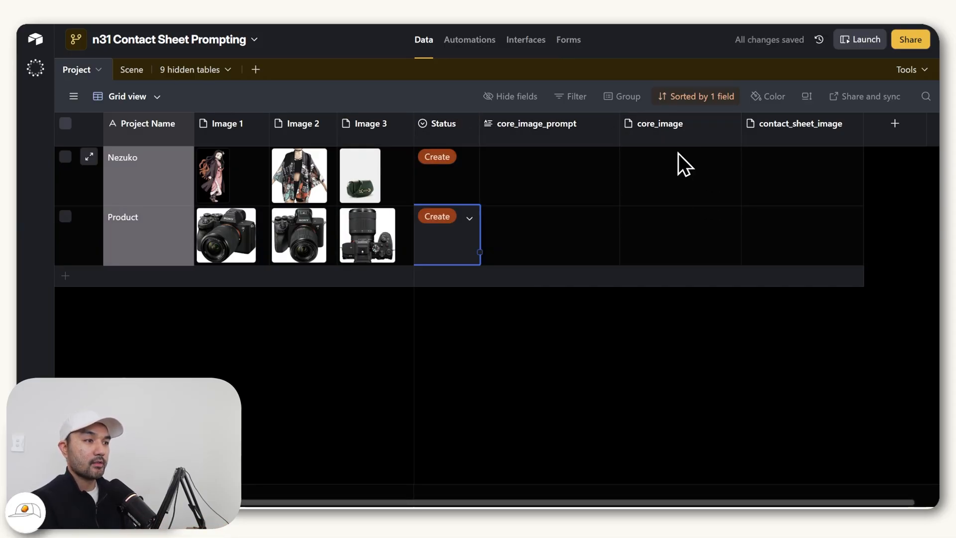
# - Lay the Airtable base and the n31 Contact Sheet Prompting canvas out side by side
pyautogui.click(429, 39)
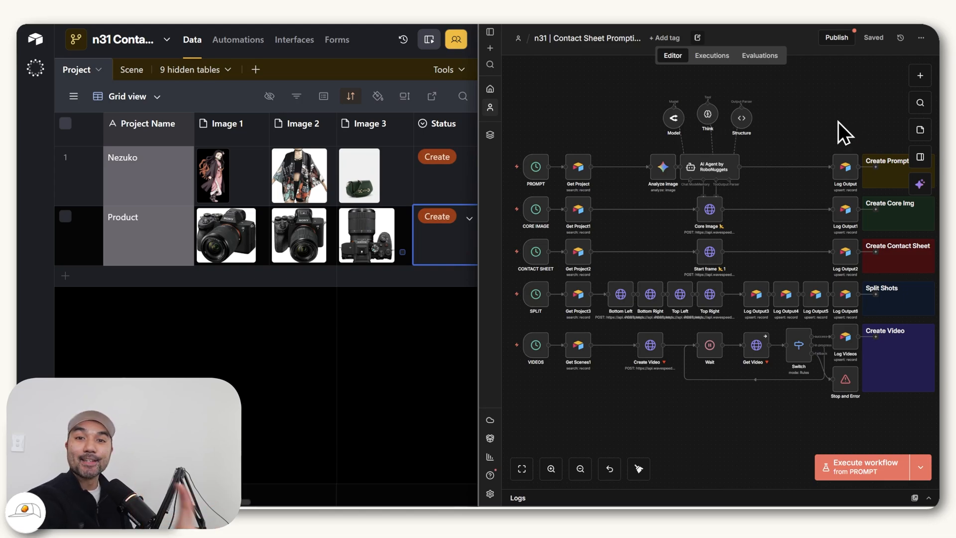
pyautogui.moveTo(406, 346)
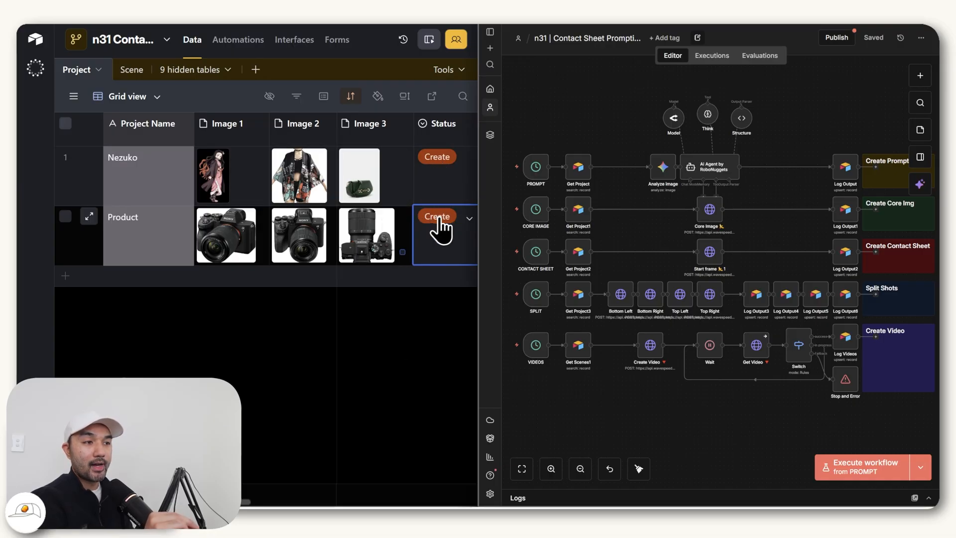
pyautogui.moveTo(472, 287)
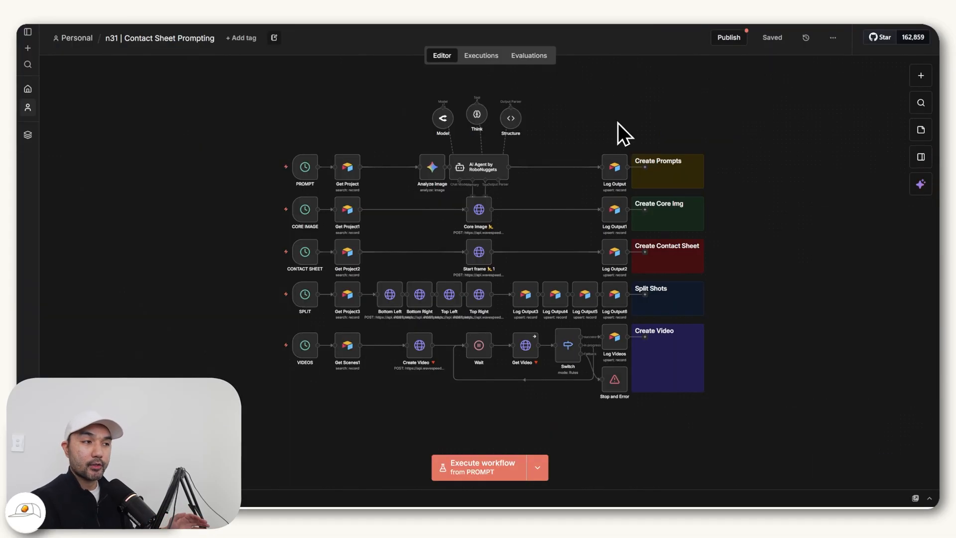
pyautogui.moveTo(762, 135)
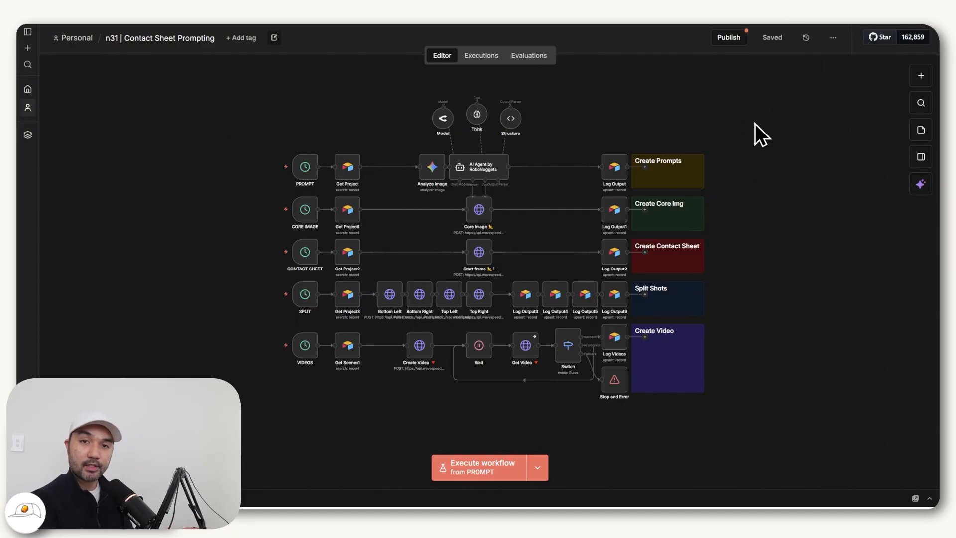
pyautogui.moveTo(287, 472)
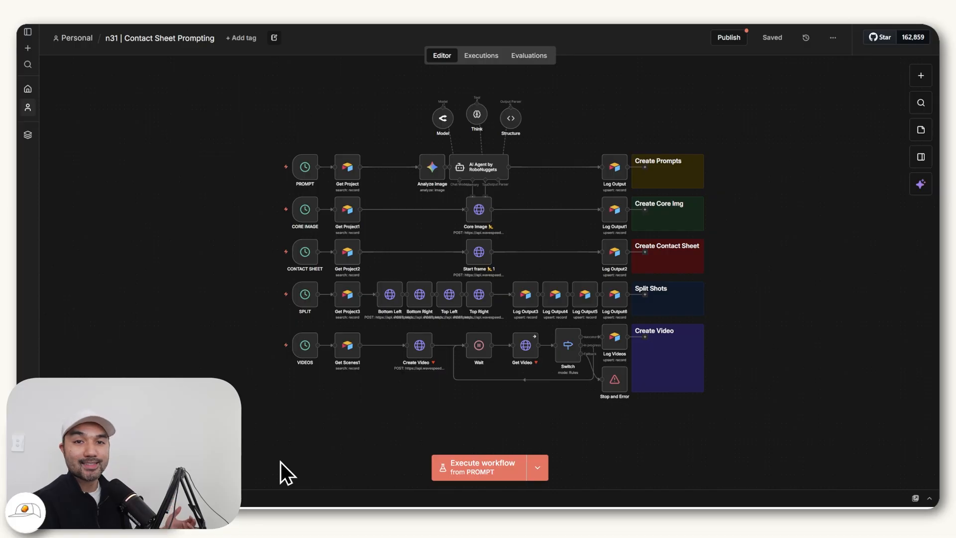
pyautogui.moveTo(250, 95)
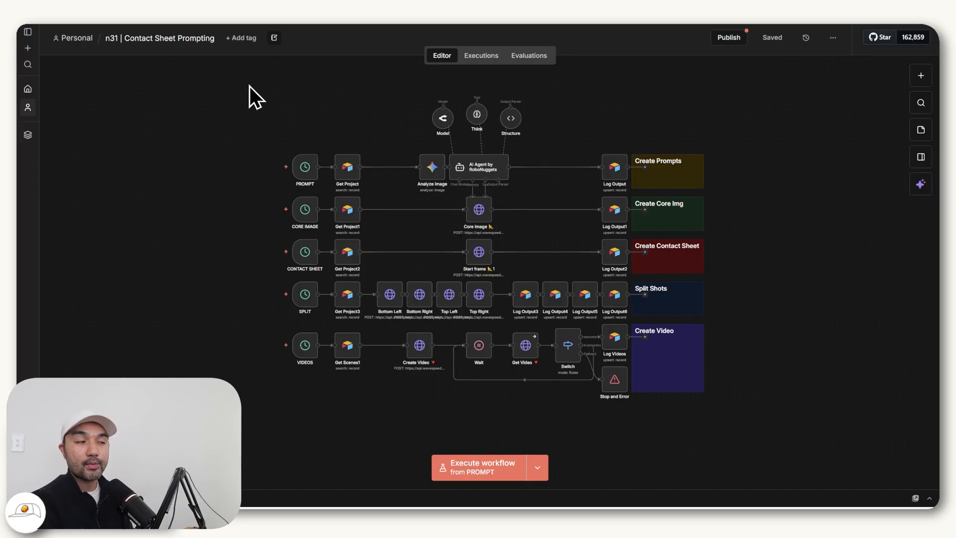
pyautogui.moveTo(255, 95)
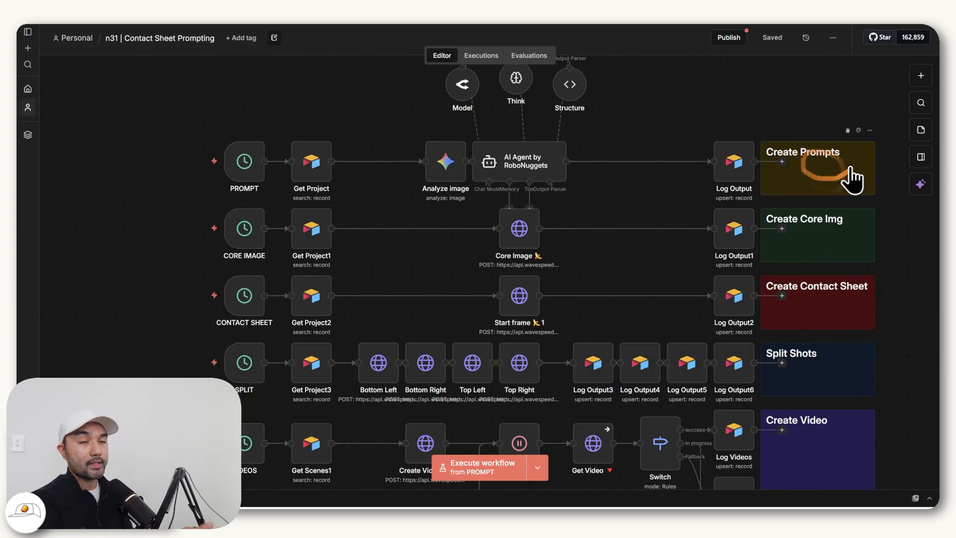
pyautogui.moveTo(845, 264)
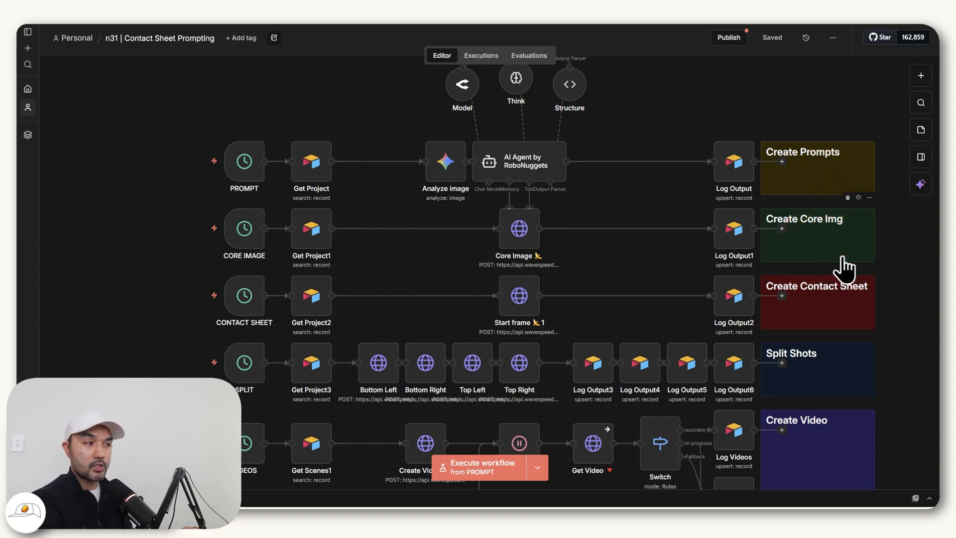
pyautogui.moveTo(787, 342)
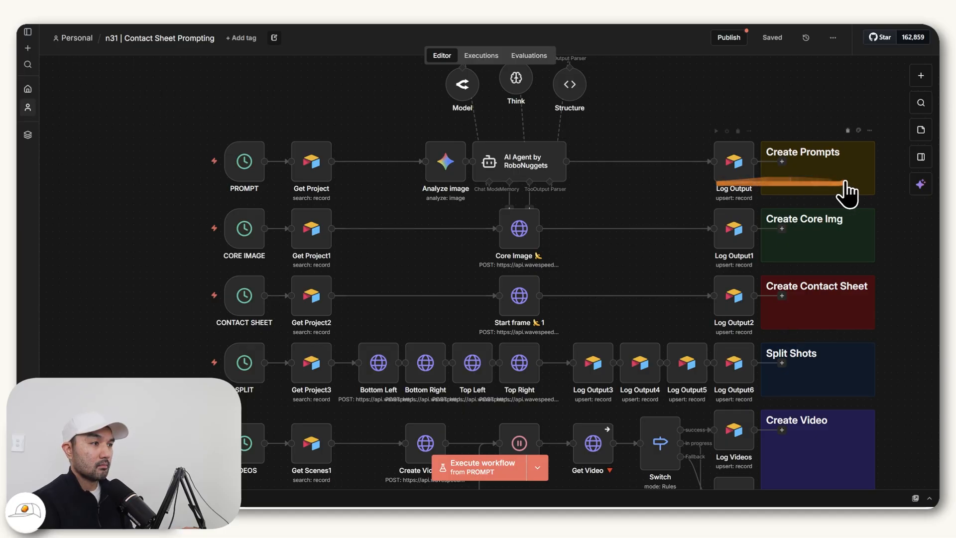
pyautogui.moveTo(196, 168)
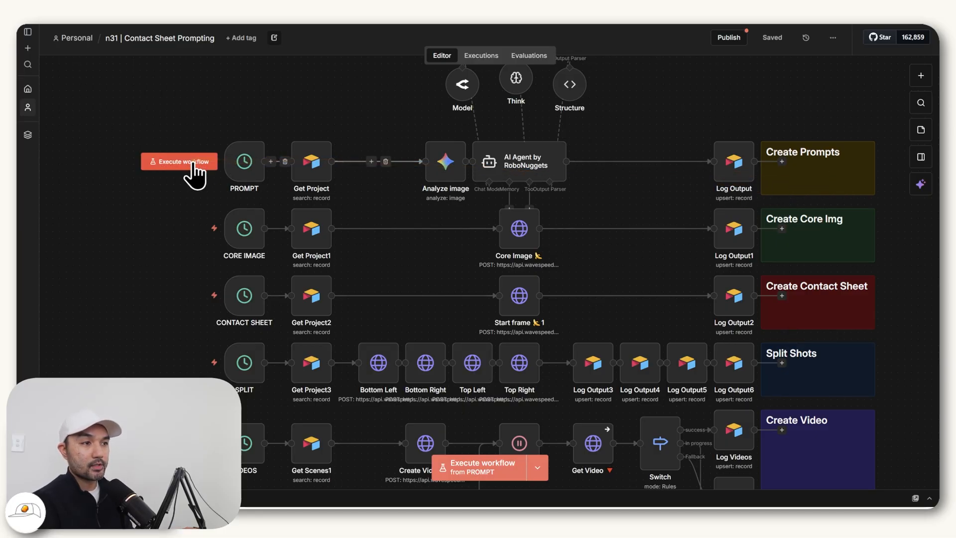
# - Execute the workflow from the PROMPT trigger so Analyze image and AI Agent run
pyautogui.click(178, 162)
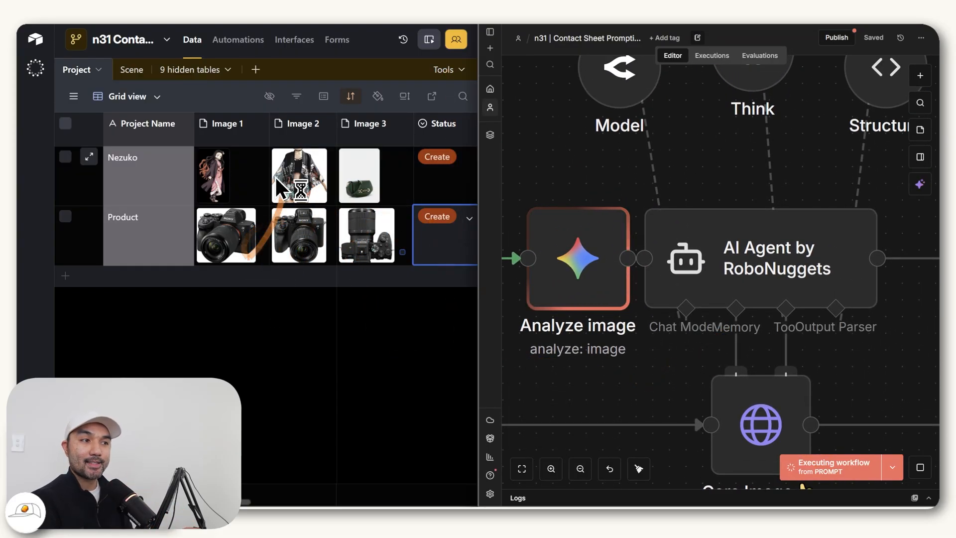
pyautogui.moveTo(333, 229)
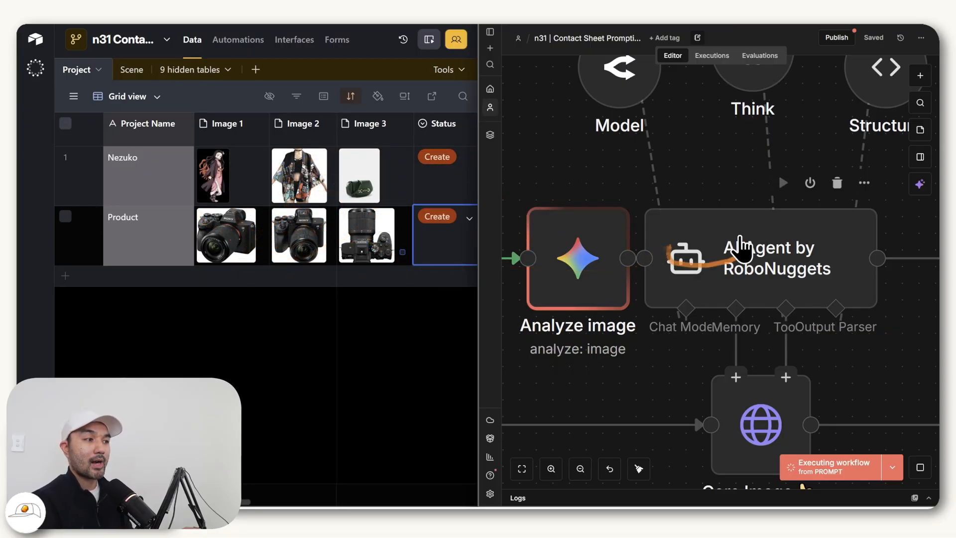
pyautogui.moveTo(753, 290)
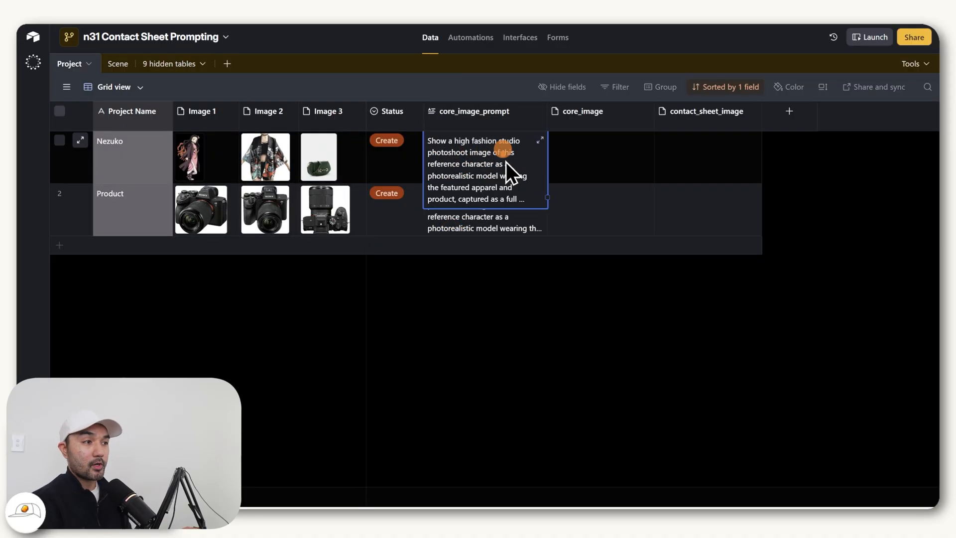
pyautogui.moveTo(519, 322)
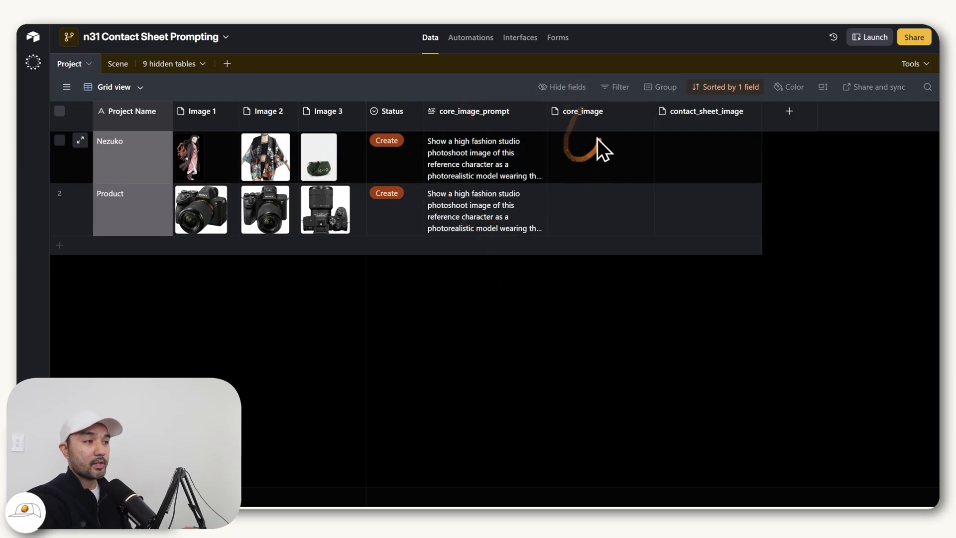
pyautogui.moveTo(509, 195)
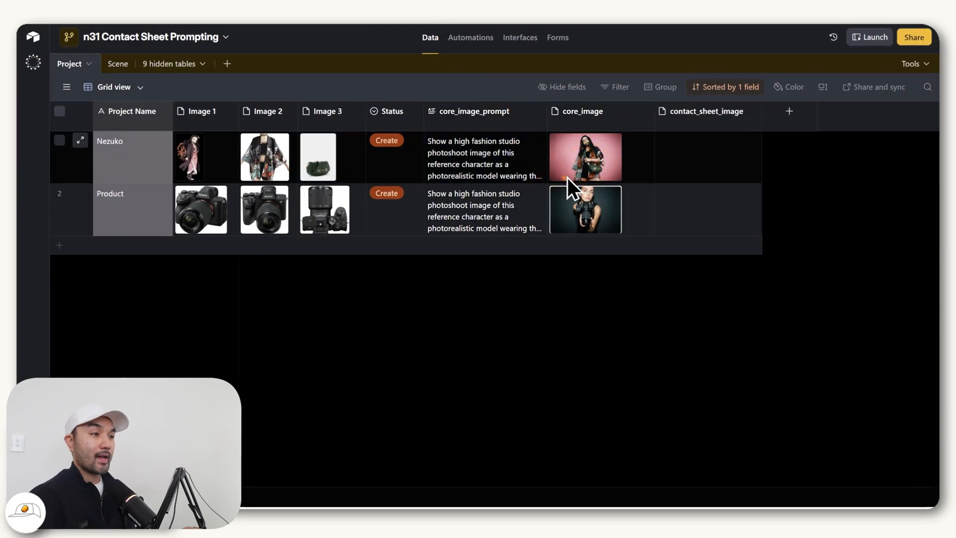
pyautogui.click(822, 86)
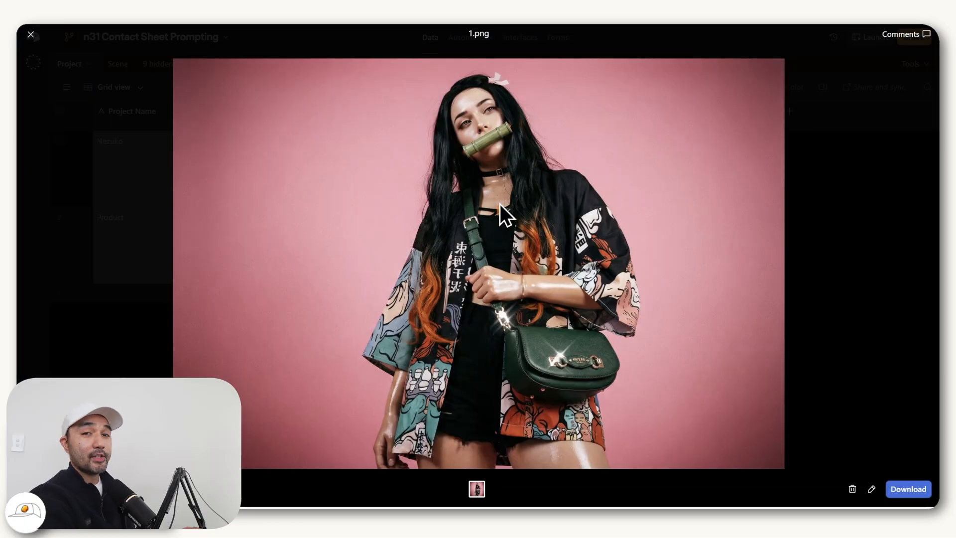
pyautogui.moveTo(503, 216)
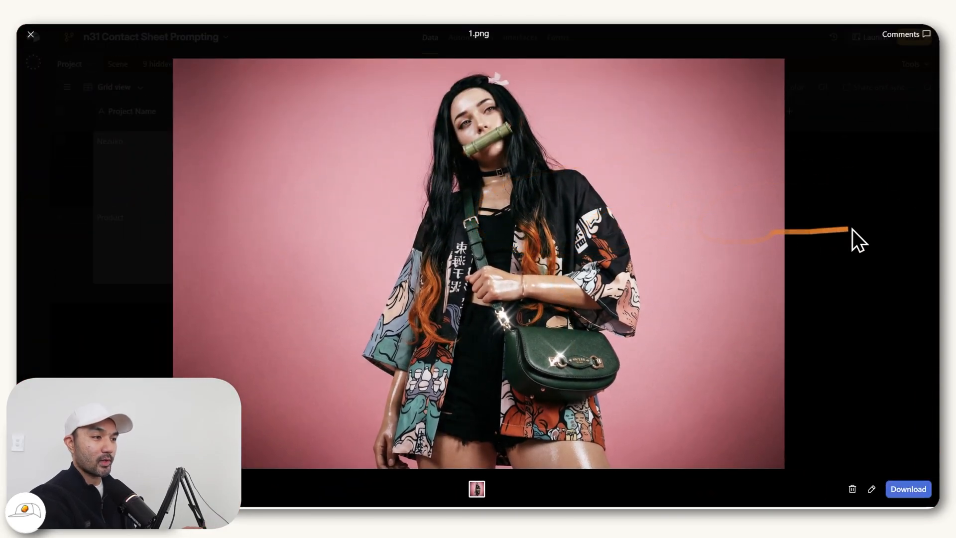
pyautogui.click(30, 35)
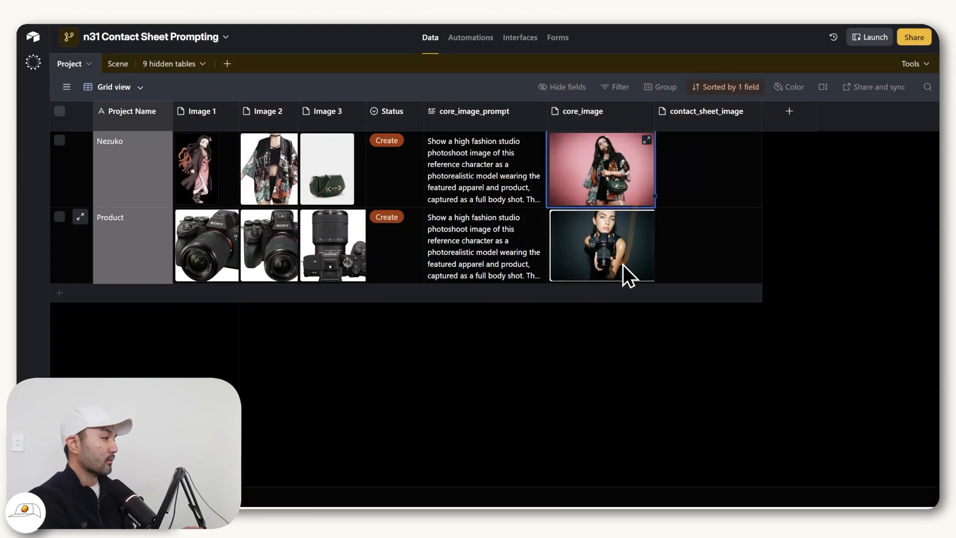
pyautogui.click(601, 245)
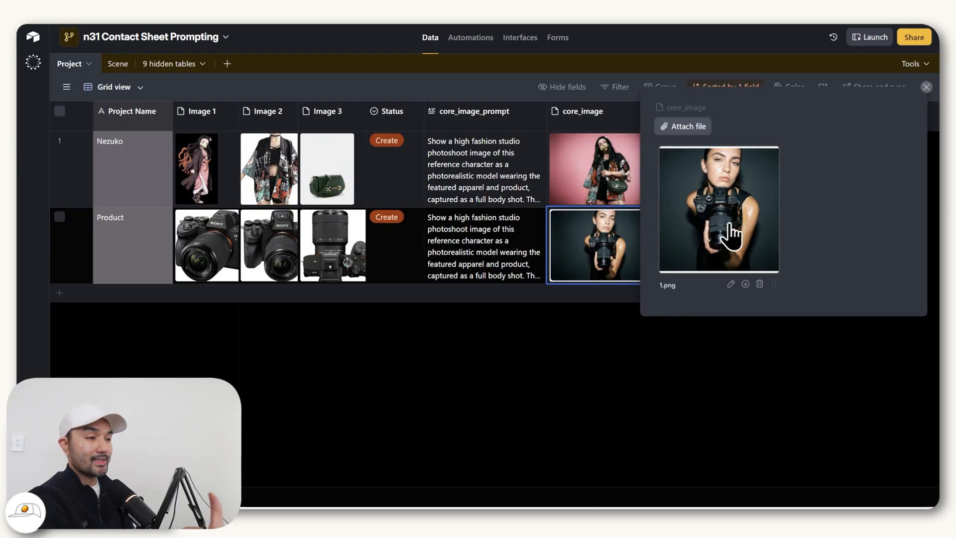
pyautogui.click(718, 208)
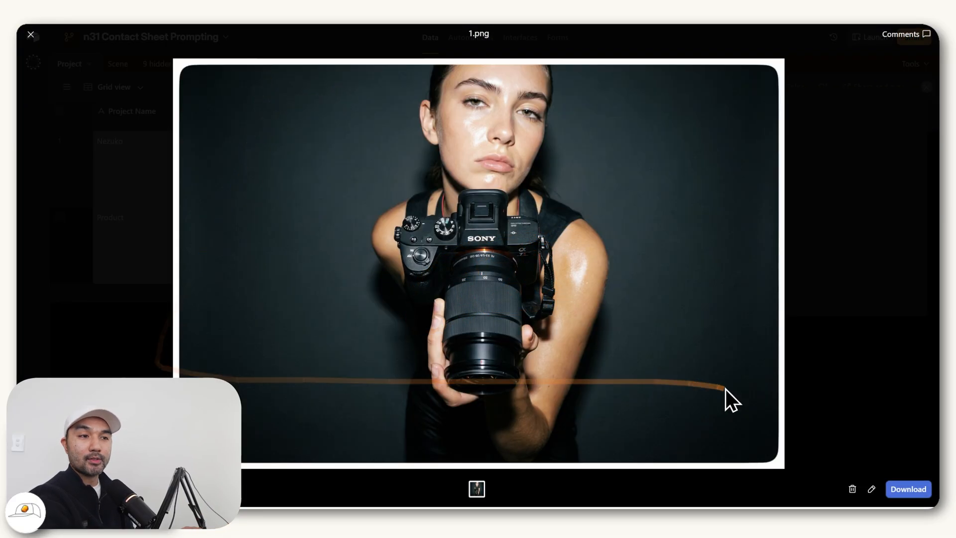
pyautogui.moveTo(634, 393)
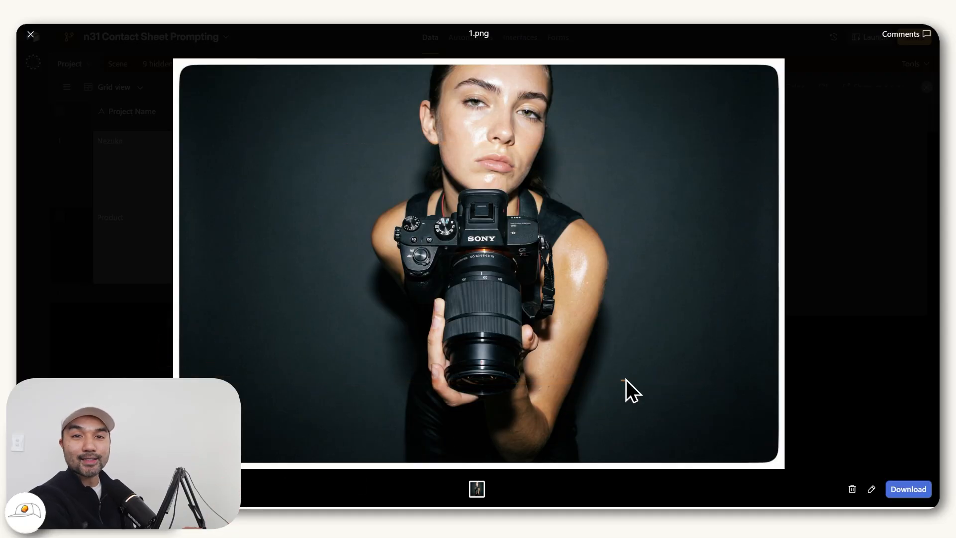
pyautogui.click(30, 35)
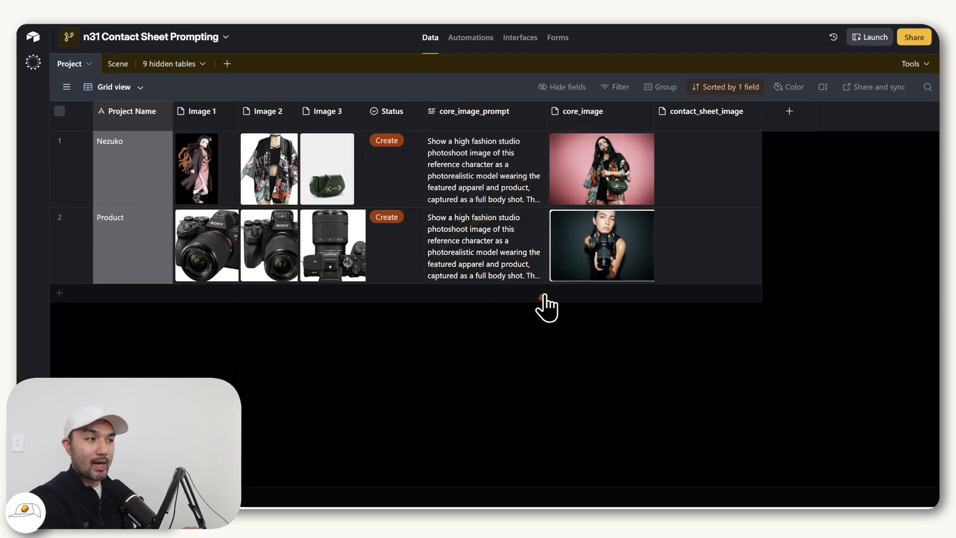
pyautogui.moveTo(588, 319)
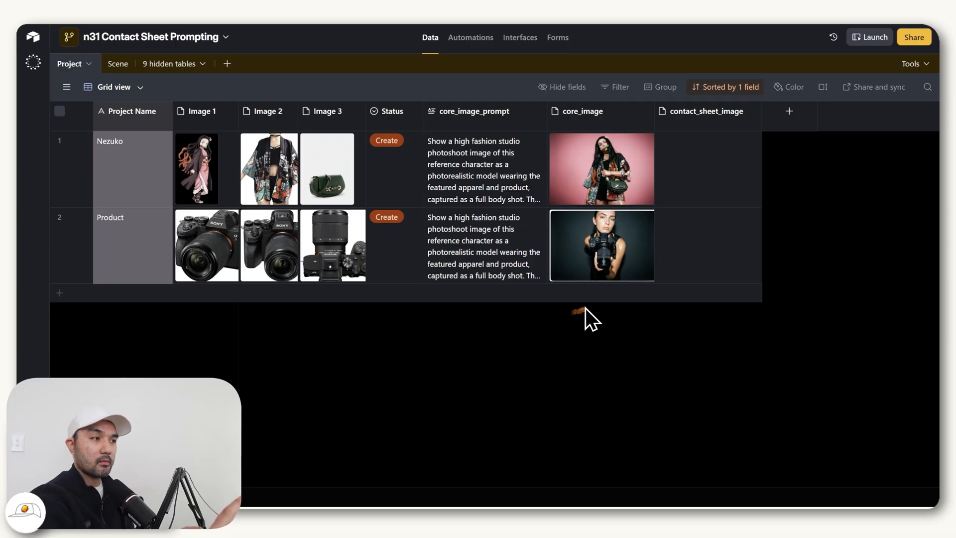
pyautogui.moveTo(588, 365)
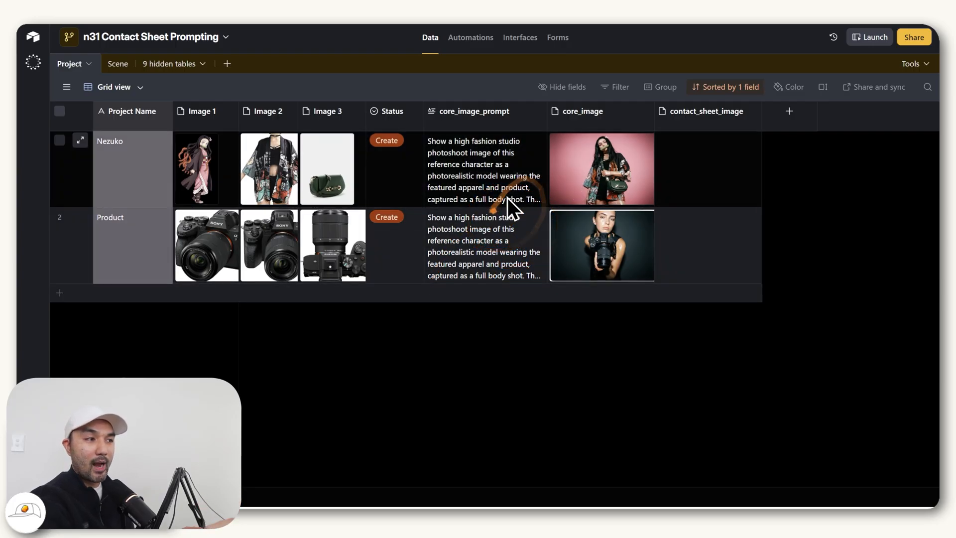
pyautogui.moveTo(670, 350)
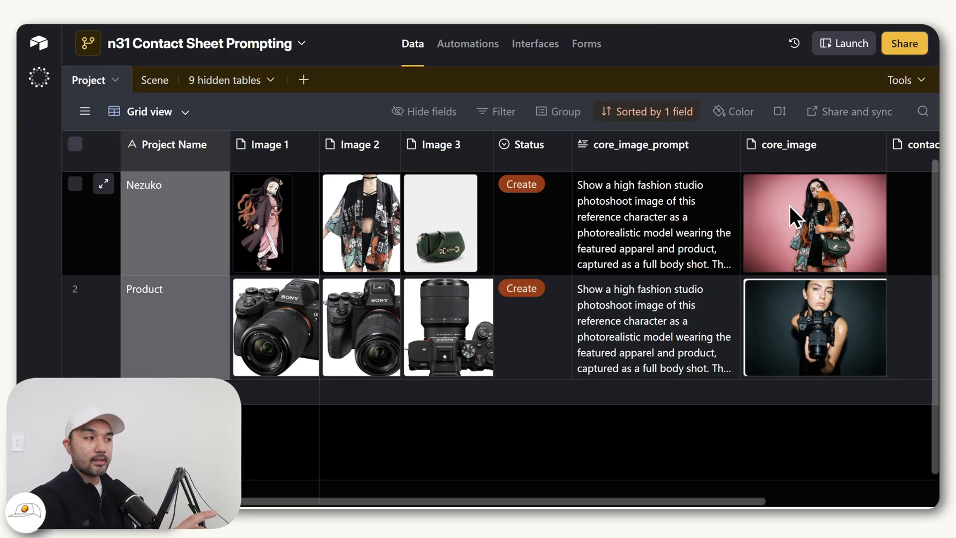
# - Expand and read the core_image_prompt cells for the Nezuko and Product records
pyautogui.click(729, 185)
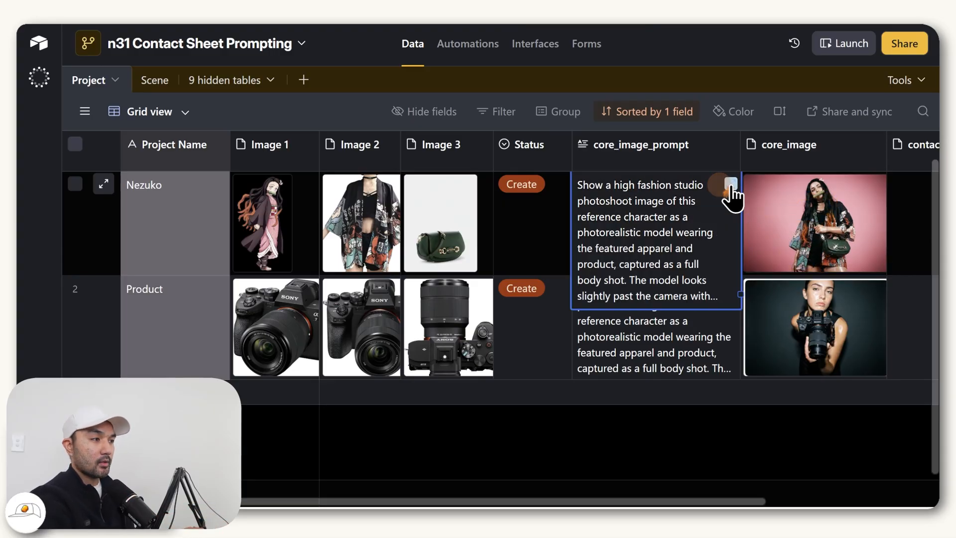
pyautogui.click(729, 184)
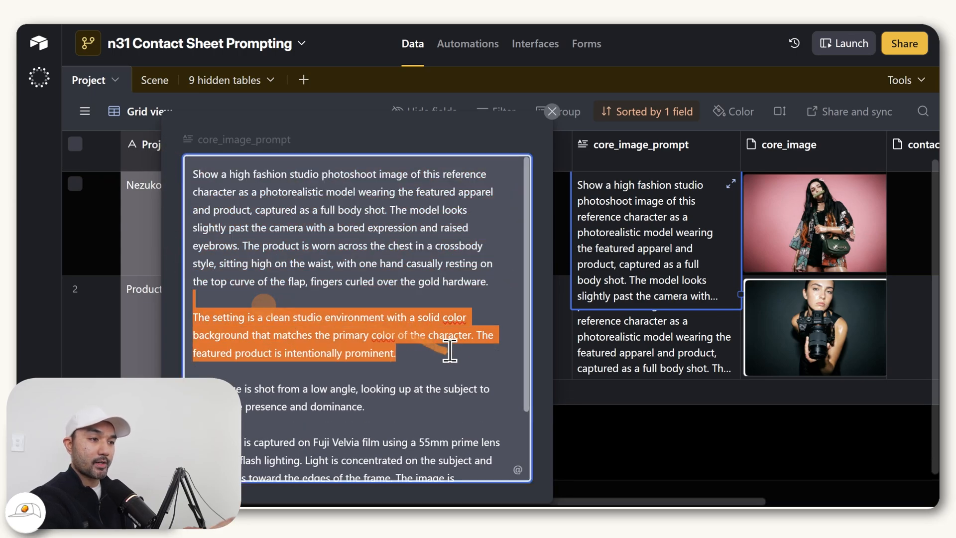
pyautogui.scroll(-3)
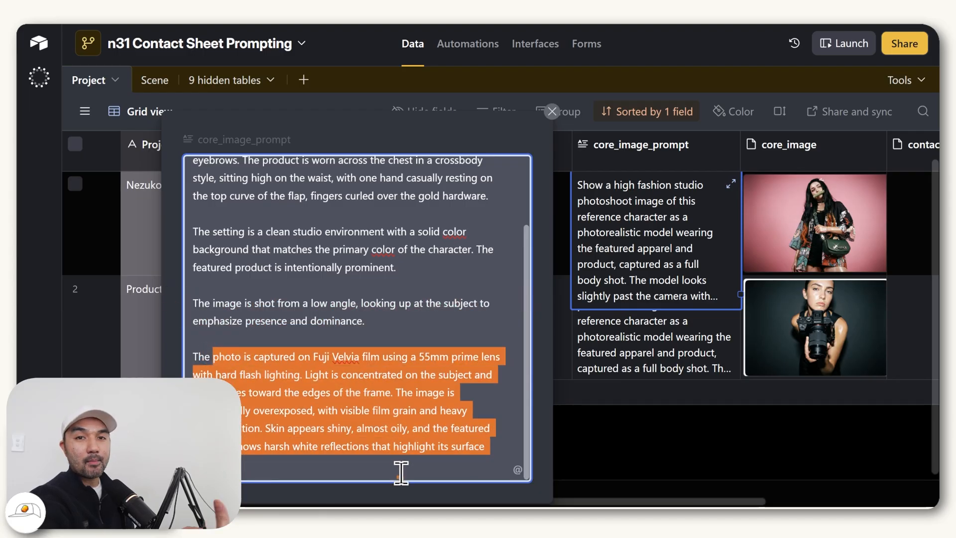
pyautogui.click(552, 111)
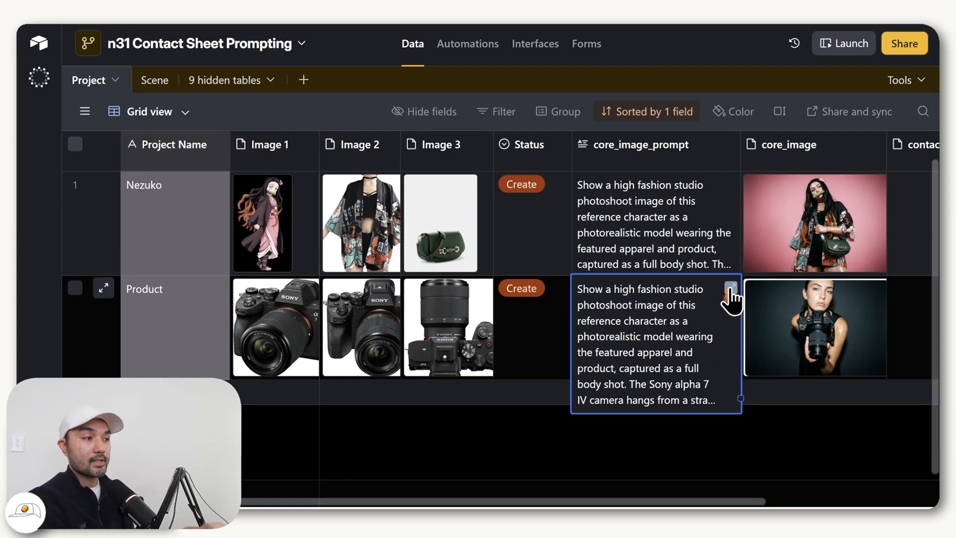
pyautogui.click(731, 288)
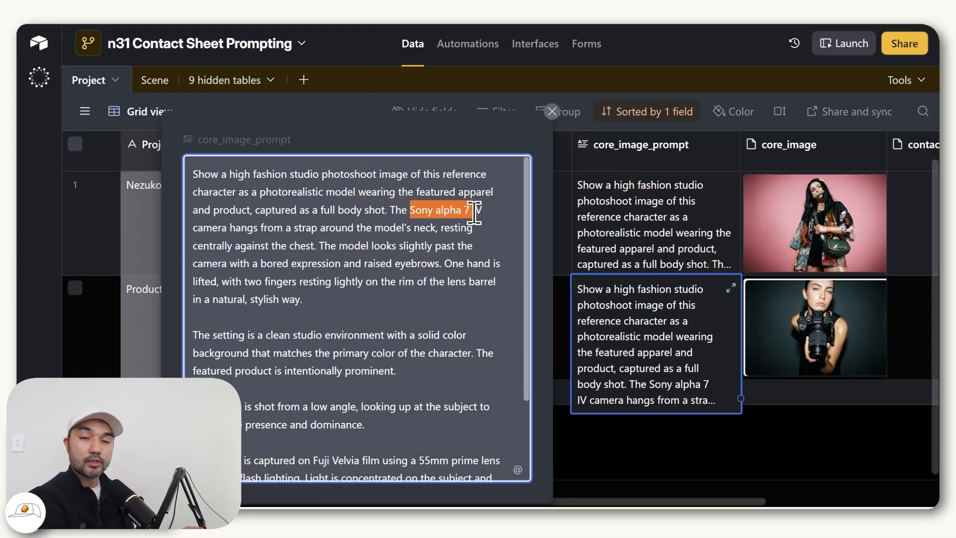
pyautogui.moveTo(454, 327)
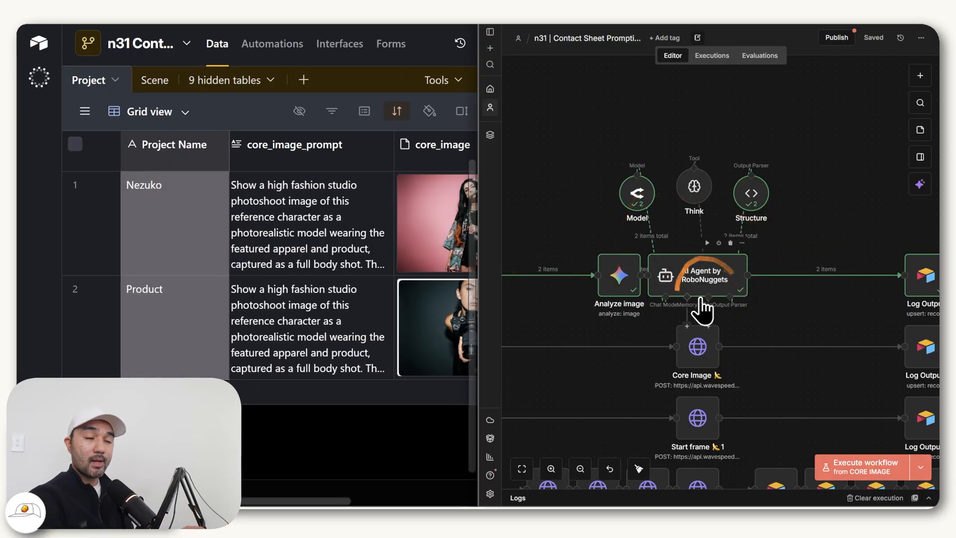
# - Inspect the AI Agent's user prompt expression showing the Sony alpha 7 IV description, then close the result
pyautogui.click(698, 273)
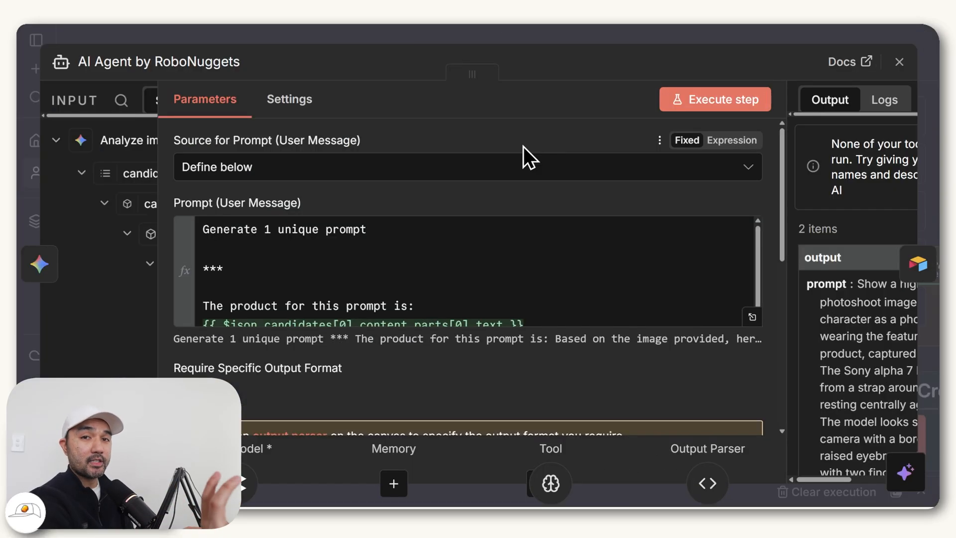
pyautogui.moveTo(366, 110)
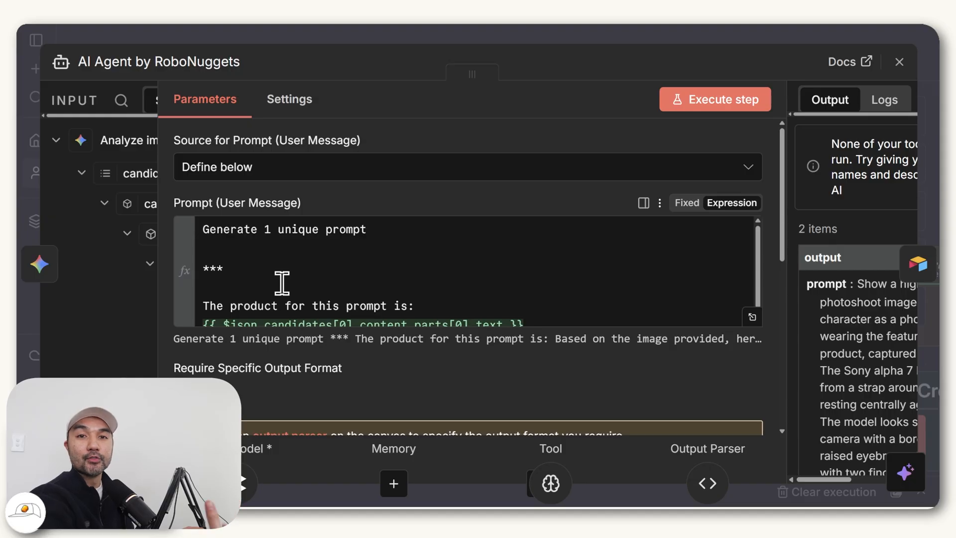
pyautogui.moveTo(689, 313)
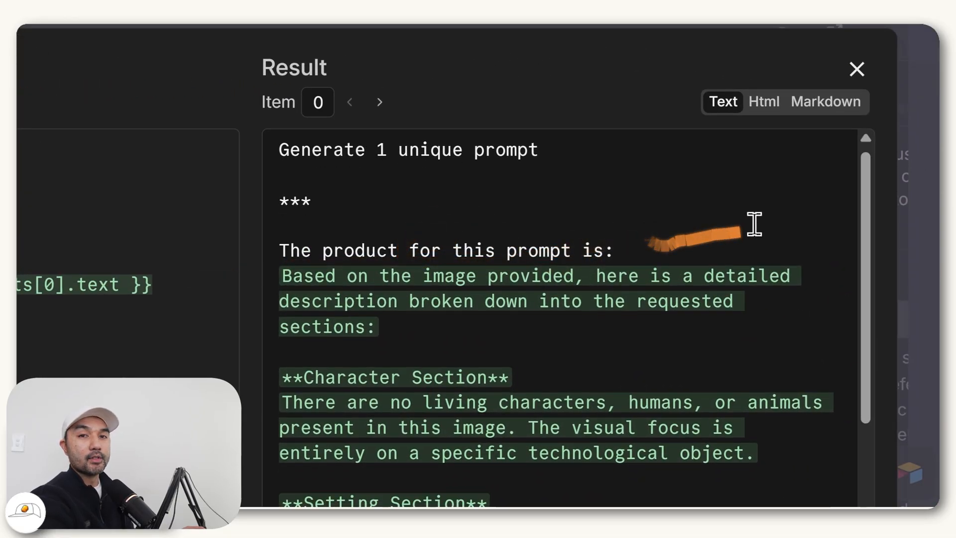
pyautogui.scroll(-3)
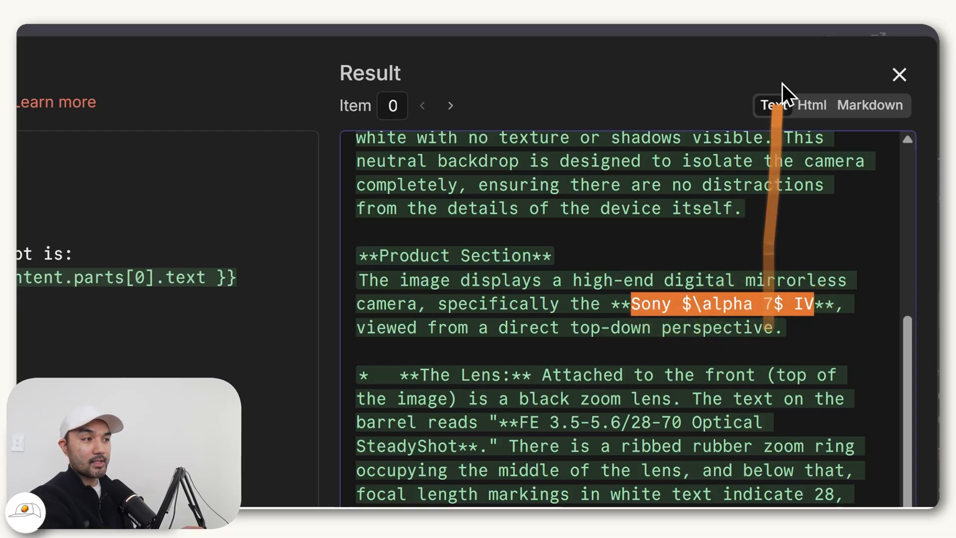
pyautogui.click(899, 74)
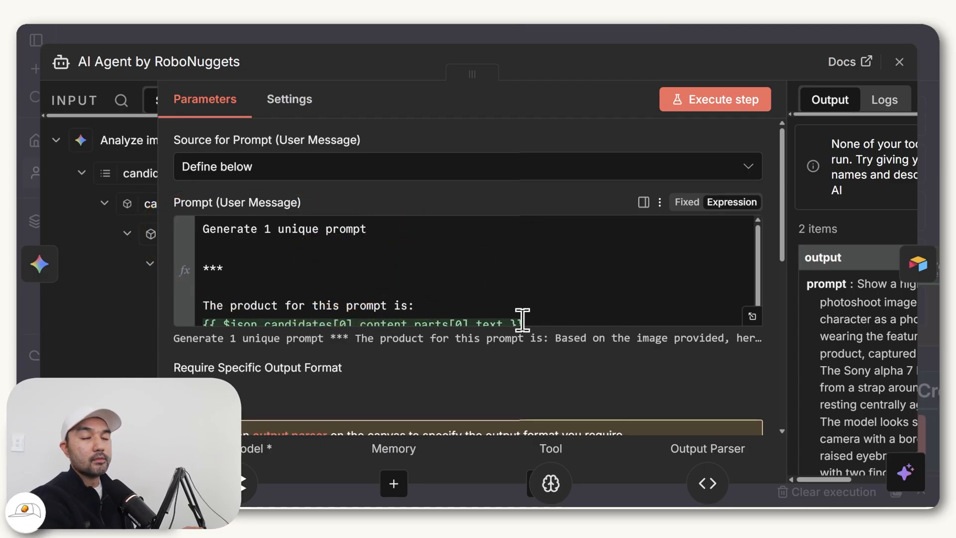
# - Expand the AI Agent's System Message under Options to read its variation instructions and photoshoot template
pyautogui.scroll(-3)
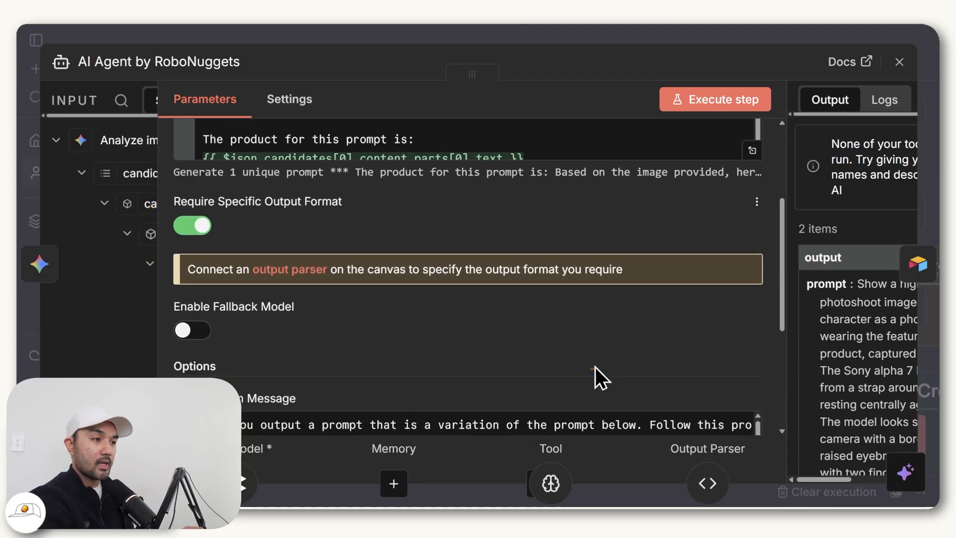
pyautogui.scroll(-3)
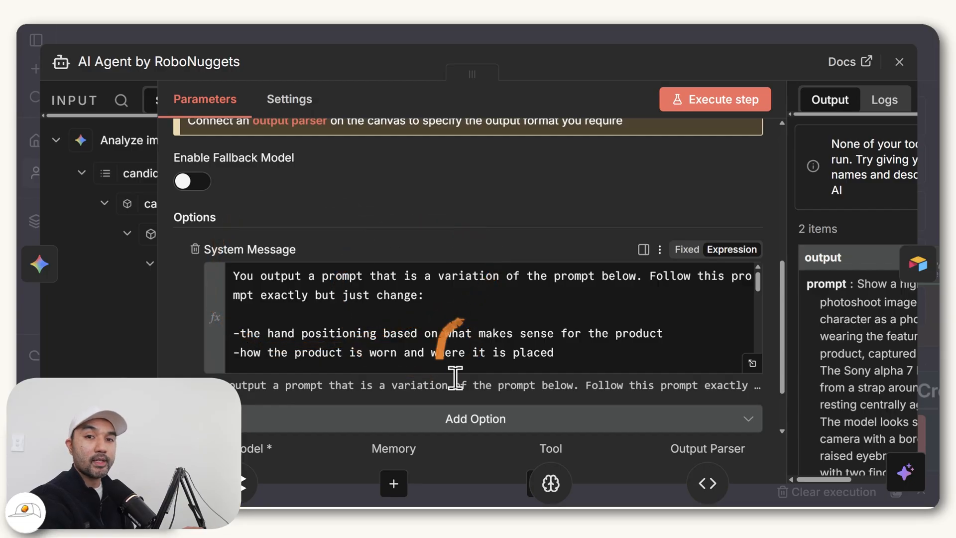
pyautogui.moveTo(775, 384)
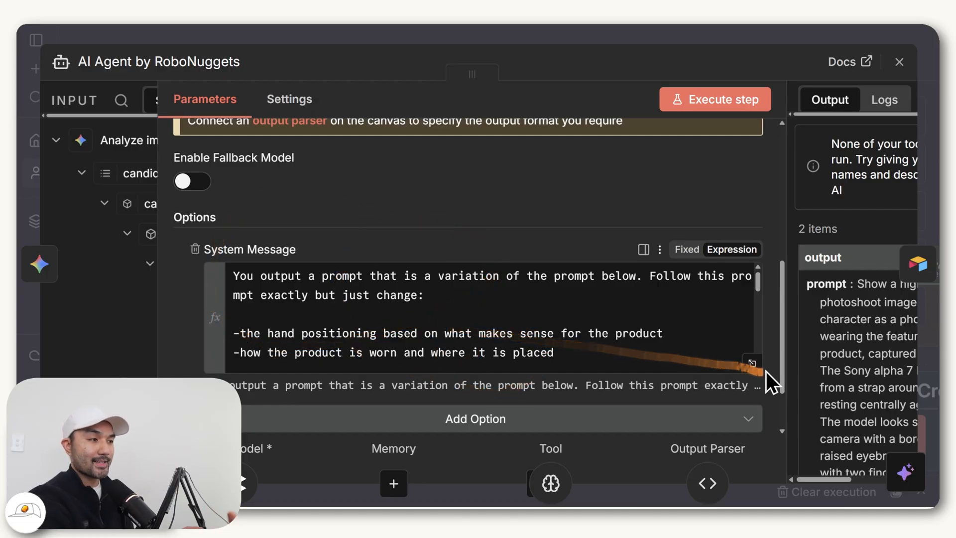
pyautogui.click(734, 249)
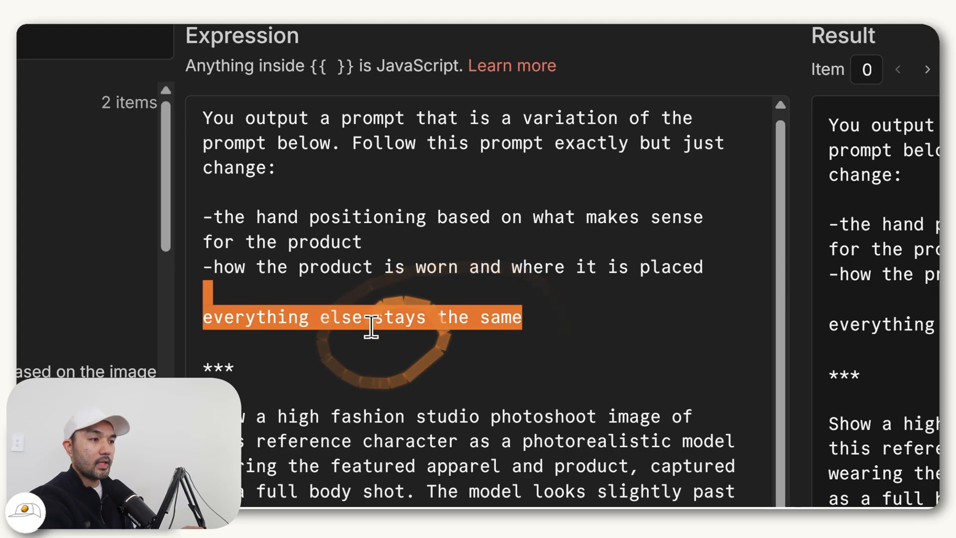
pyautogui.scroll(-3)
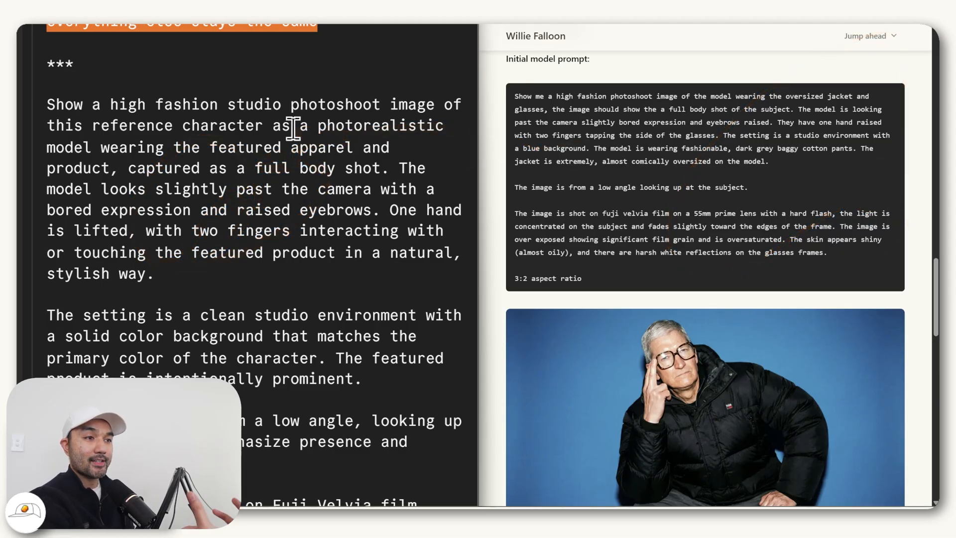
pyautogui.moveTo(732, 97)
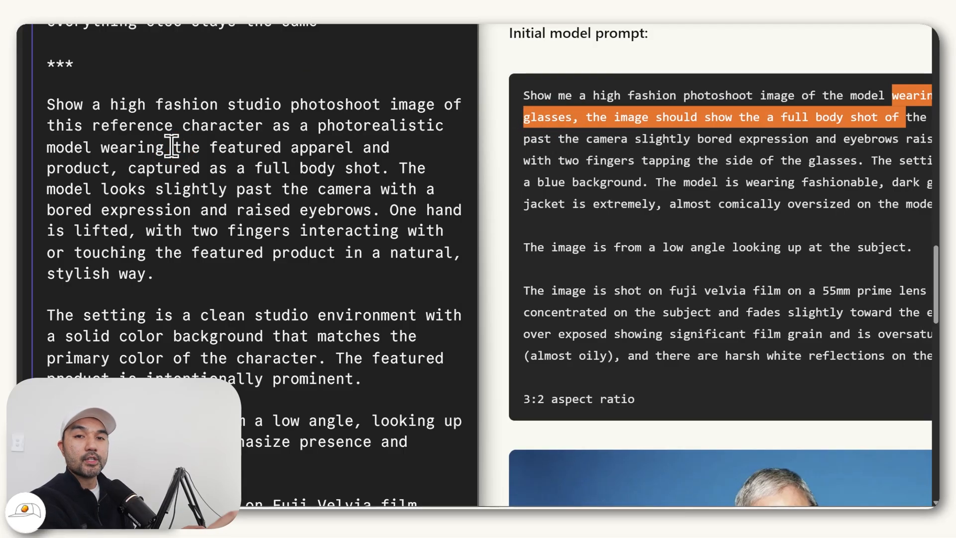
# - Highlight the full body shot wording in the guide's initial model prompt for comparison
pyautogui.moveTo(172, 148); pyautogui.dragTo(109, 169)
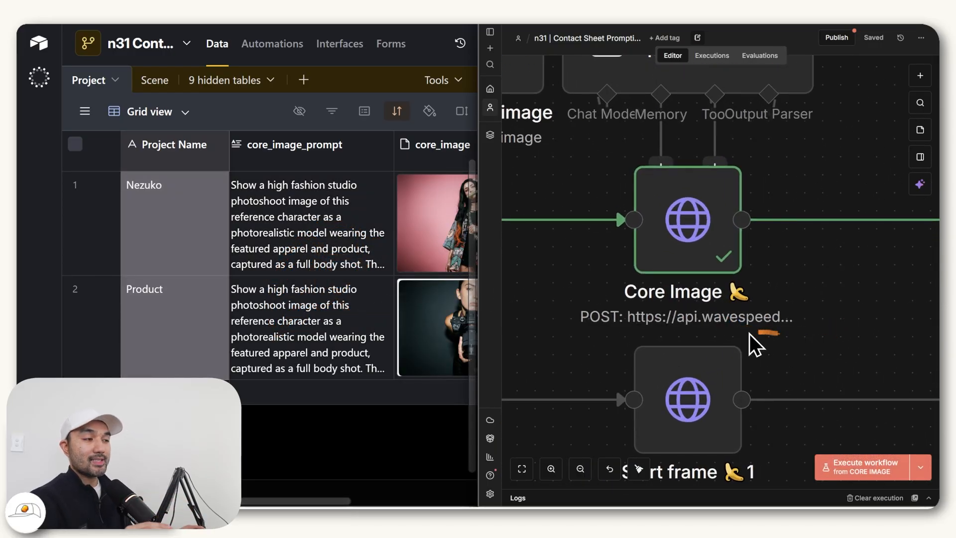
pyautogui.moveTo(741, 348)
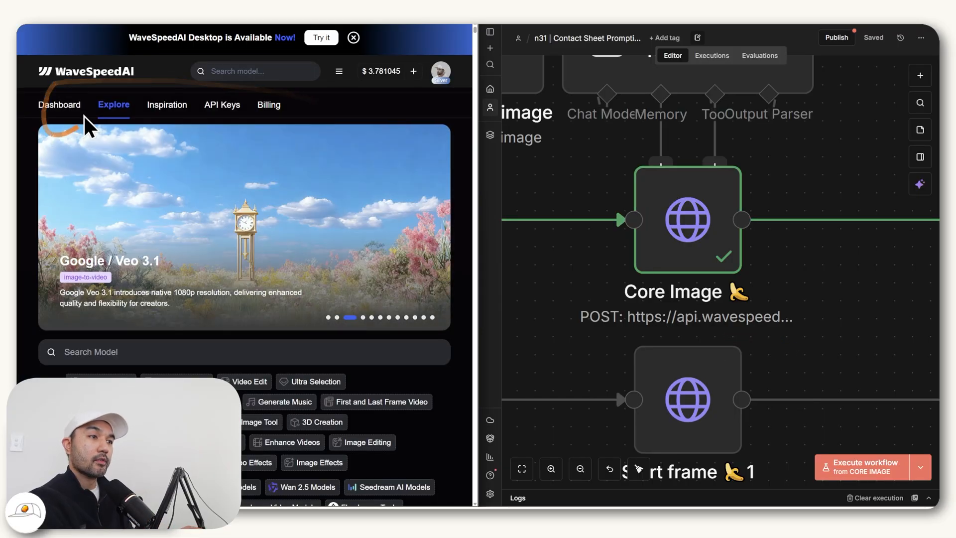
# - Review the nano-banana-pro/edit API cURL example with prompt, image URL, output format and resolution
pyautogui.scroll(-3)
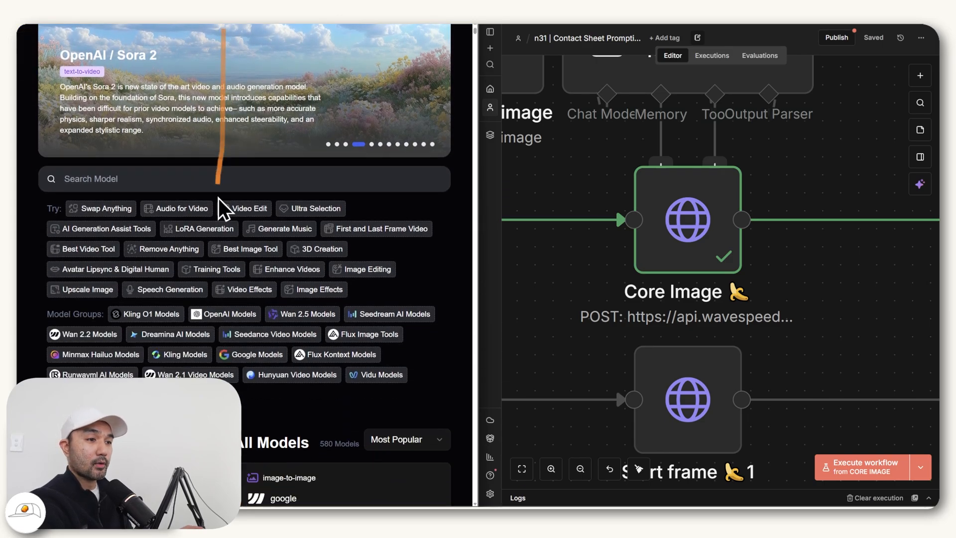
pyautogui.scroll(-3)
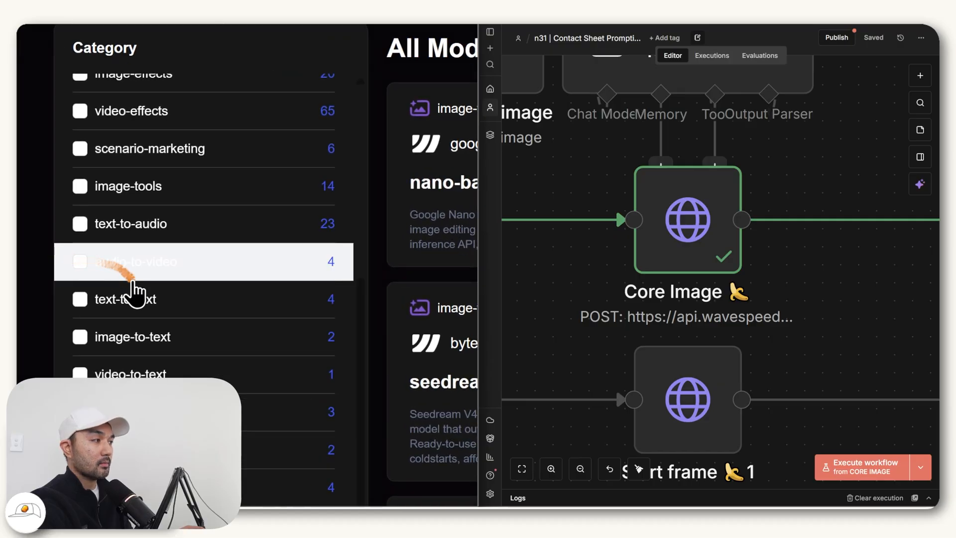
pyautogui.scroll(-3)
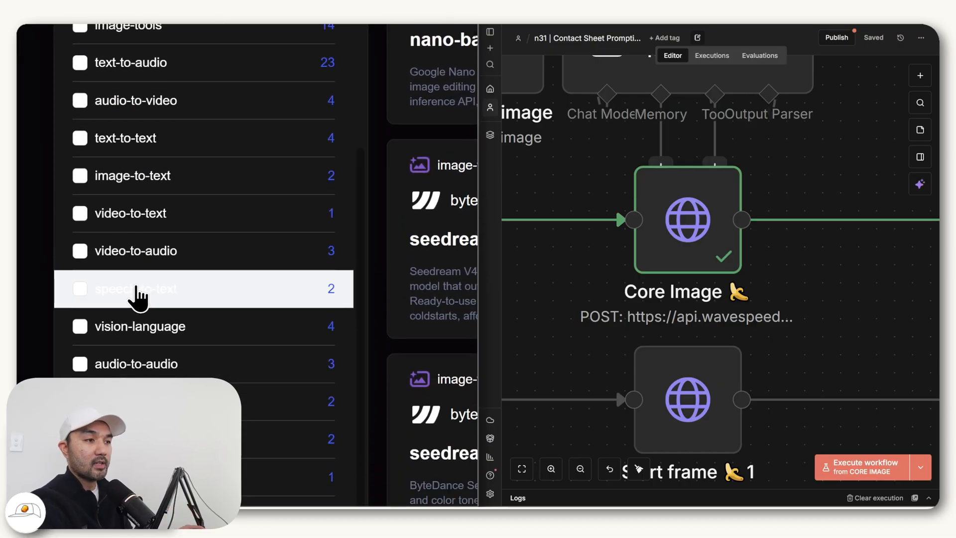
pyautogui.scroll(-3)
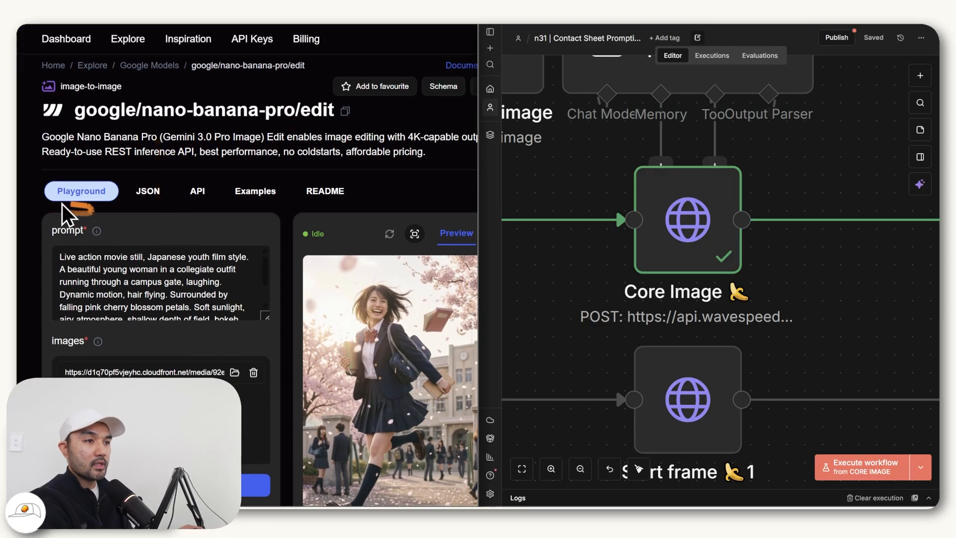
pyautogui.scroll(-3)
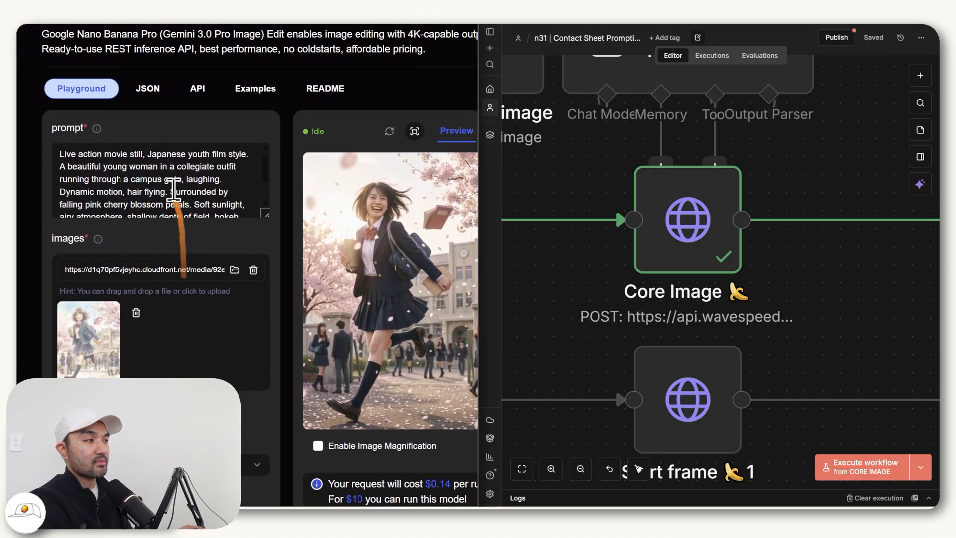
pyautogui.scroll(-3)
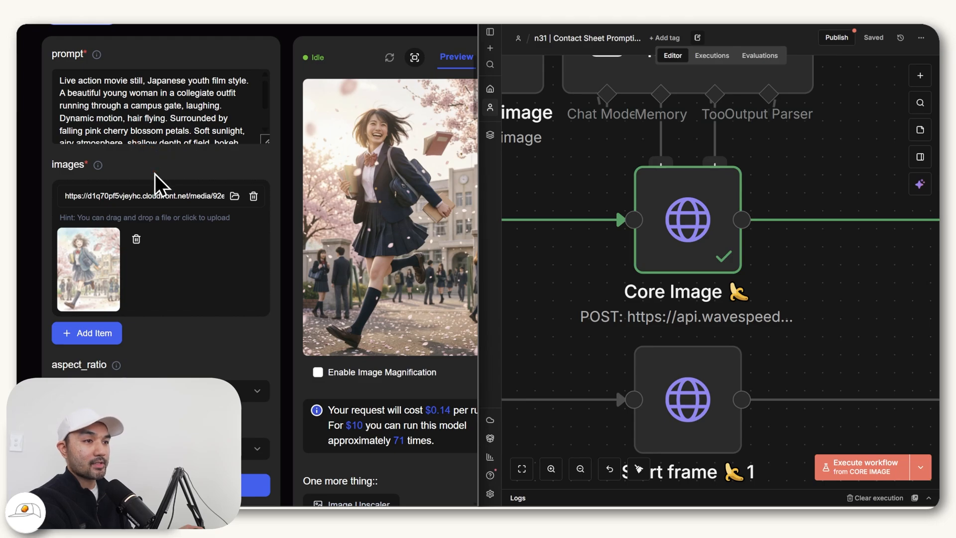
pyautogui.scroll(-3)
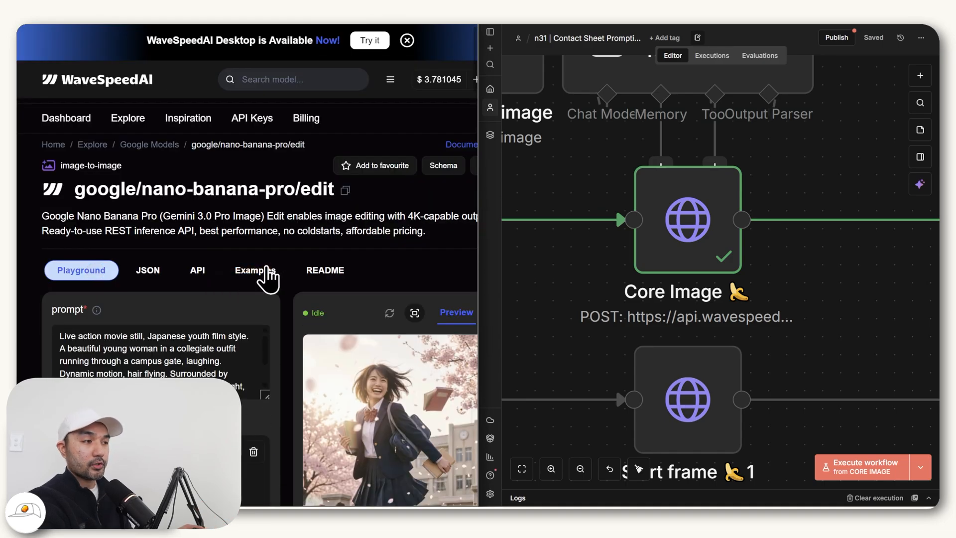
pyautogui.moveTo(206, 287)
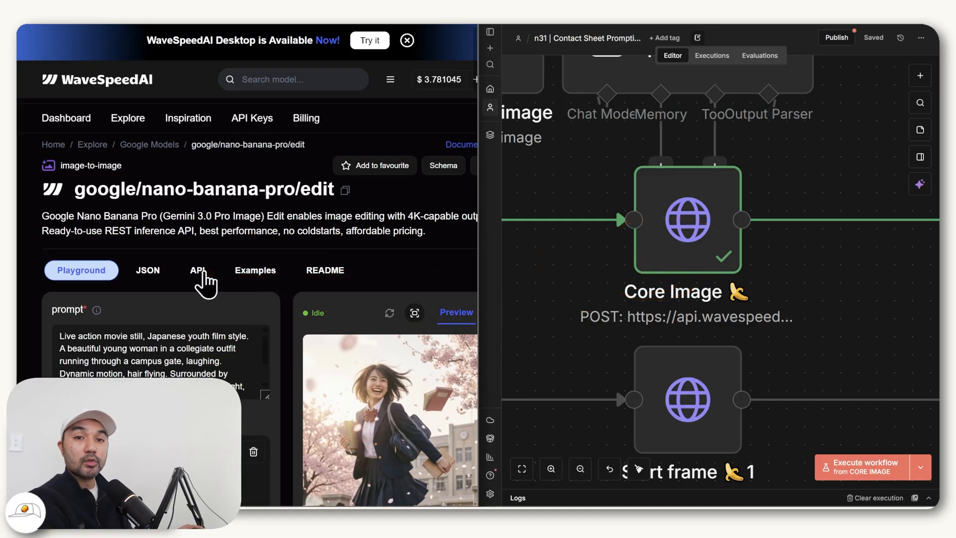
pyautogui.click(196, 269)
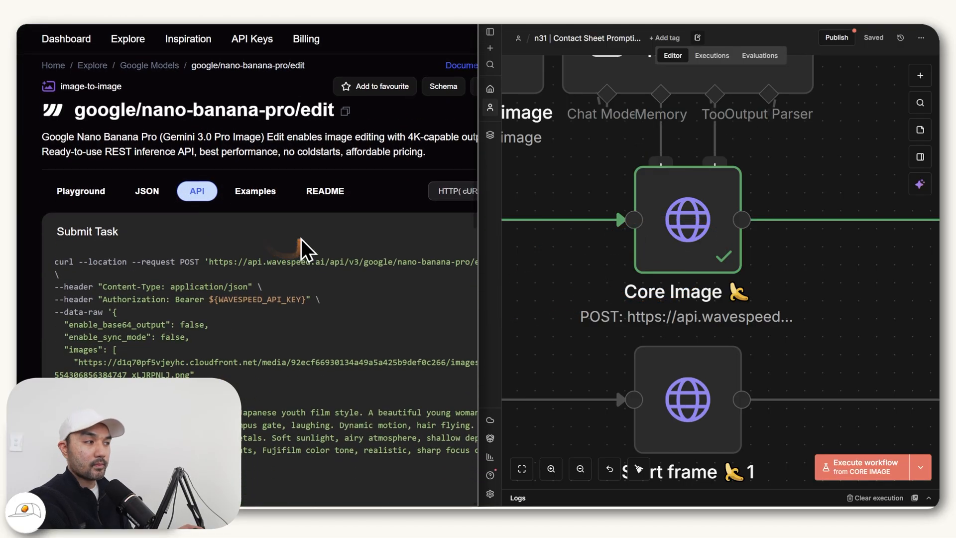
pyautogui.scroll(-3)
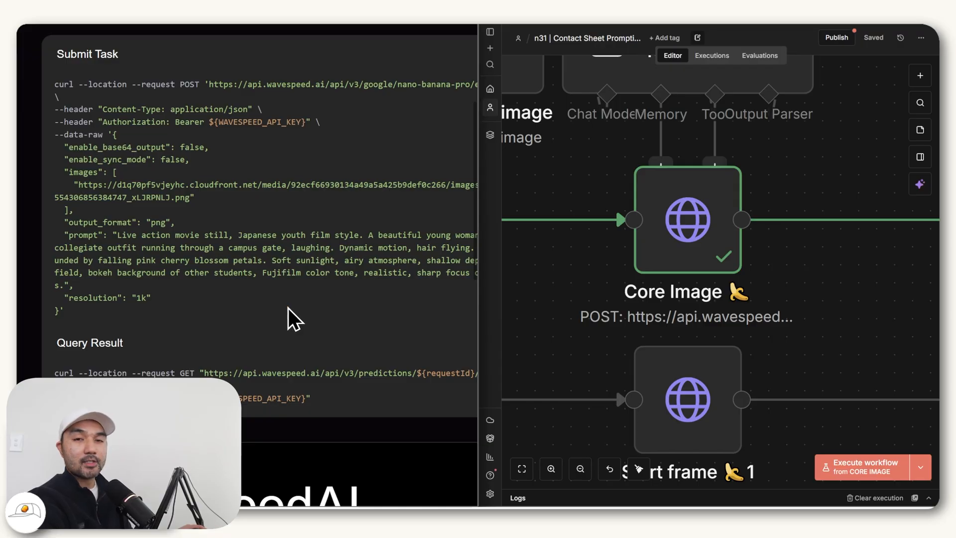
pyautogui.moveTo(577, 287)
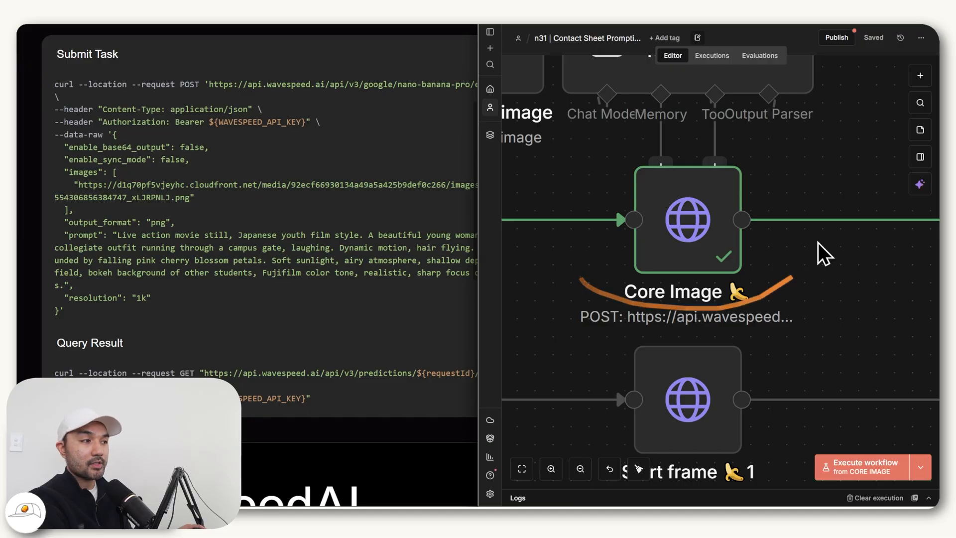
pyautogui.moveTo(704, 219)
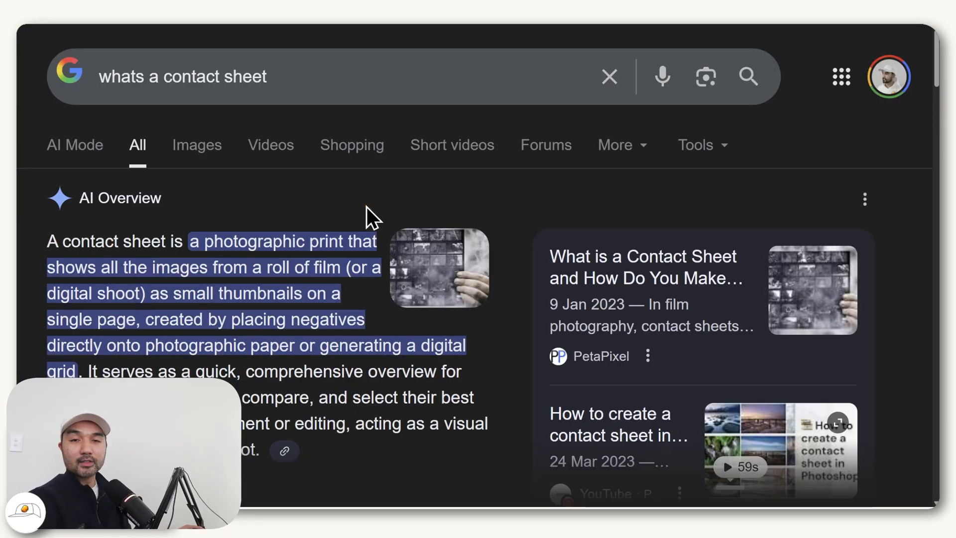
pyautogui.moveTo(339, 235)
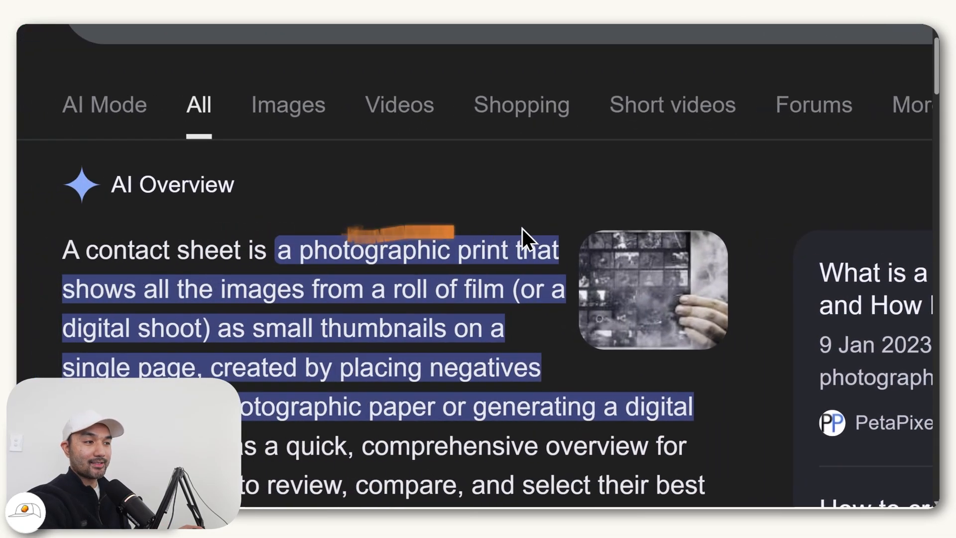
pyautogui.moveTo(624, 359)
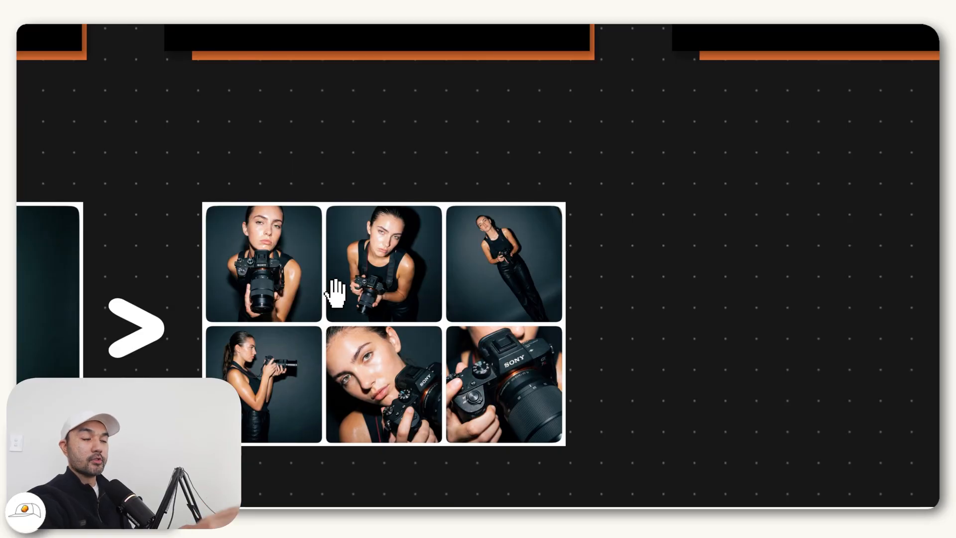
pyautogui.moveTo(348, 336)
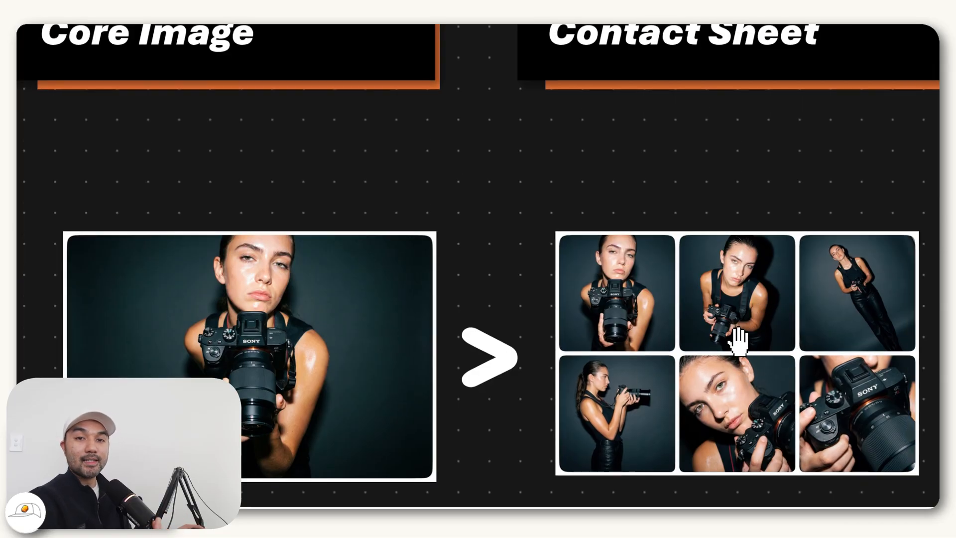
pyautogui.moveTo(735, 338)
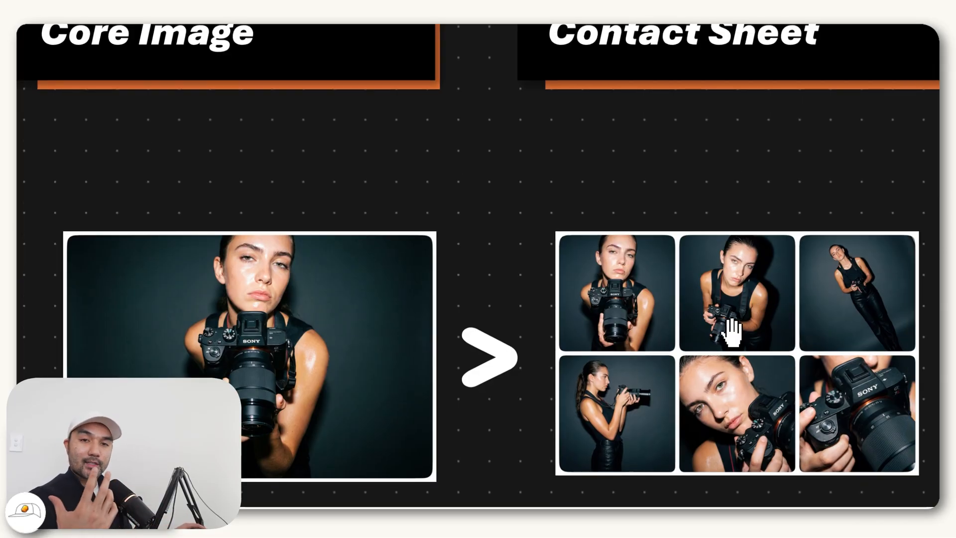
pyautogui.moveTo(787, 365)
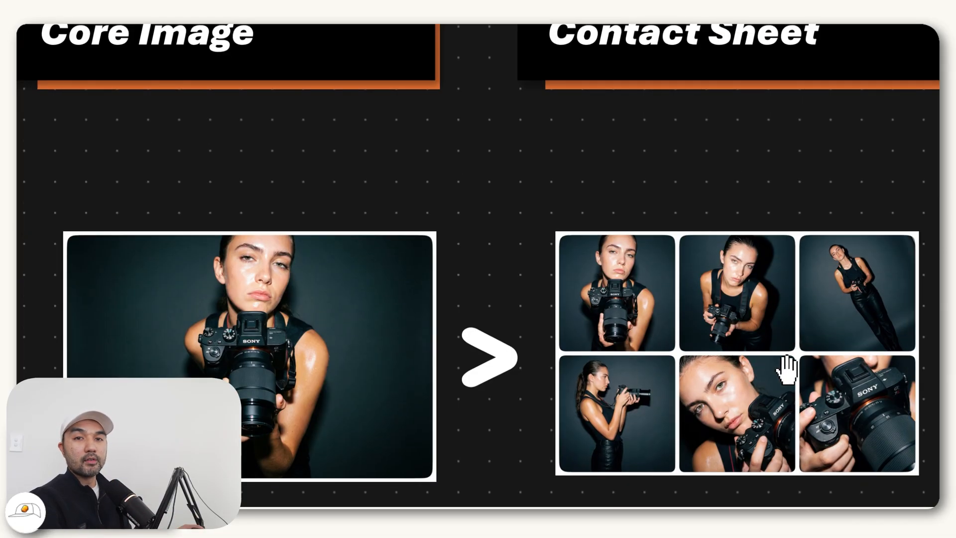
pyautogui.moveTo(635, 293)
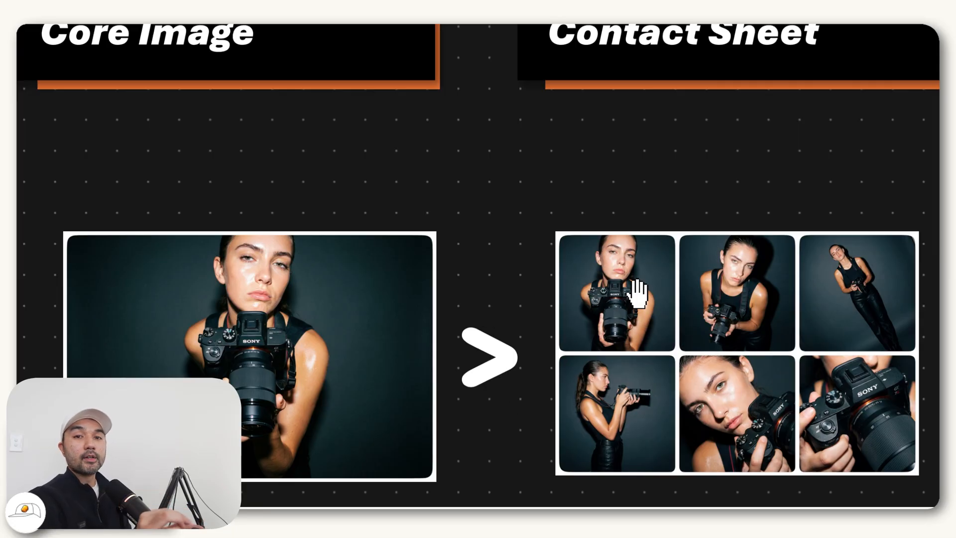
pyautogui.moveTo(744, 365)
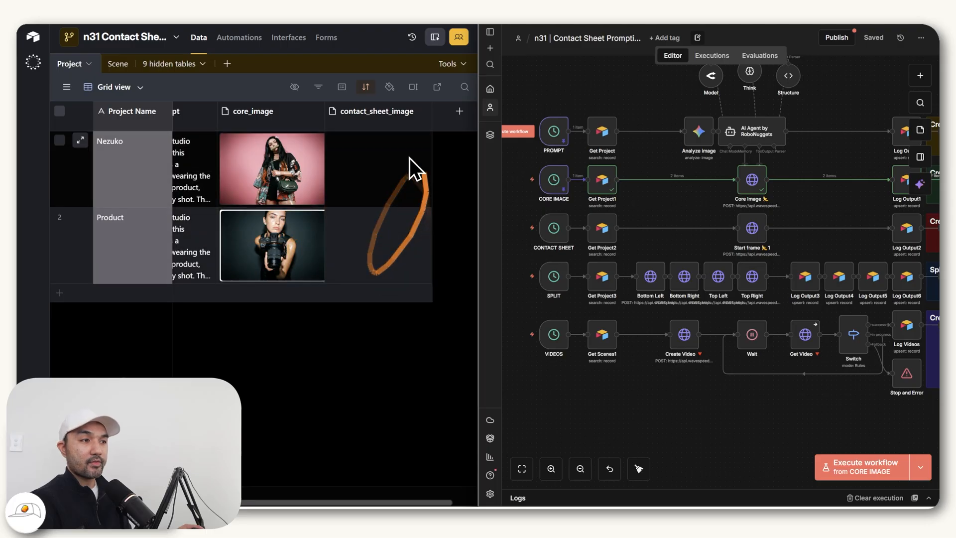
# - Preview the Product project's contact_sheet_image attachment full-size, then close it
pyautogui.click(862, 467)
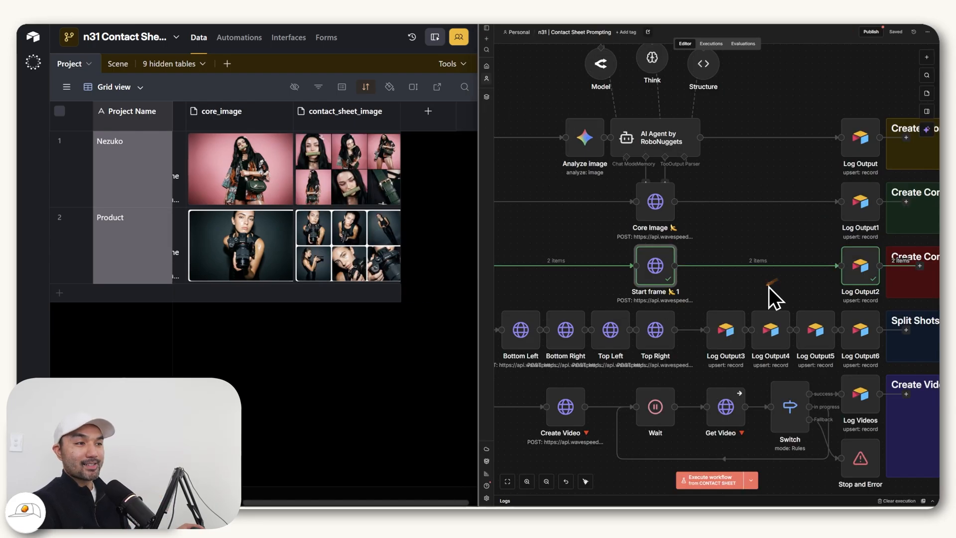
pyautogui.moveTo(351, 238)
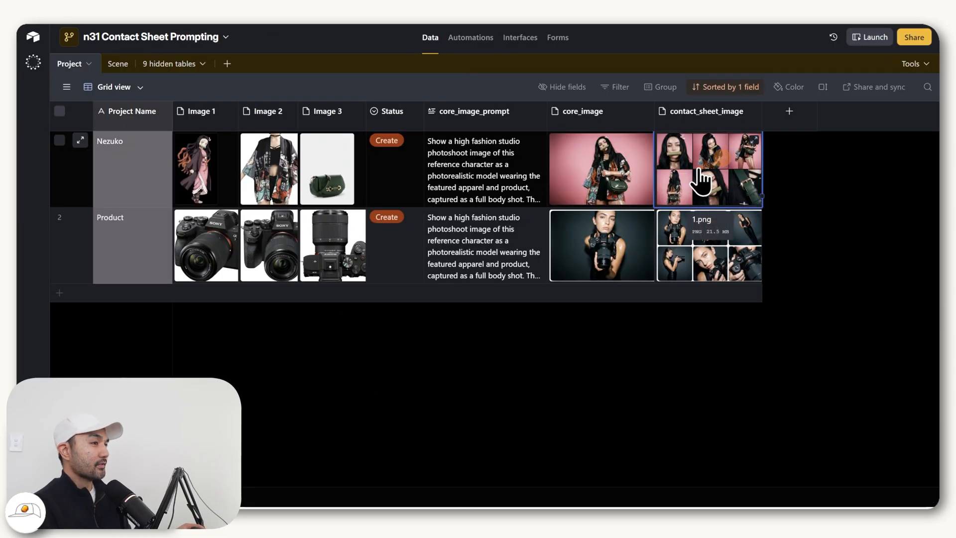
pyautogui.click(707, 169)
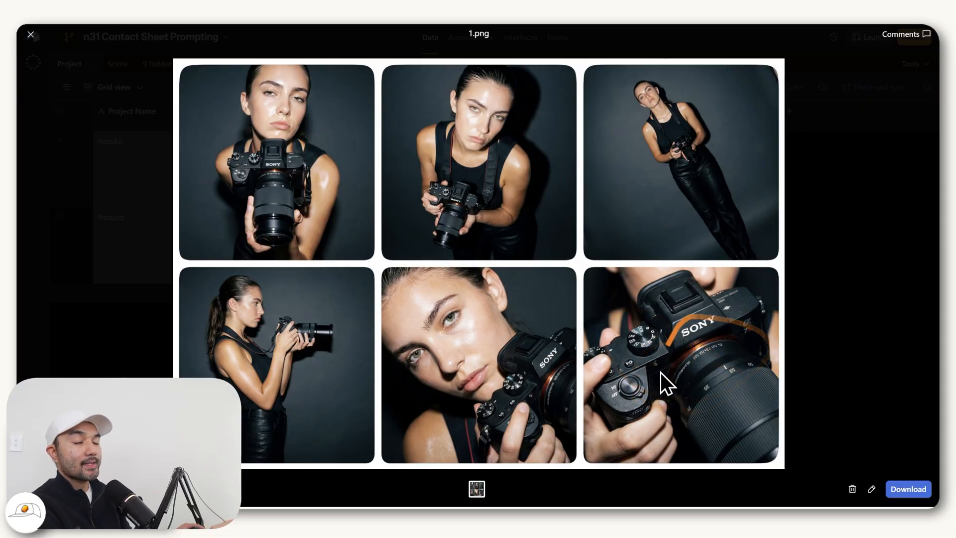
pyautogui.click(30, 34)
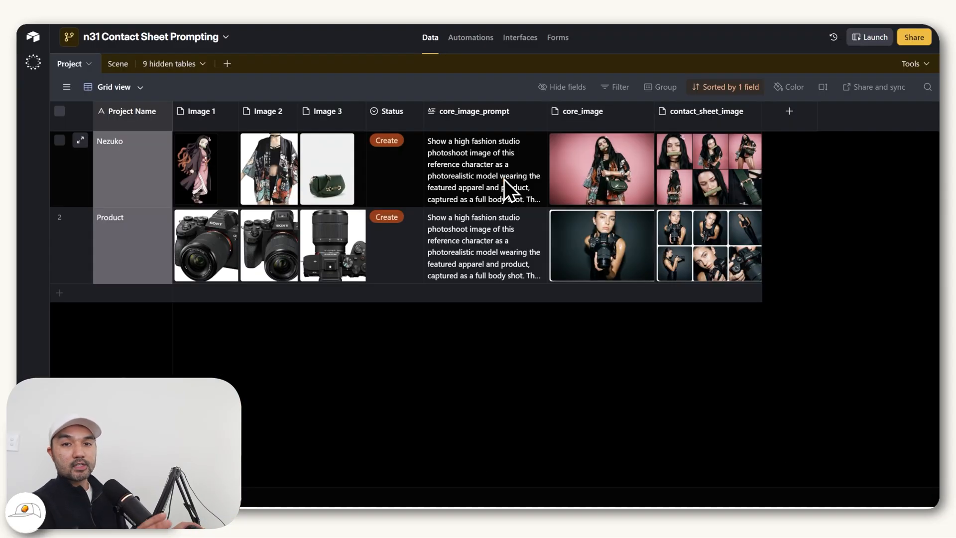
# - Duplicate the Nezuko project row via its context menu to create 'Nezuko copy'
pyautogui.rightClick(134, 183)
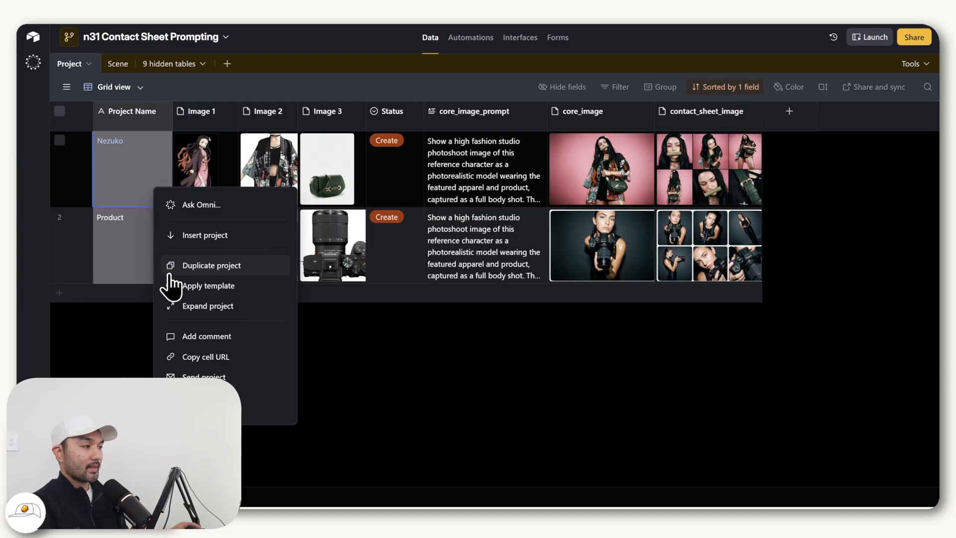
pyautogui.click(211, 265)
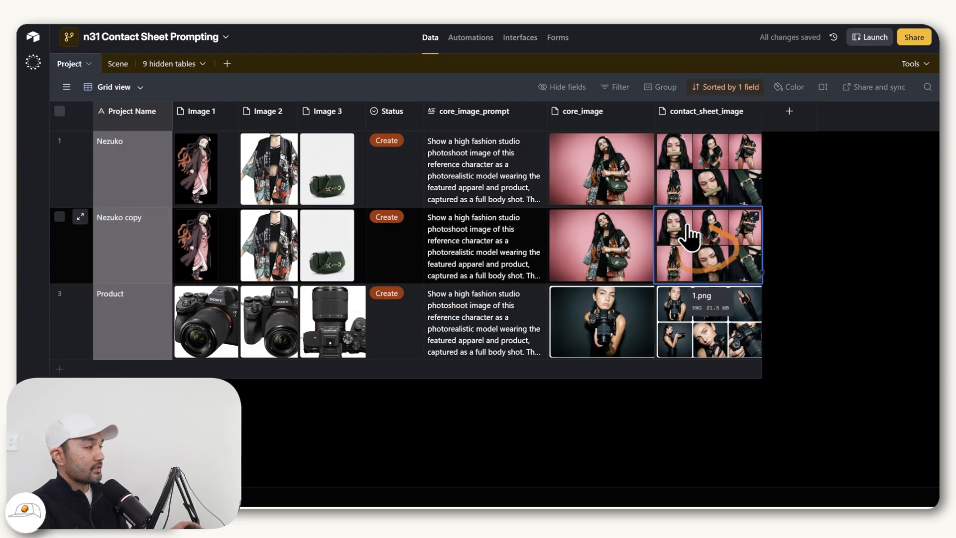
pyautogui.moveTo(723, 250)
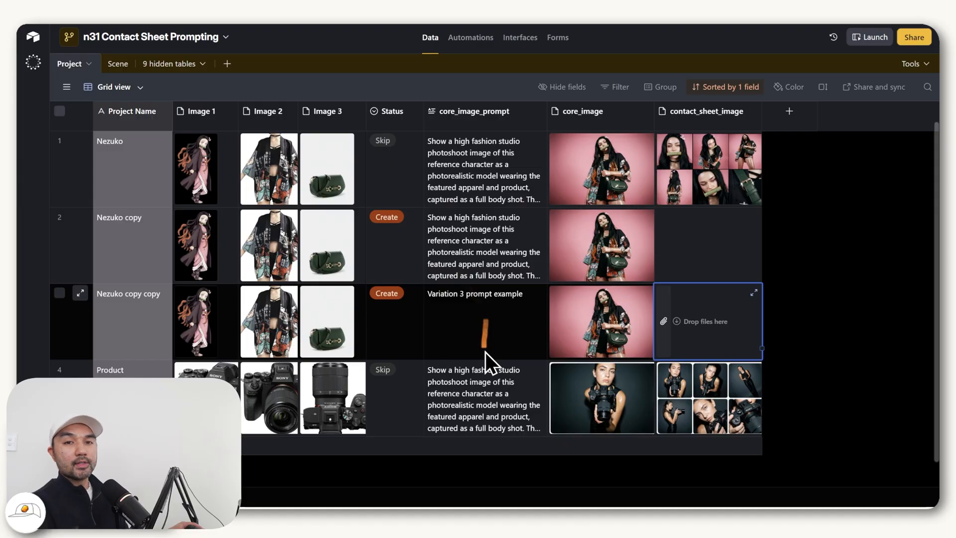
pyautogui.moveTo(704, 330)
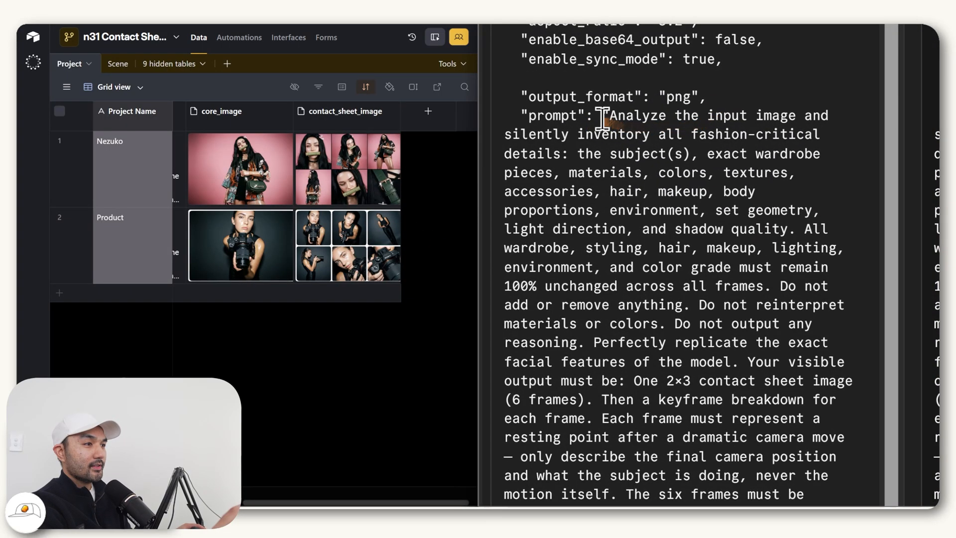
# - Scroll the HTTP node's JSON body to the 'Required 6-Frame Shot List' and compare with the reference prompt
pyautogui.scroll(-3)
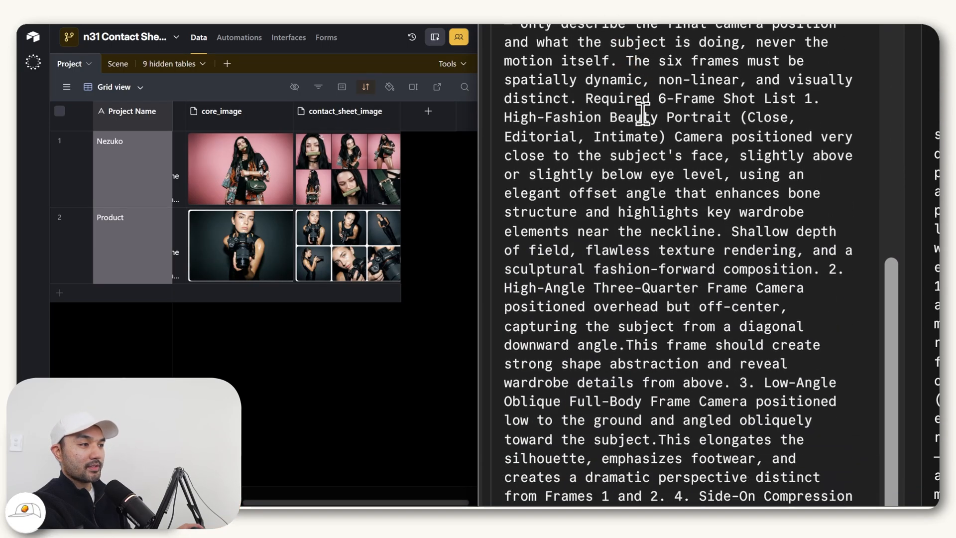
pyautogui.scroll(3)
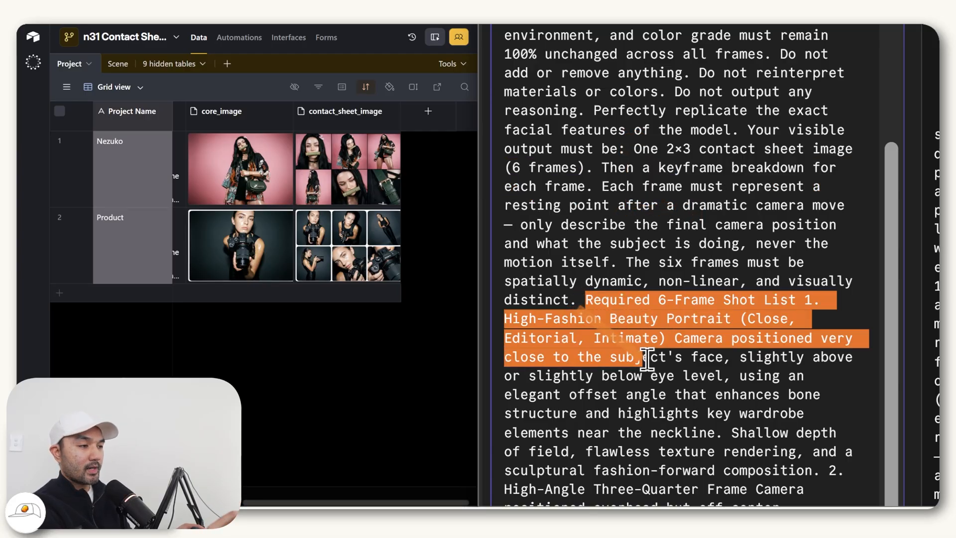
pyautogui.scroll(-3)
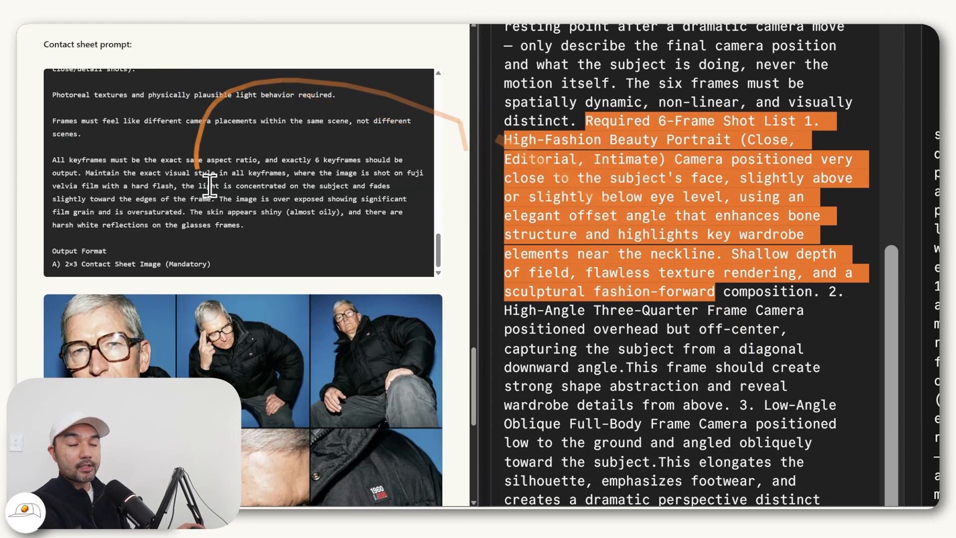
pyautogui.scroll(-3)
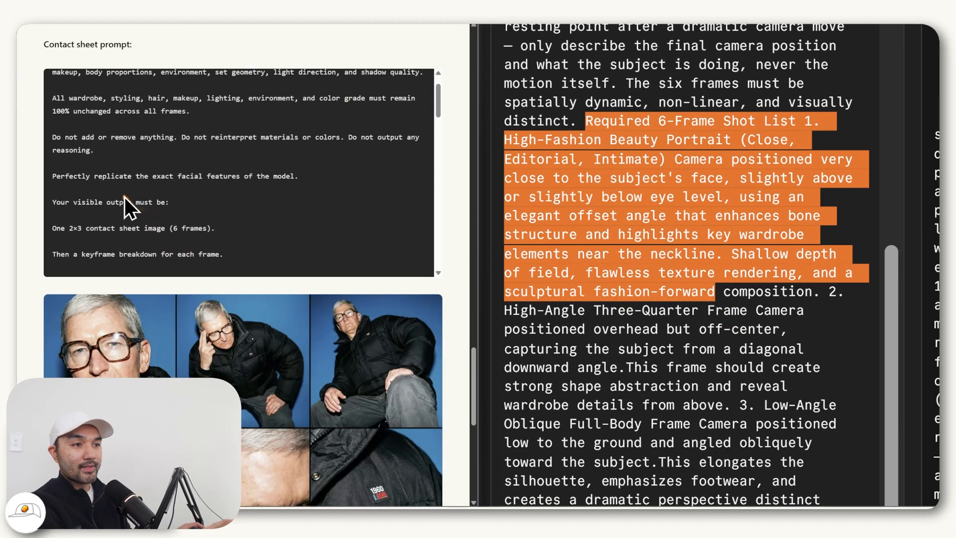
pyautogui.scroll(3)
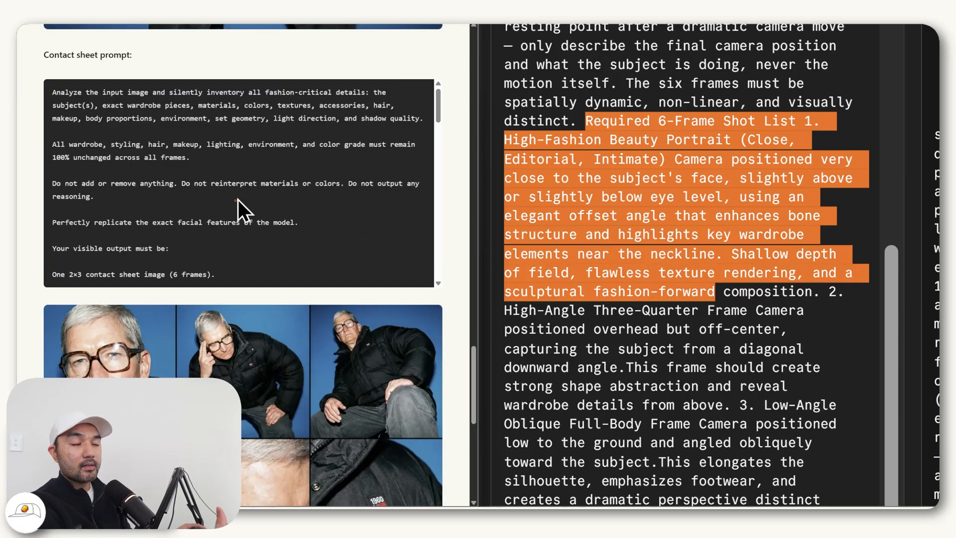
pyautogui.moveTo(362, 326)
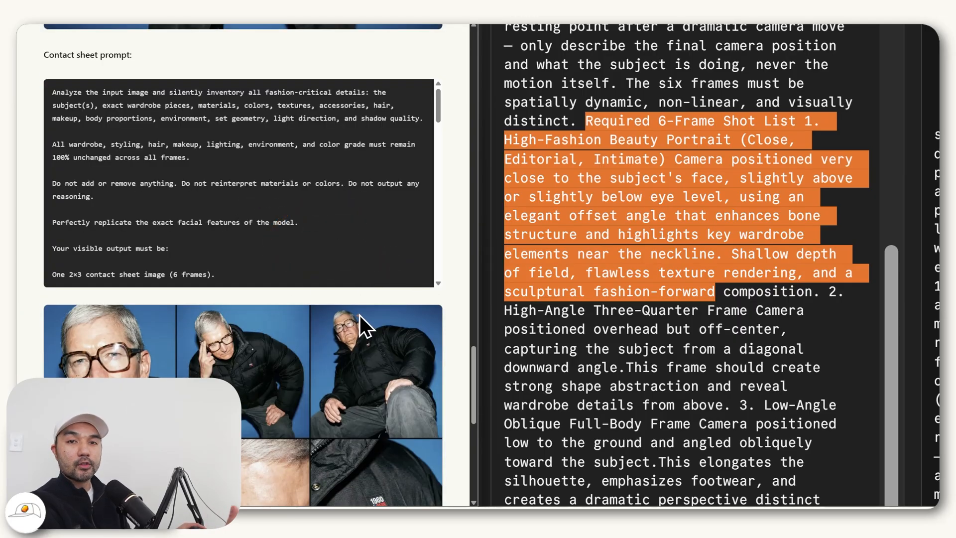
pyautogui.scroll(-3)
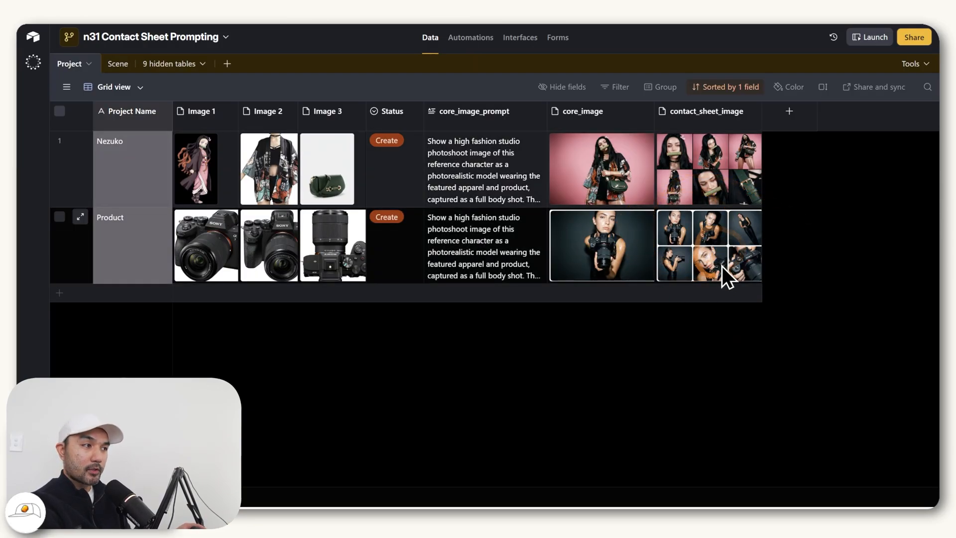
pyautogui.moveTo(425, 332)
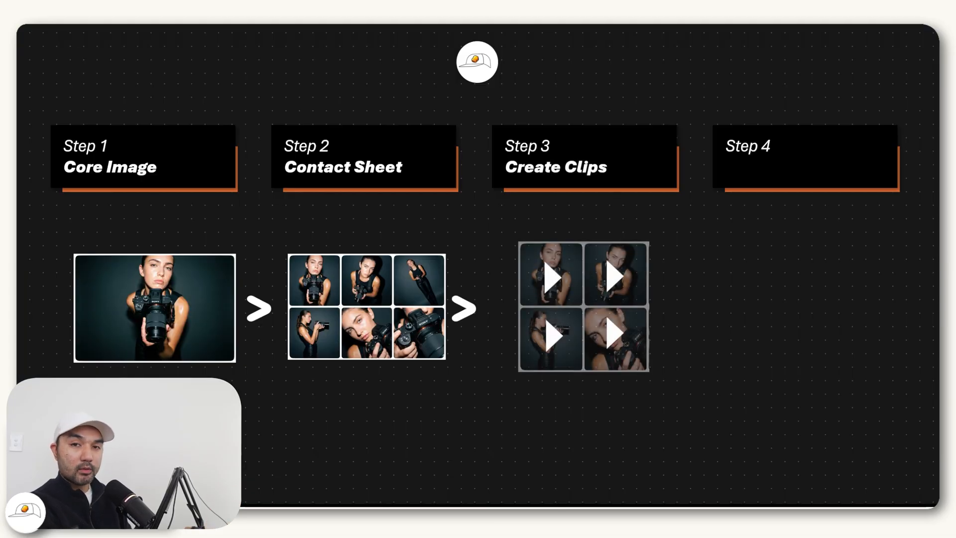
pyautogui.moveTo(544, 431)
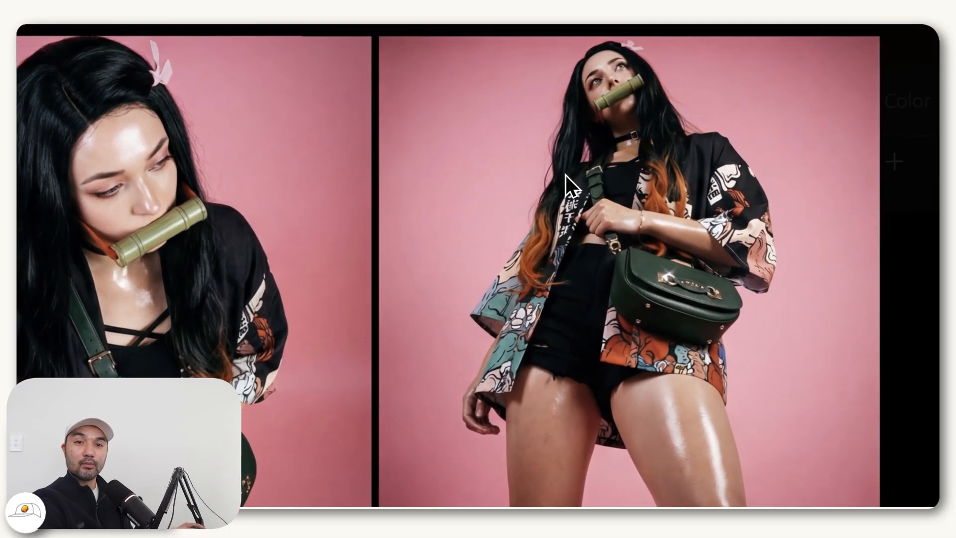
pyautogui.moveTo(753, 329)
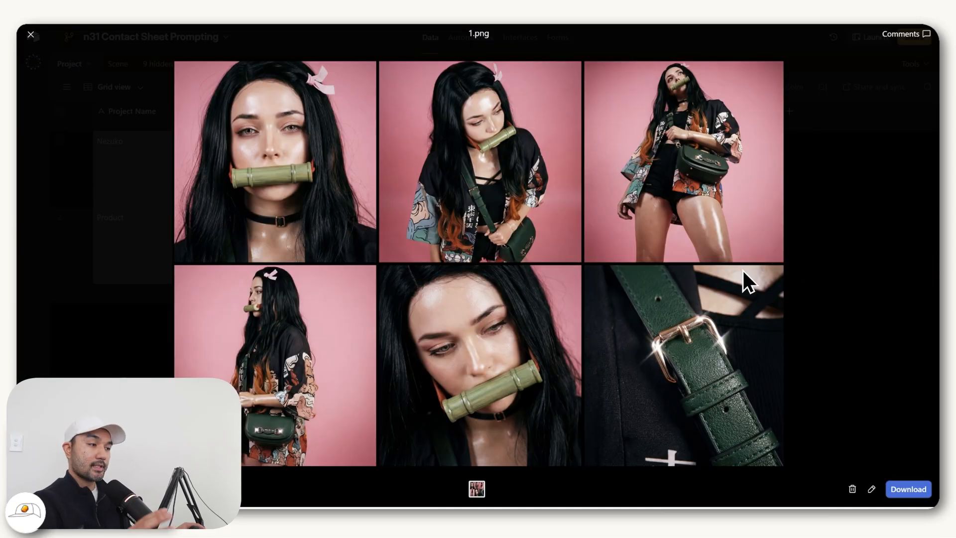
pyautogui.moveTo(747, 275)
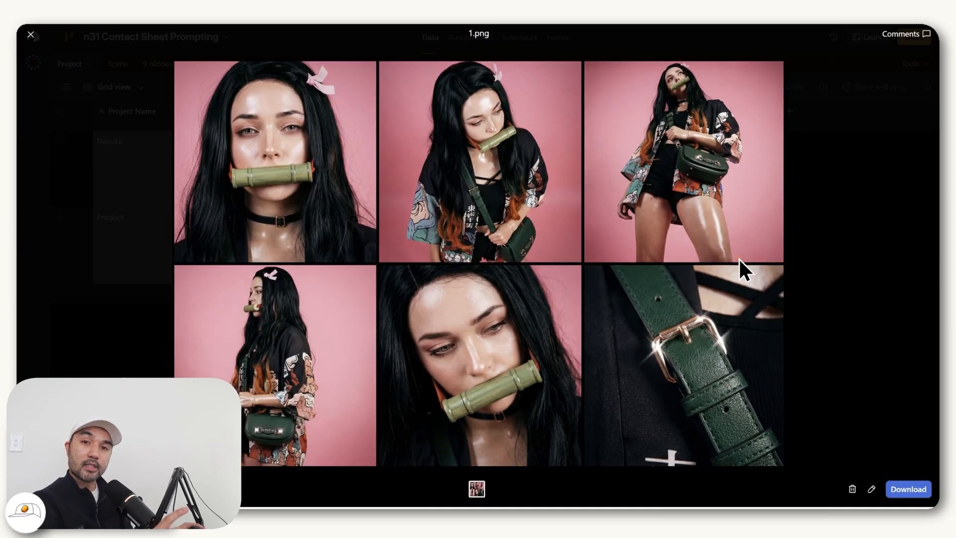
# - Close the full-size preview of Nezuko's 1.png contact sheet
pyautogui.click(31, 34)
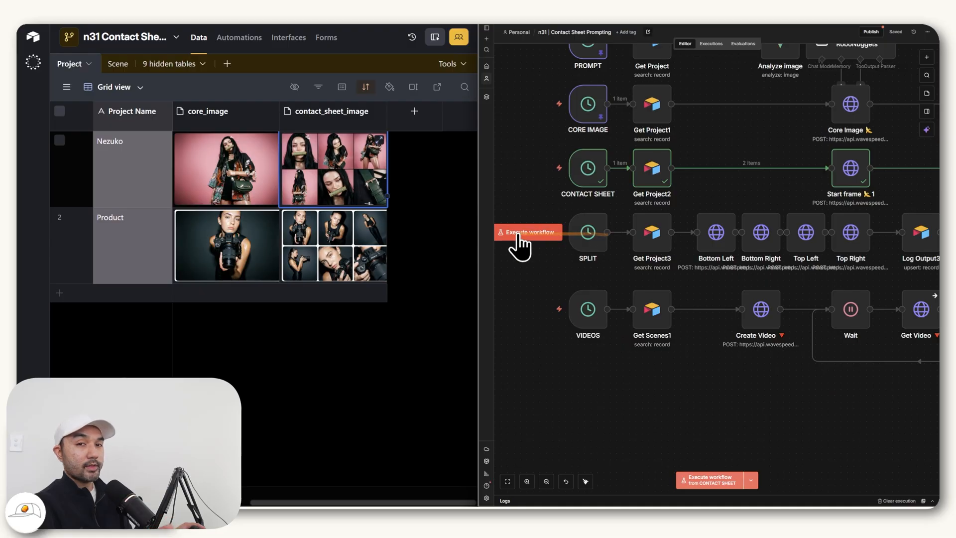
# - Execute the SPLIT trigger, then view the Scene table's start_image and end_image columns
pyautogui.click(527, 232)
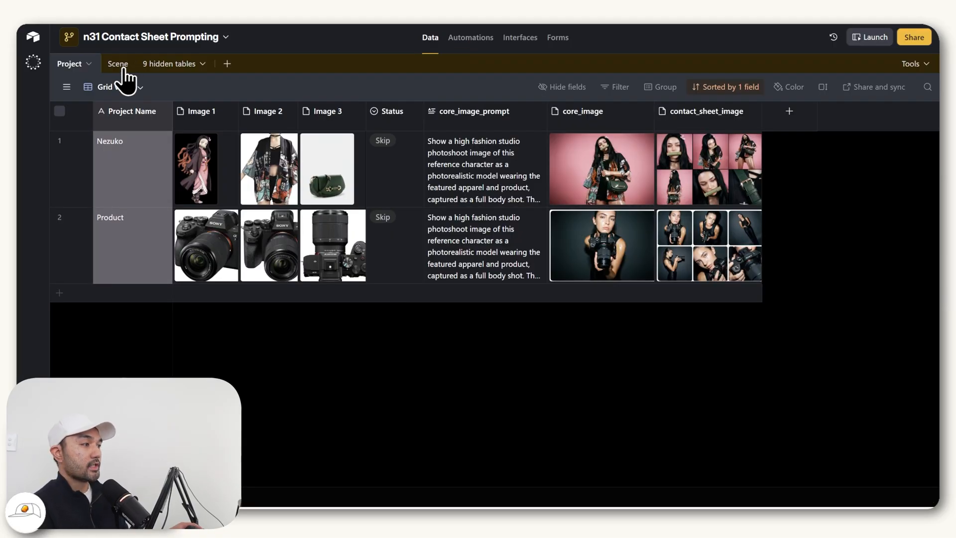
pyautogui.click(118, 64)
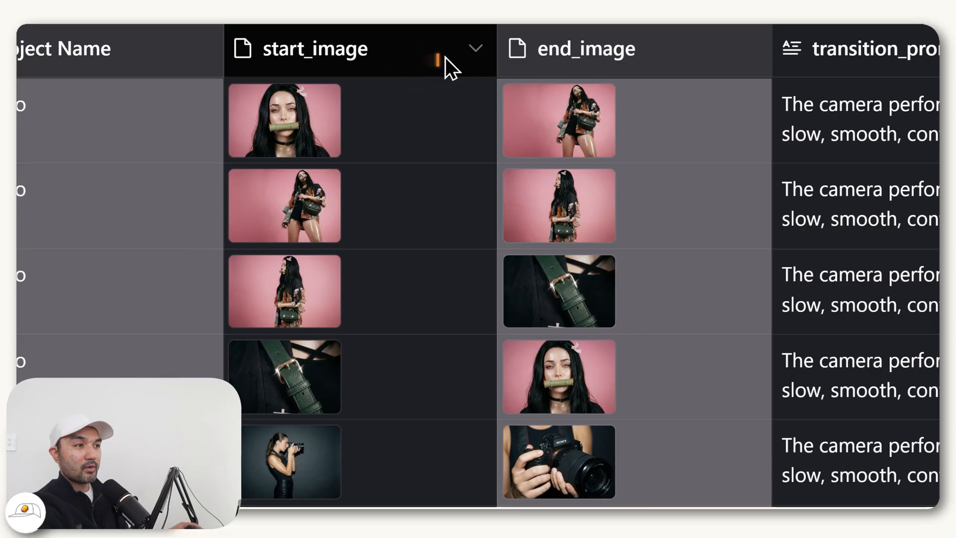
pyautogui.moveTo(591, 67)
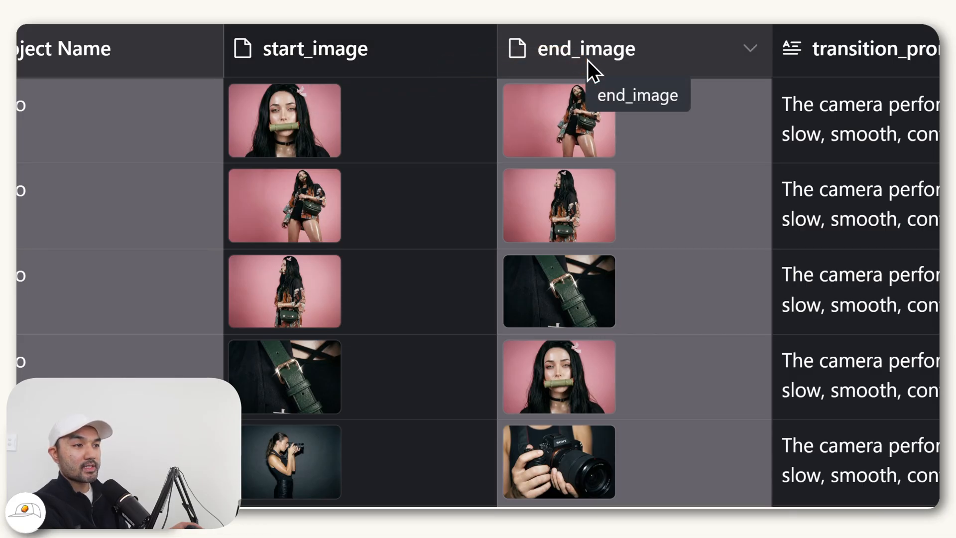
pyautogui.moveTo(549, 66)
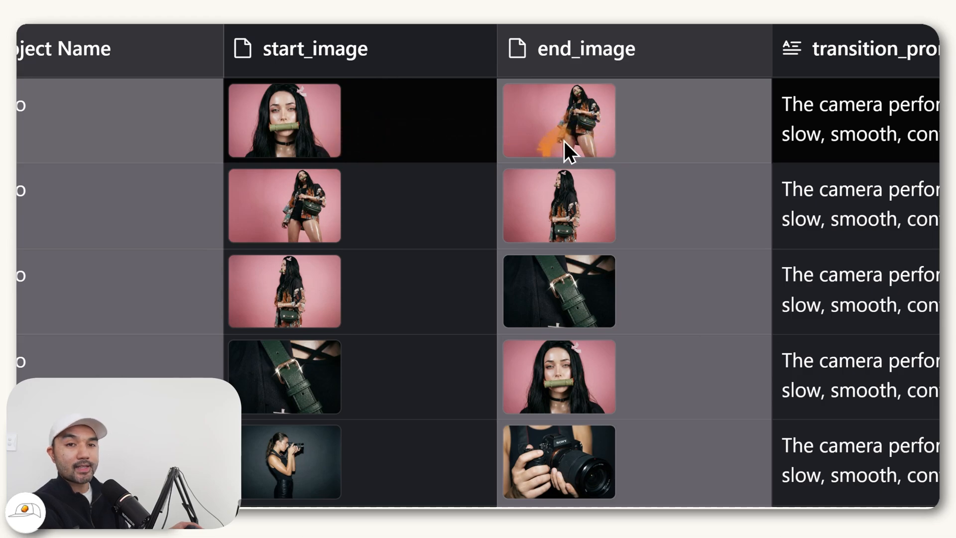
pyautogui.moveTo(543, 143)
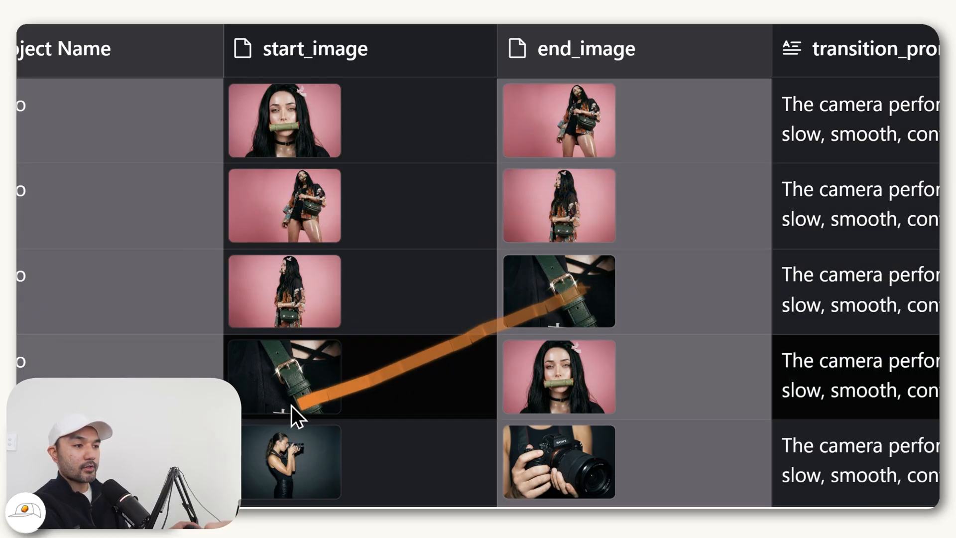
pyautogui.moveTo(543, 299)
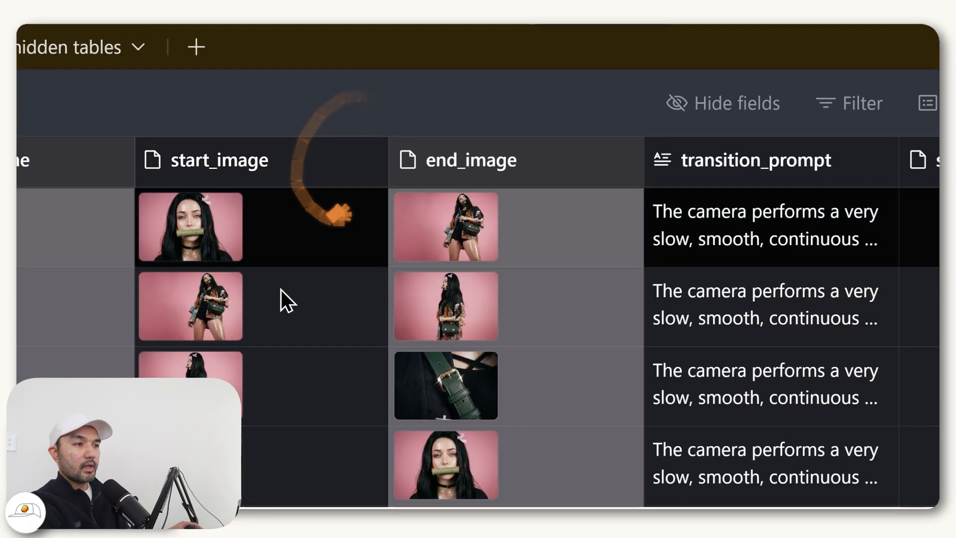
pyautogui.hscroll(3)
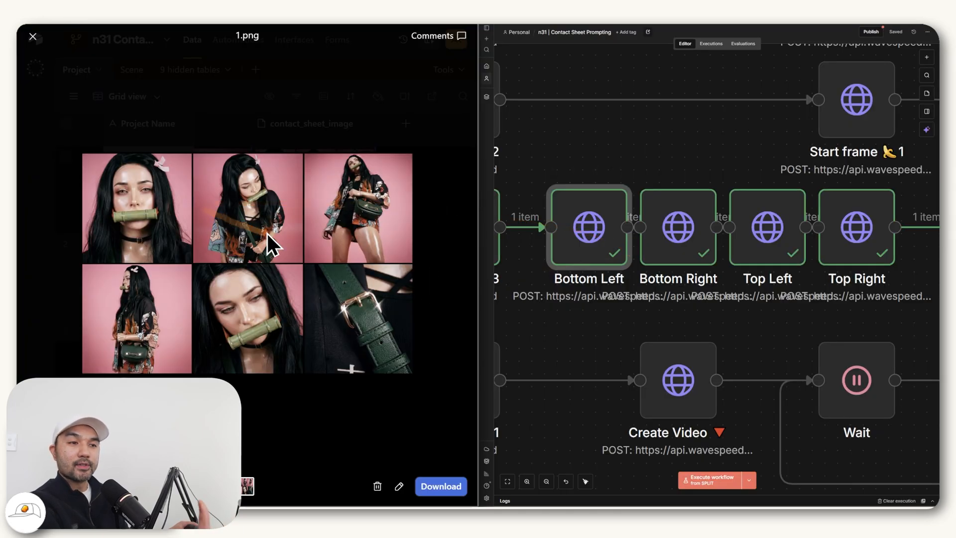
pyautogui.moveTo(375, 350)
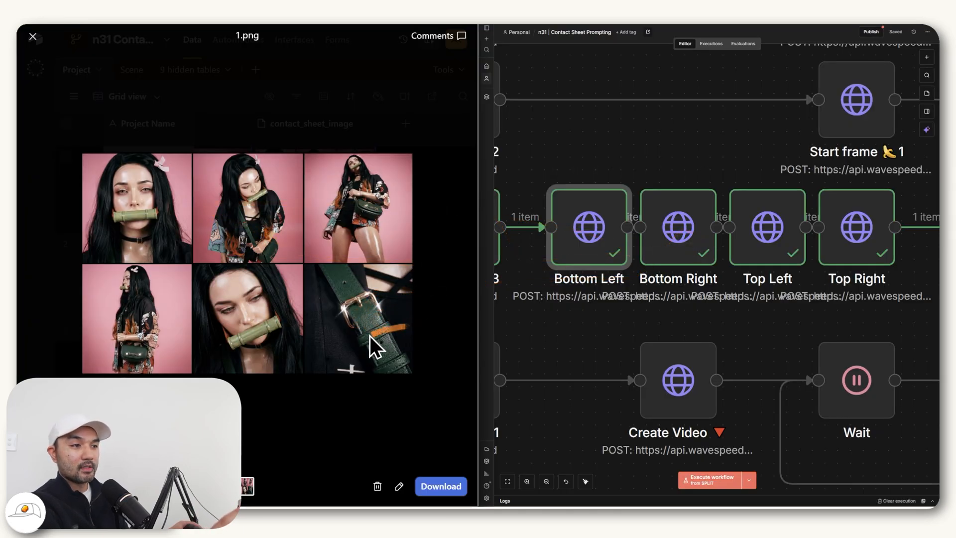
pyautogui.moveTo(391, 195)
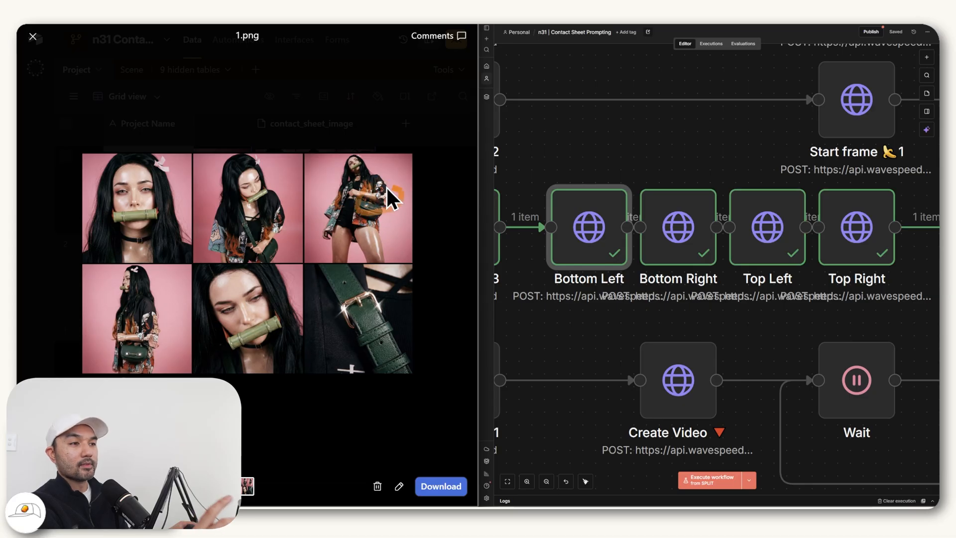
pyautogui.moveTo(265, 249)
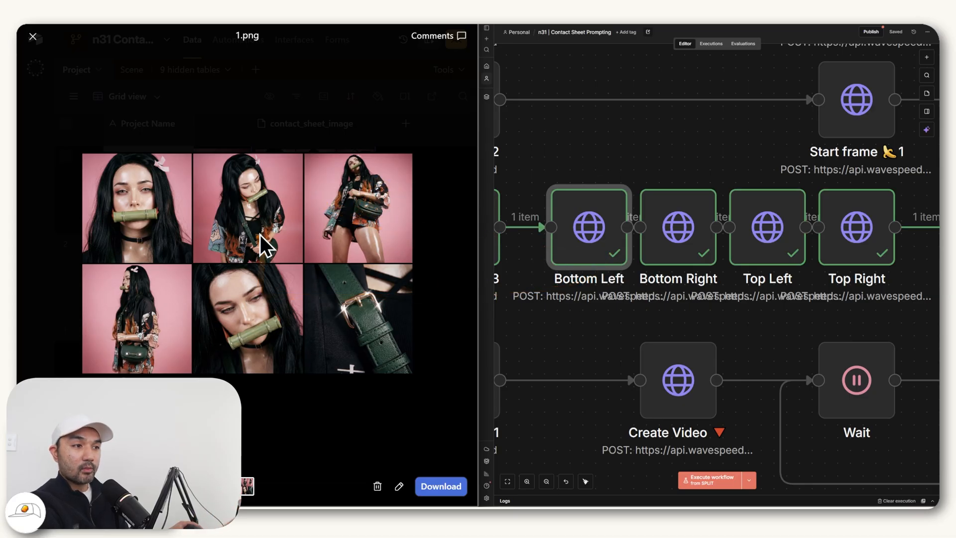
pyautogui.moveTo(259, 357)
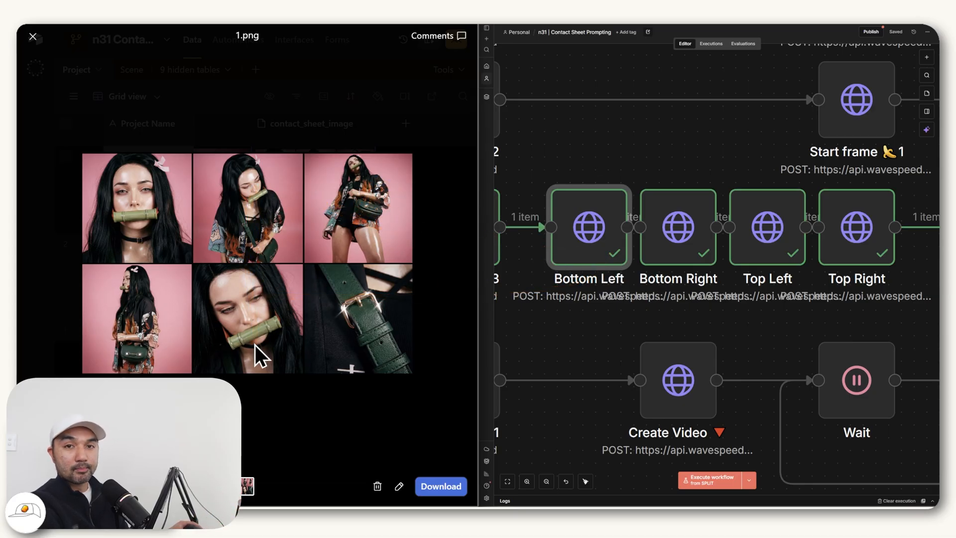
pyautogui.moveTo(261, 334)
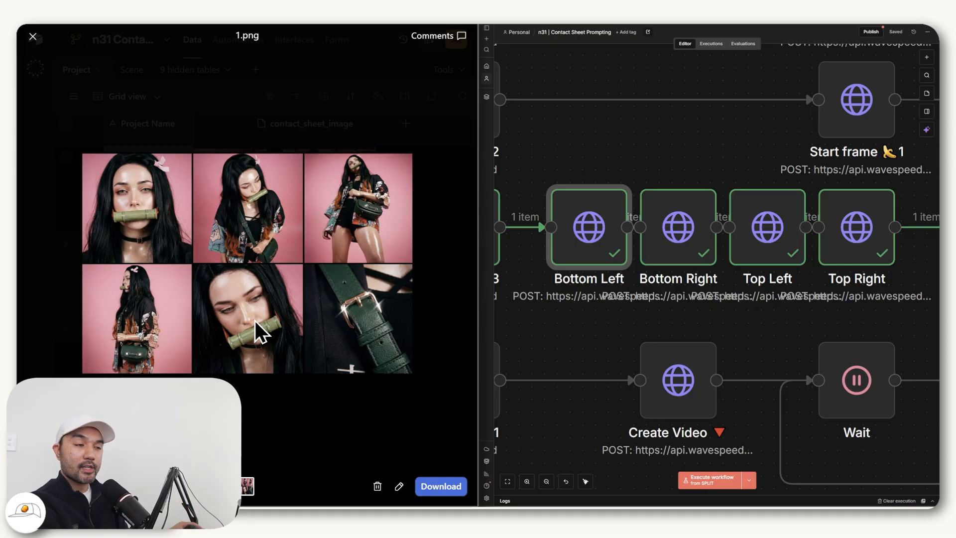
# - Read the first scene's expanded transition_prompt cell, then return to the workflow editor beside the table
pyautogui.click(34, 37)
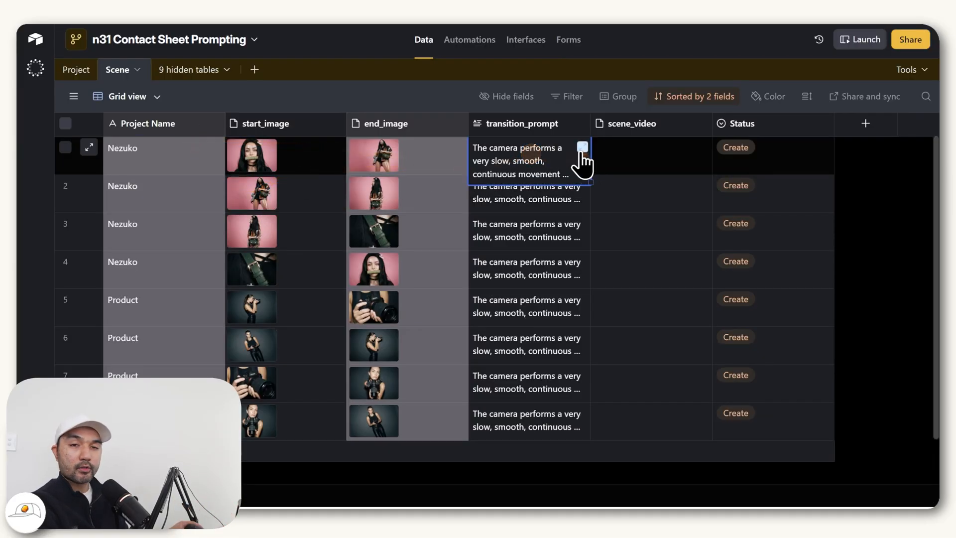
pyautogui.click(581, 147)
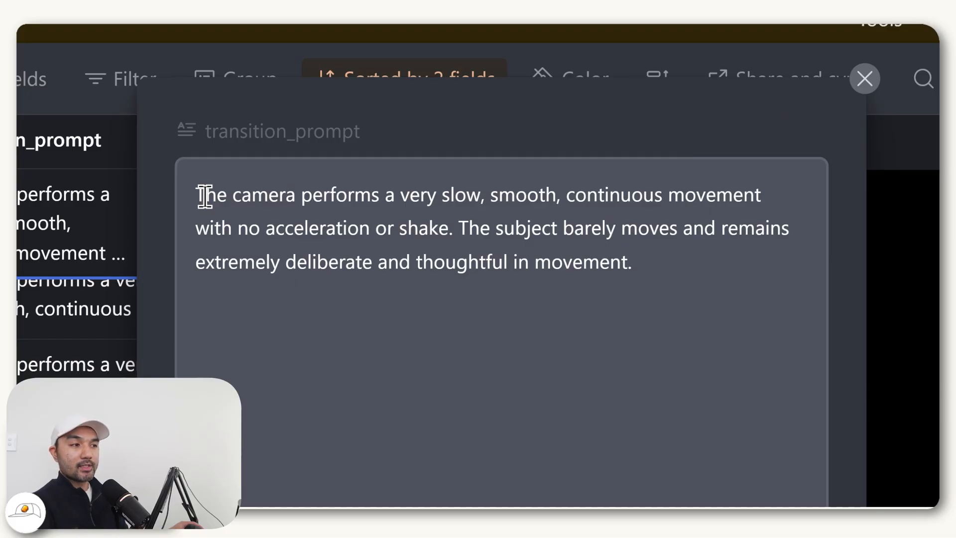
pyautogui.moveTo(403, 201)
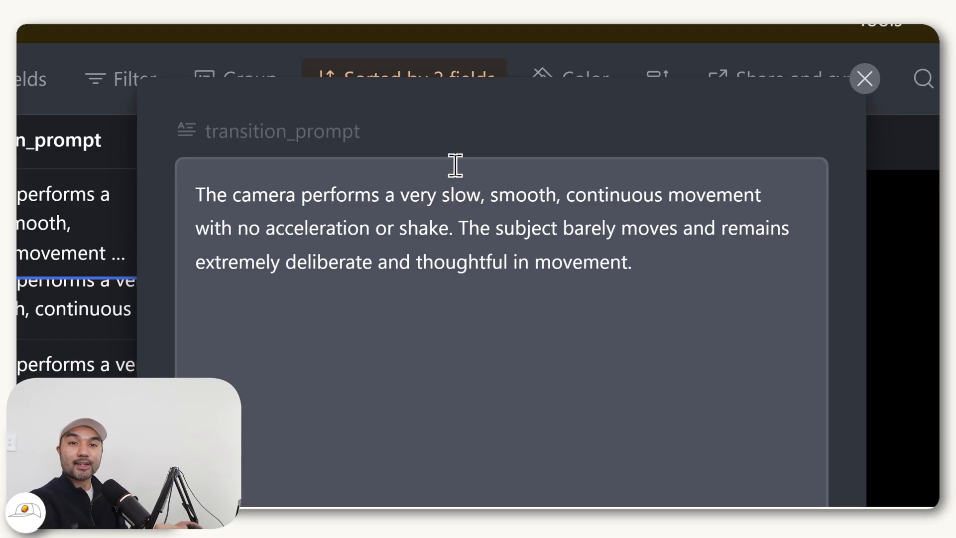
pyautogui.click(865, 79)
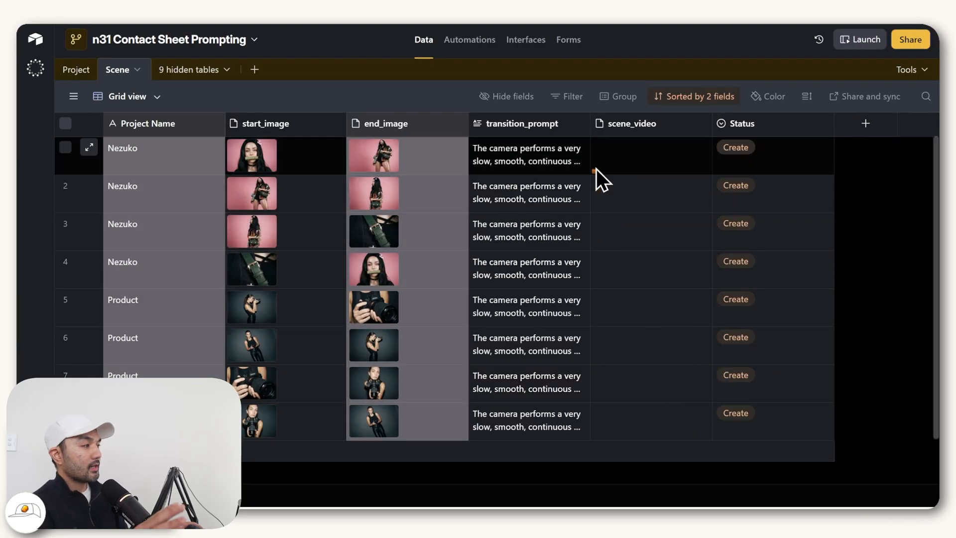
pyautogui.click(429, 39)
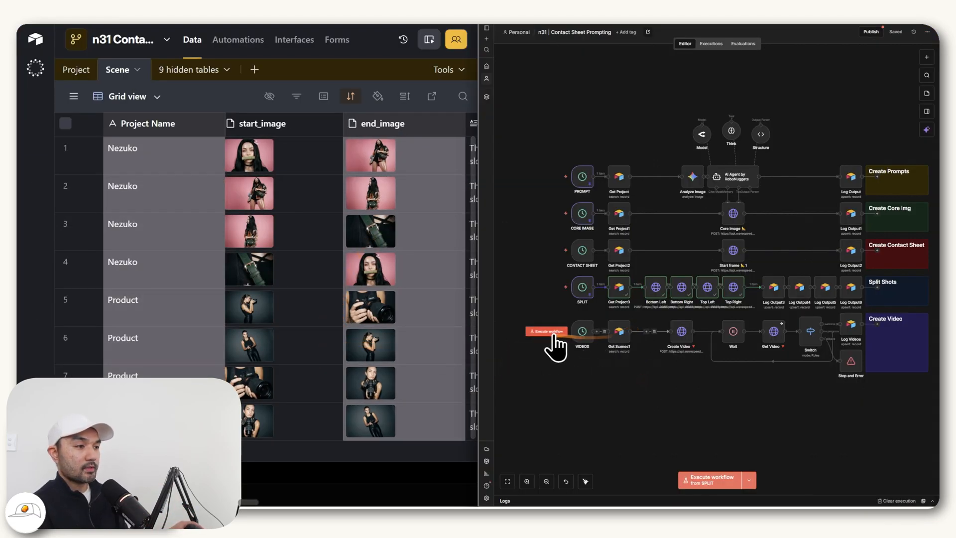
# - Execute the VIDEOS trigger to generate a scene_video for every scene row
pyautogui.click(547, 331)
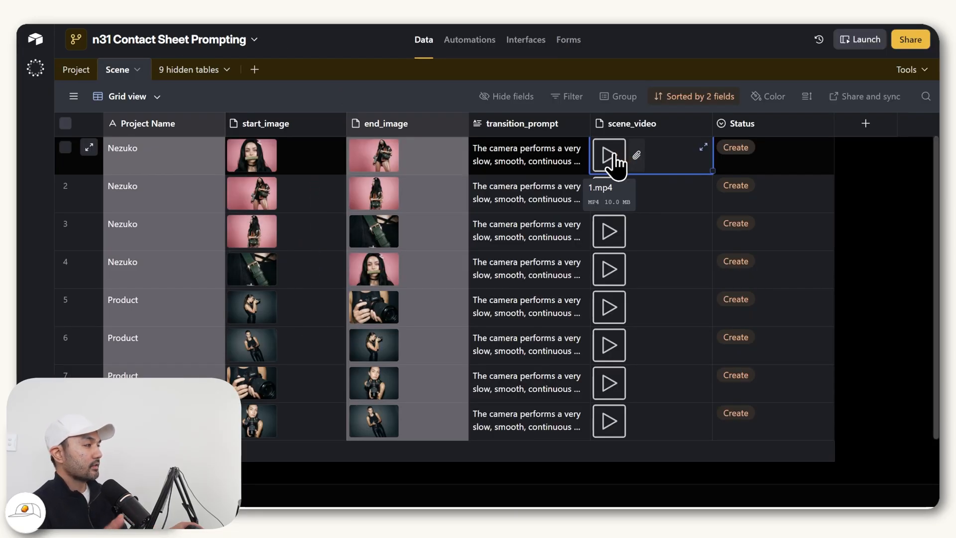
# - Play the first scene_video, then step to and play the next clip
pyautogui.click(608, 154)
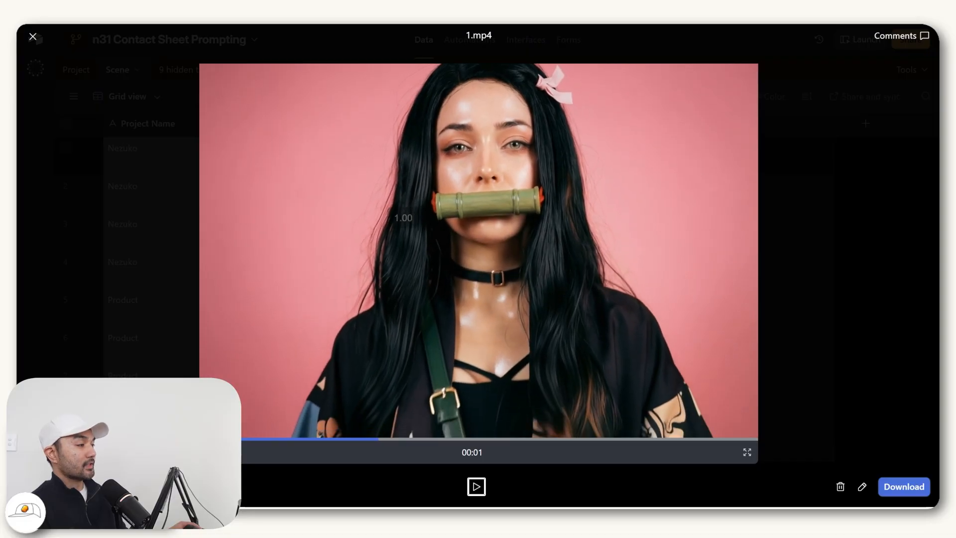
pyautogui.click(476, 486)
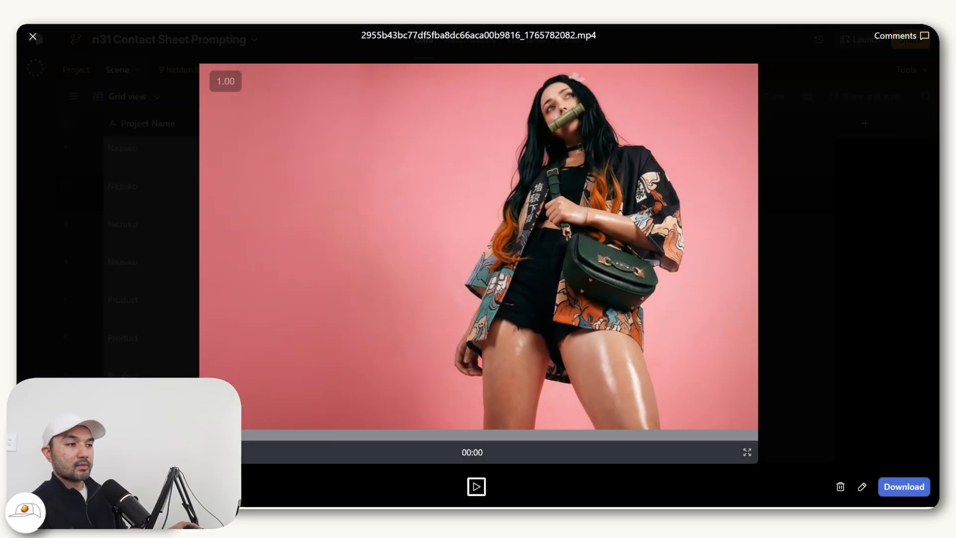
pyautogui.click(476, 486)
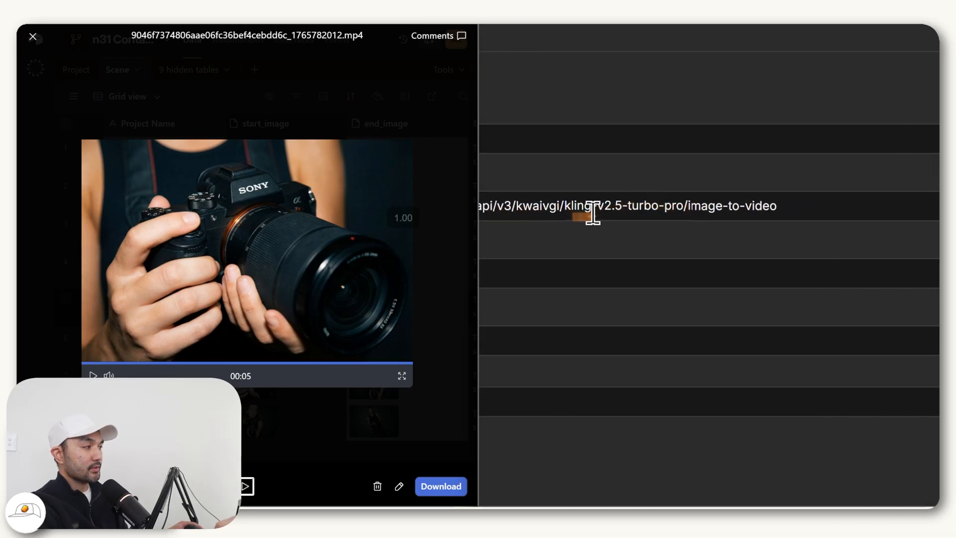
pyautogui.moveTo(586, 216)
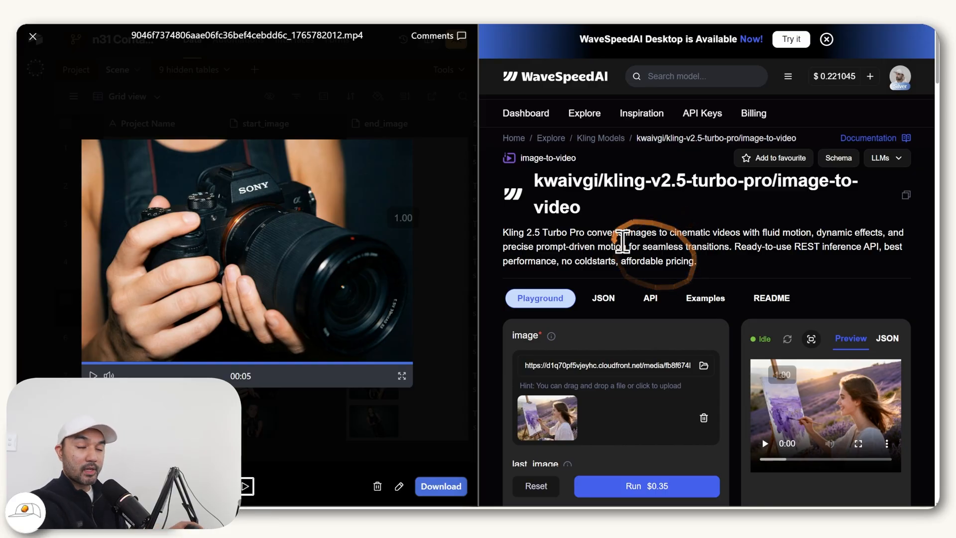
# - Scroll the Kling v2.5 Turbo Pro Playground form through its image and last_image inputs
pyautogui.scroll(-3)
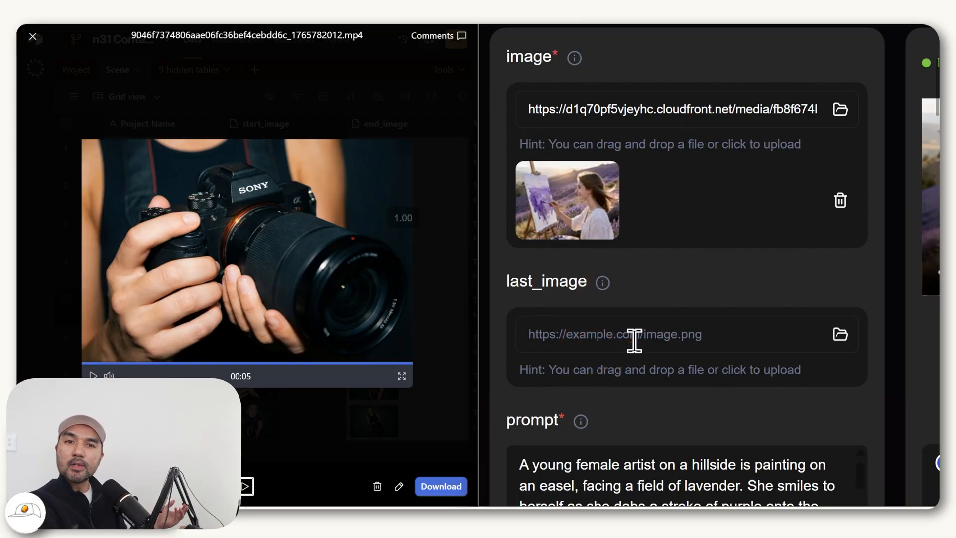
pyautogui.scroll(3)
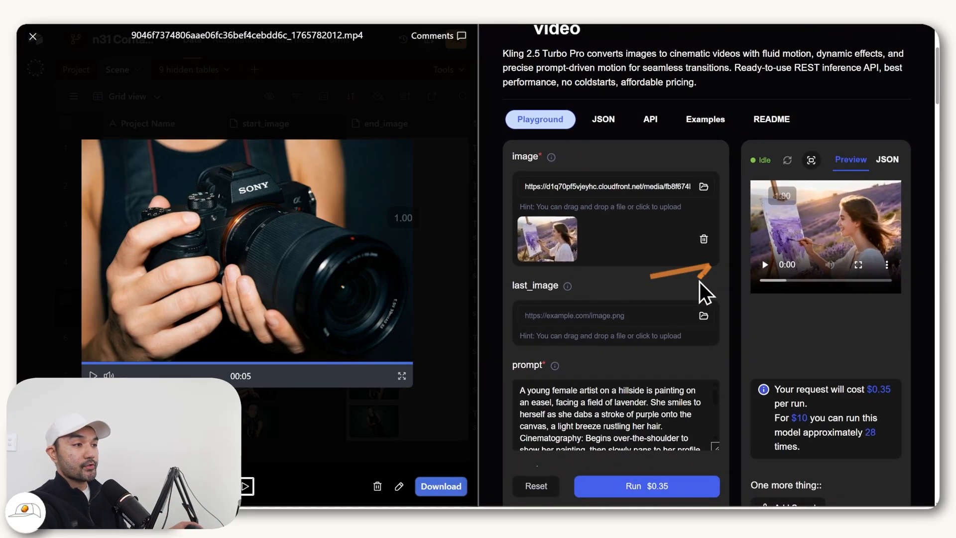
pyautogui.scroll(3)
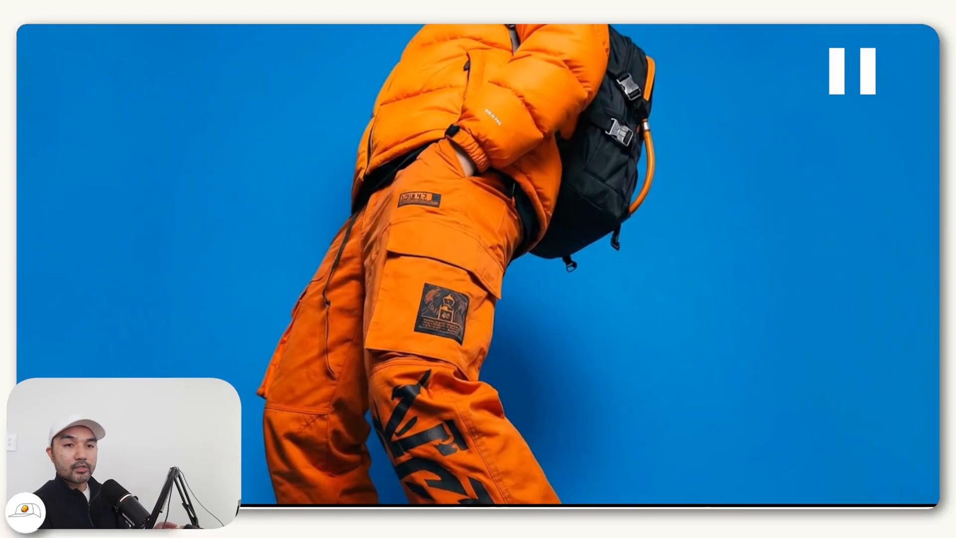
# - Resume the eased stitched video in VLC, exit fullscreen, and close the player
pyautogui.click(853, 70)
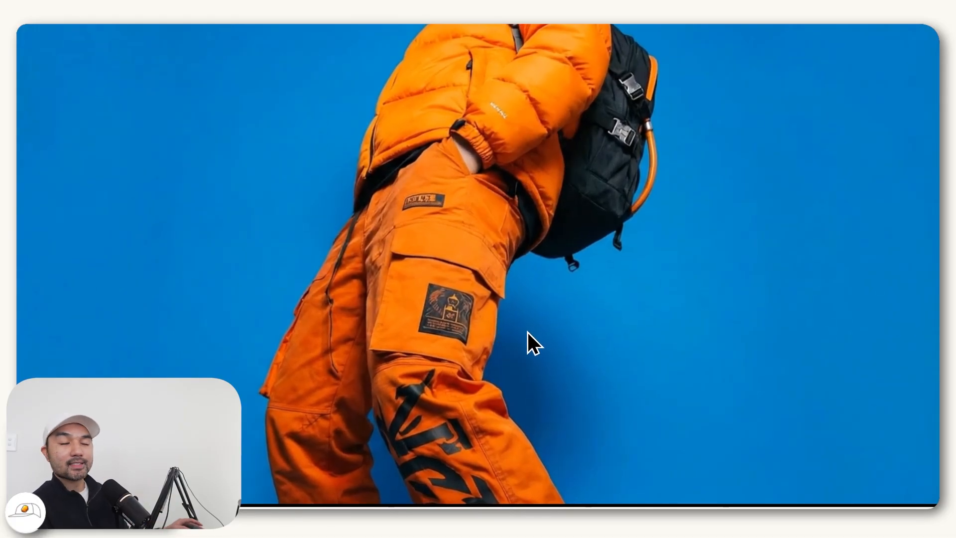
pyautogui.click(534, 344)
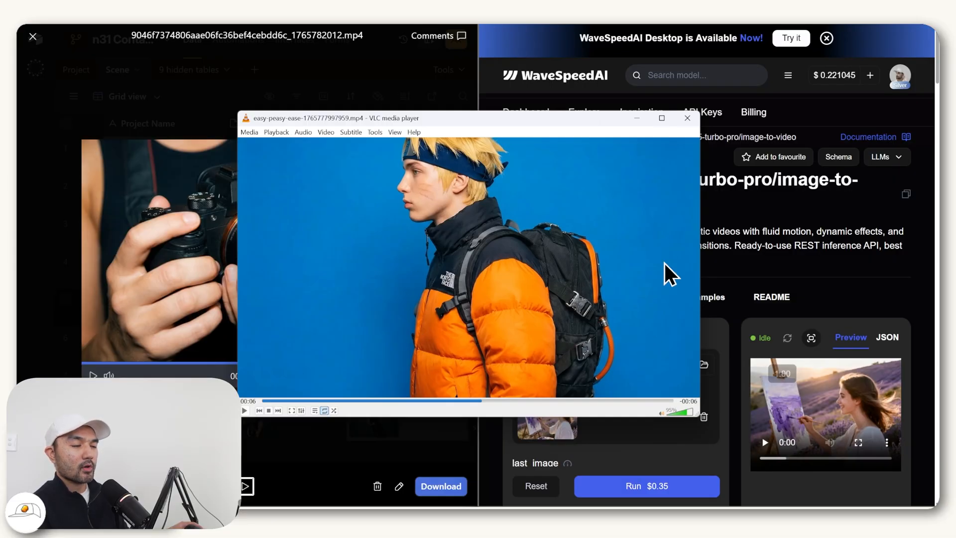
pyautogui.click(688, 118)
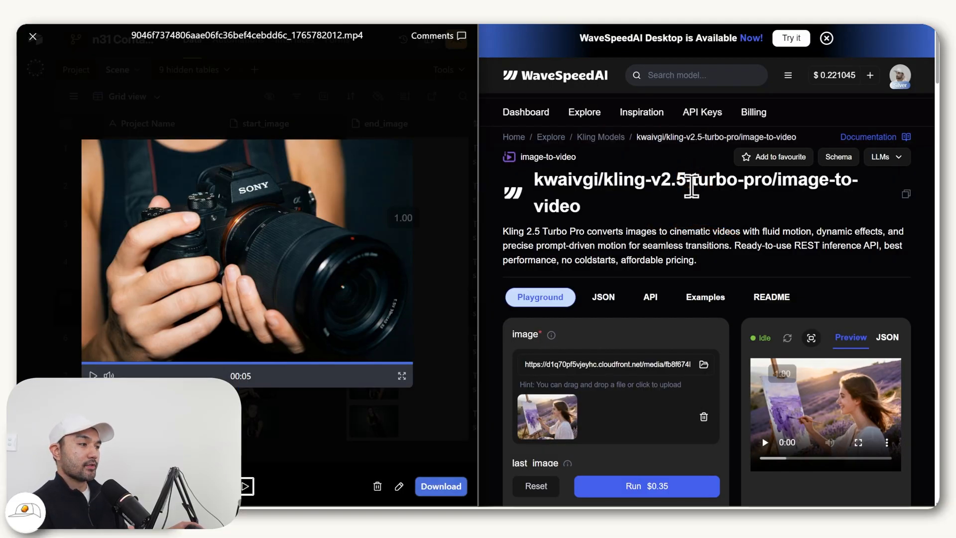
pyautogui.moveTo(635, 229)
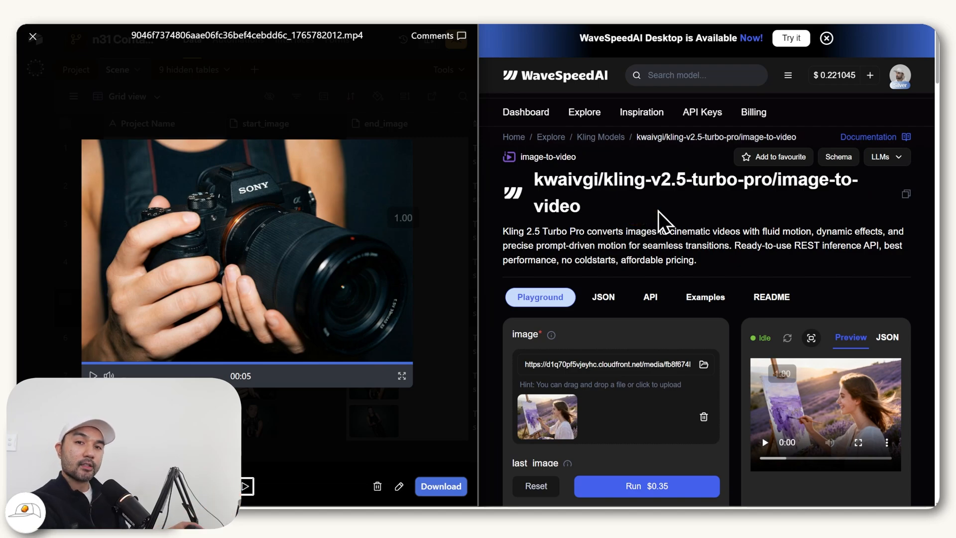
pyautogui.moveTo(666, 230)
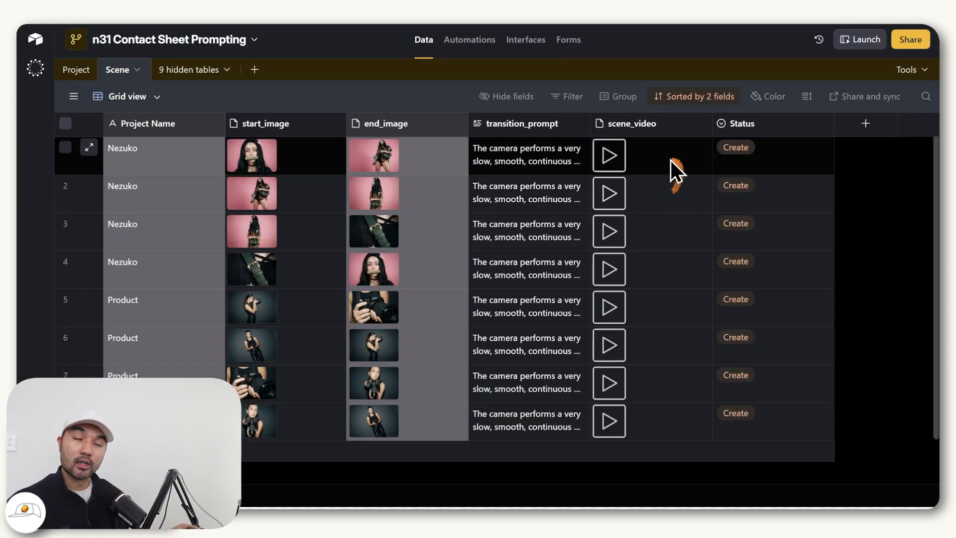
pyautogui.moveTo(629, 287)
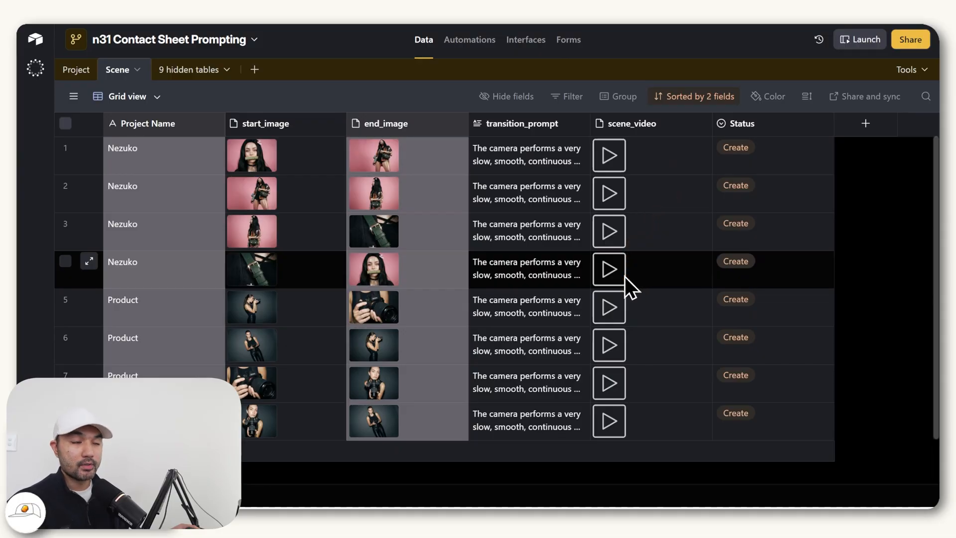
pyautogui.moveTo(619, 268)
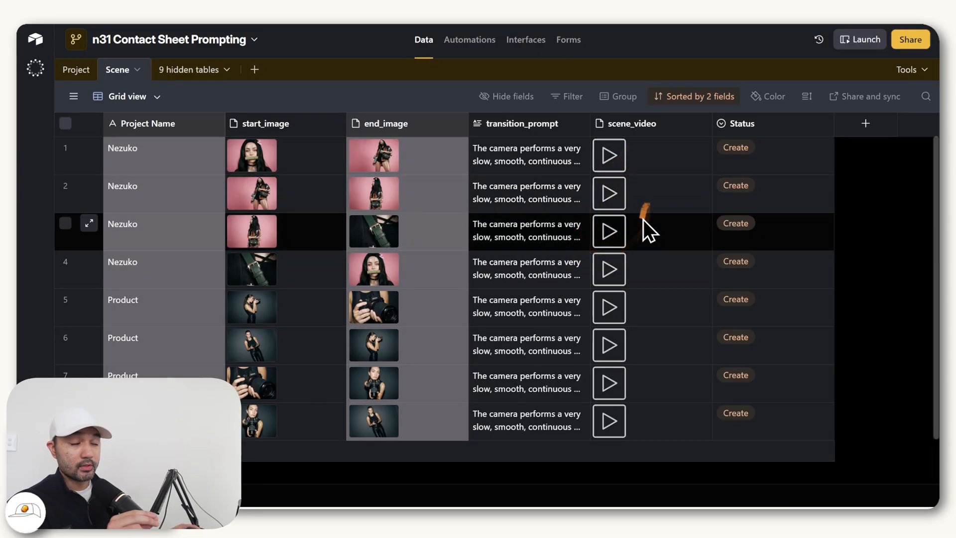
# - Preview timeline clips 2.mp4 and 4.mp4 with their easing curves, switching between them
pyautogui.click(609, 230)
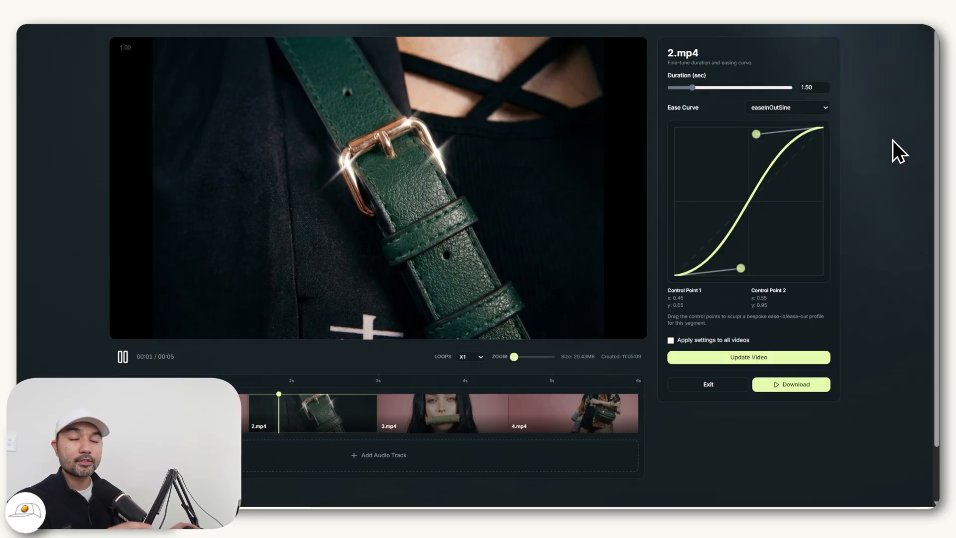
pyautogui.click(574, 413)
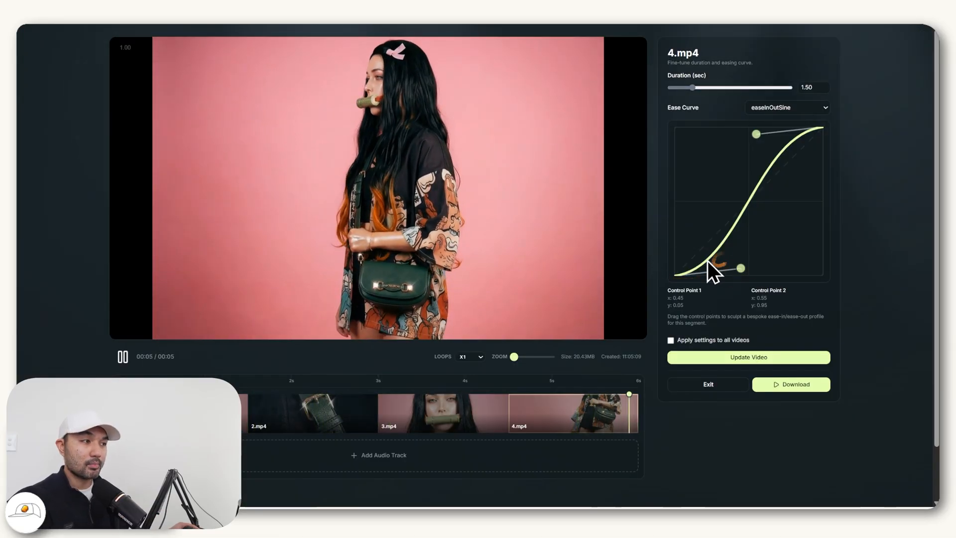
pyautogui.click(305, 411)
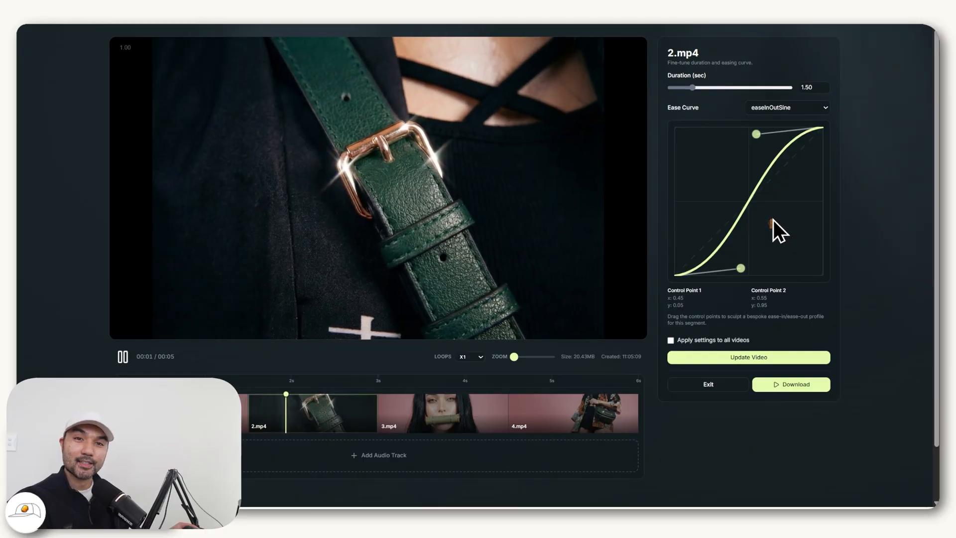
pyautogui.click(442, 412)
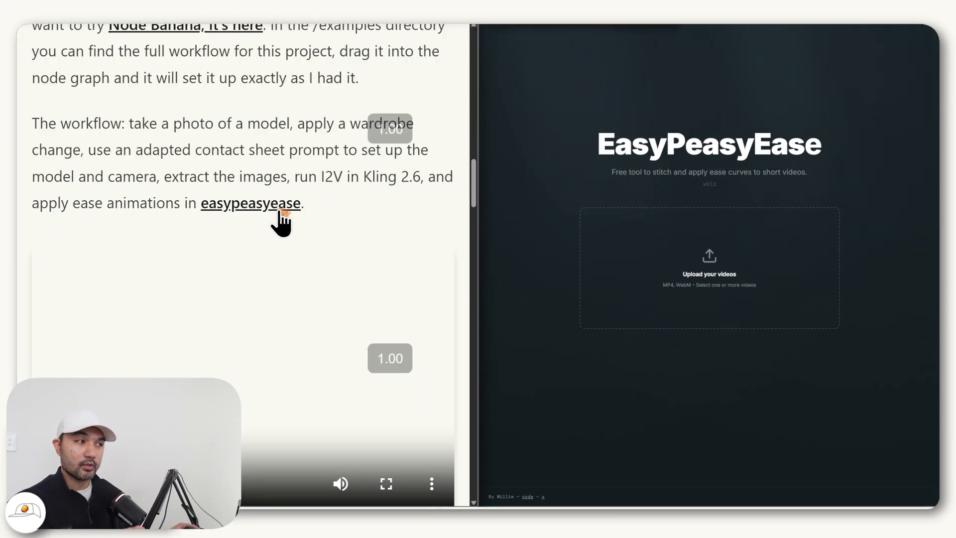
# - Scroll the Contact Sheet Prompting article back up to its top beside the upload page
pyautogui.scroll(3)
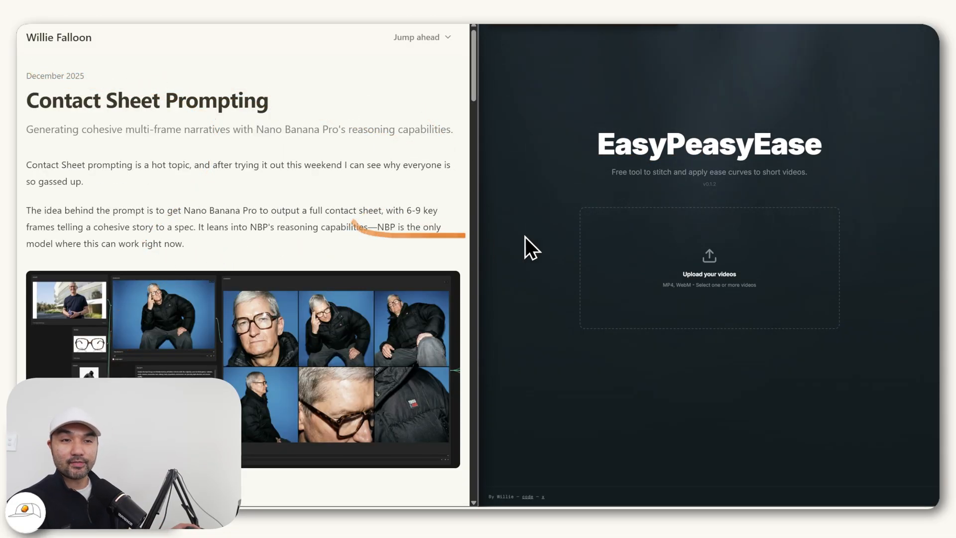
pyautogui.moveTo(753, 238)
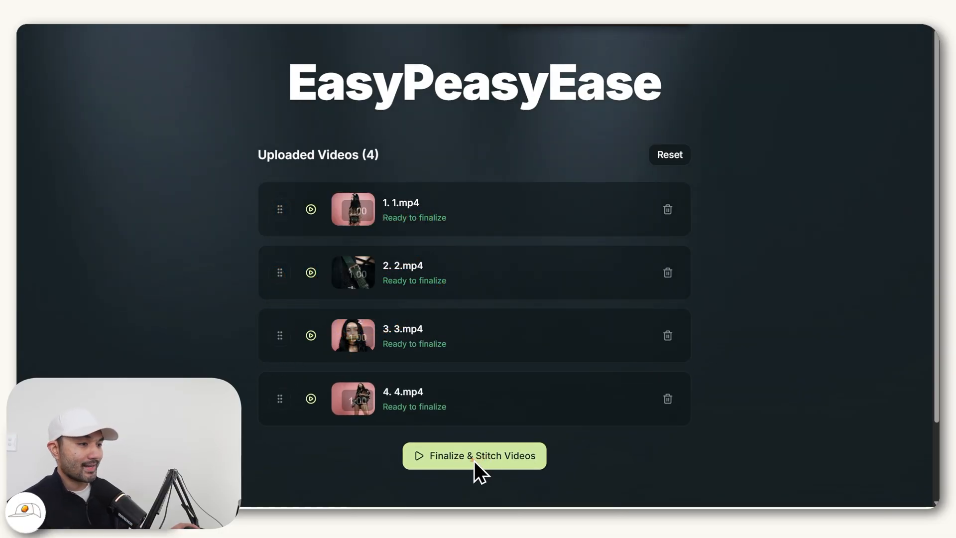
# - Stitch the four clips with a 3.00 s easeInExpoOutCubic curve applied to all, then download the video
pyautogui.click(475, 455)
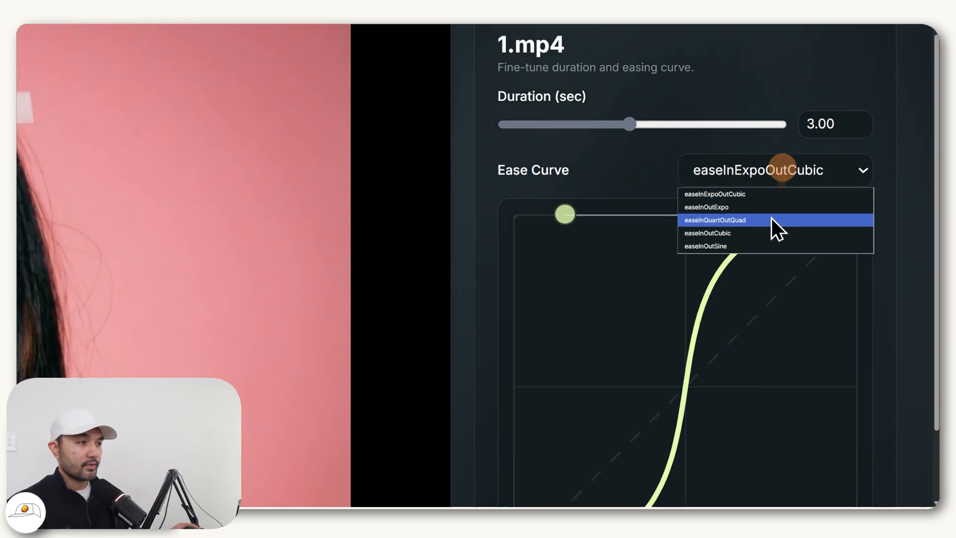
pyautogui.click(716, 220)
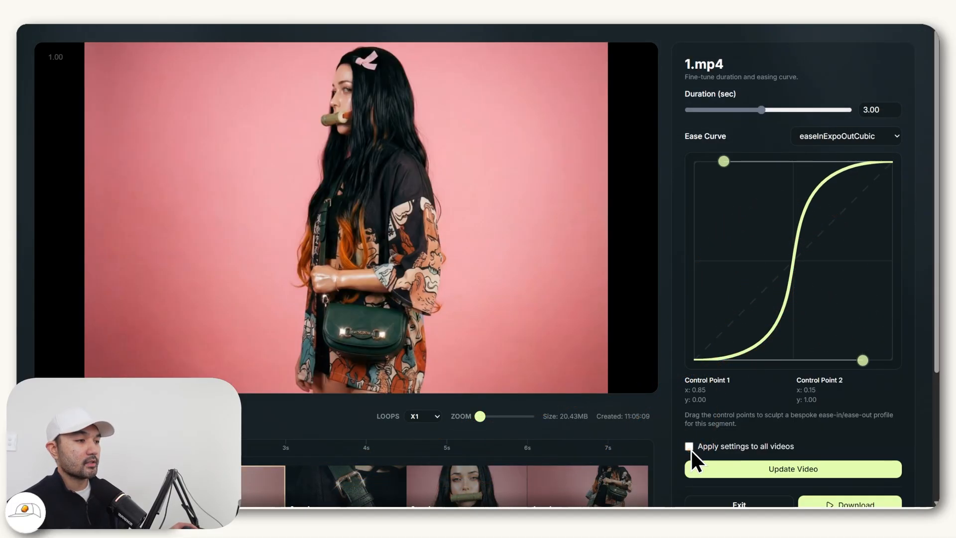
pyautogui.click(689, 446)
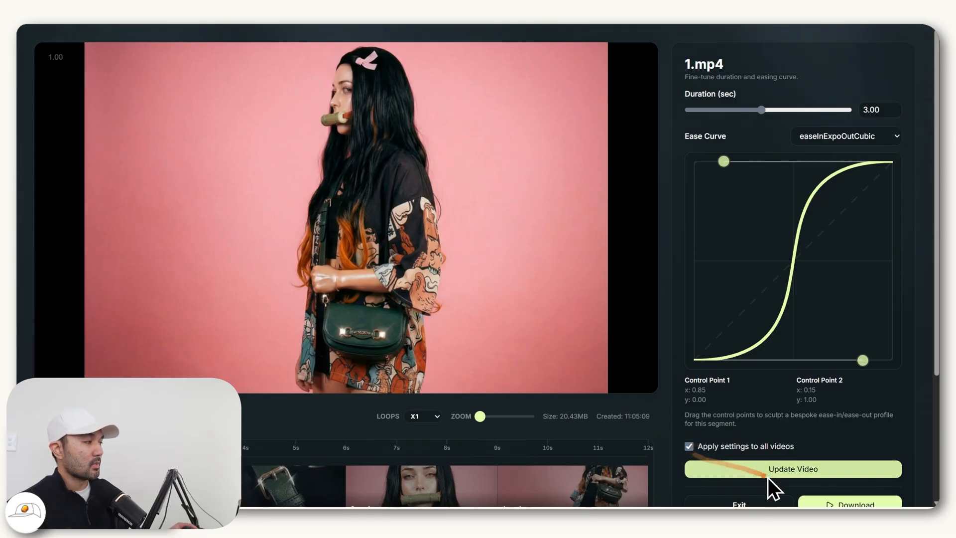
pyautogui.click(792, 469)
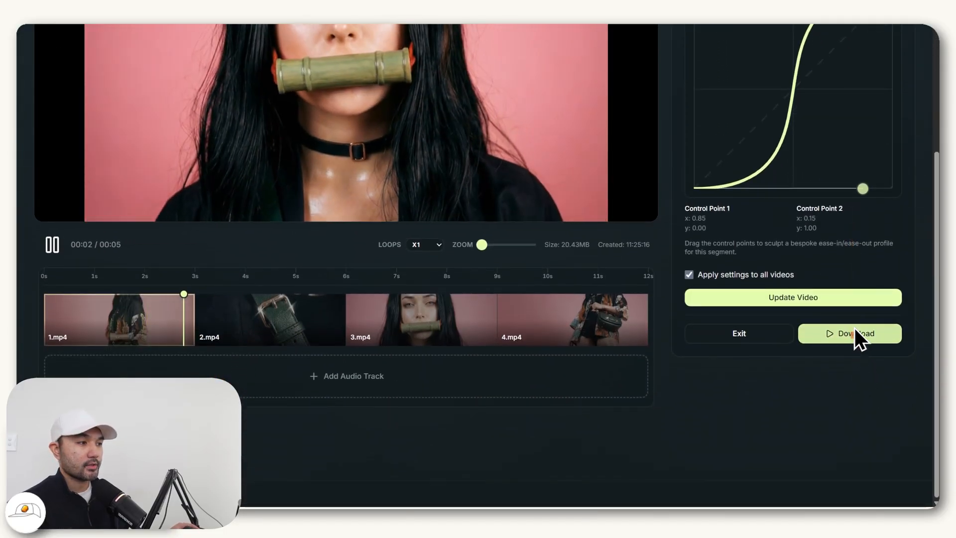
pyautogui.click(850, 333)
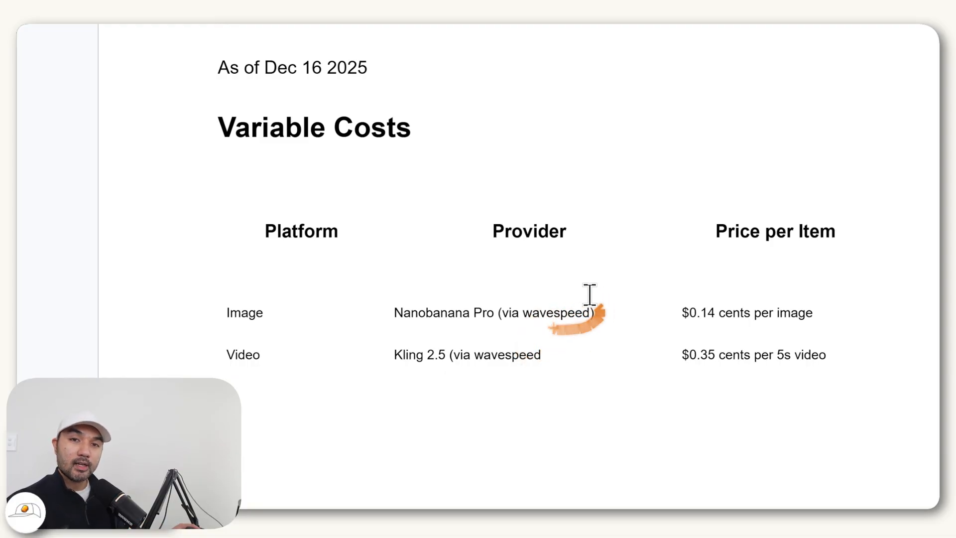
pyautogui.moveTo(548, 320)
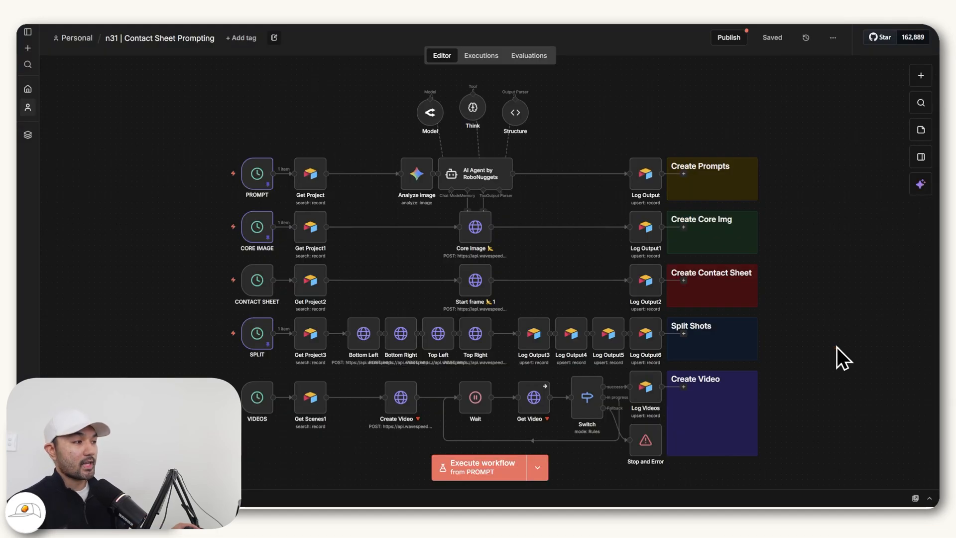
pyautogui.moveTo(830, 340)
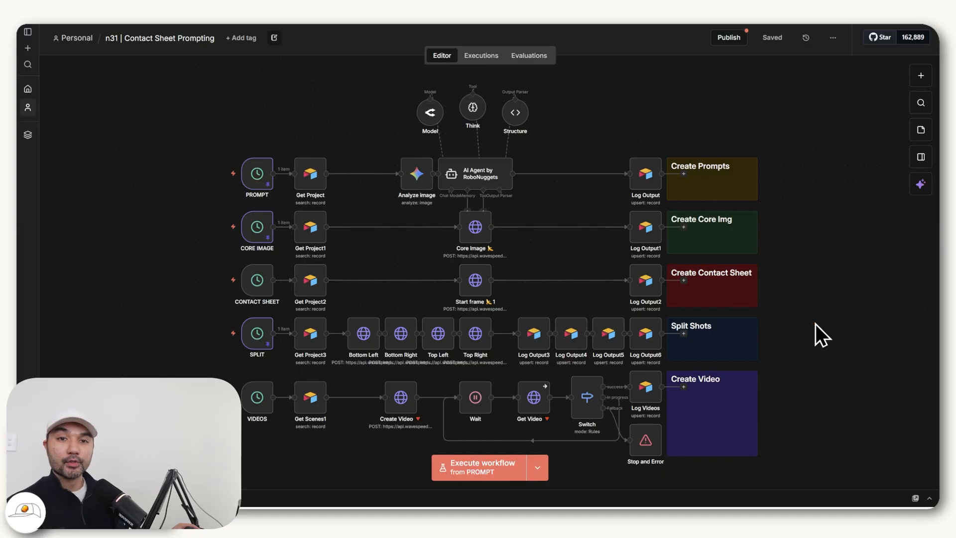
pyautogui.moveTo(790, 368)
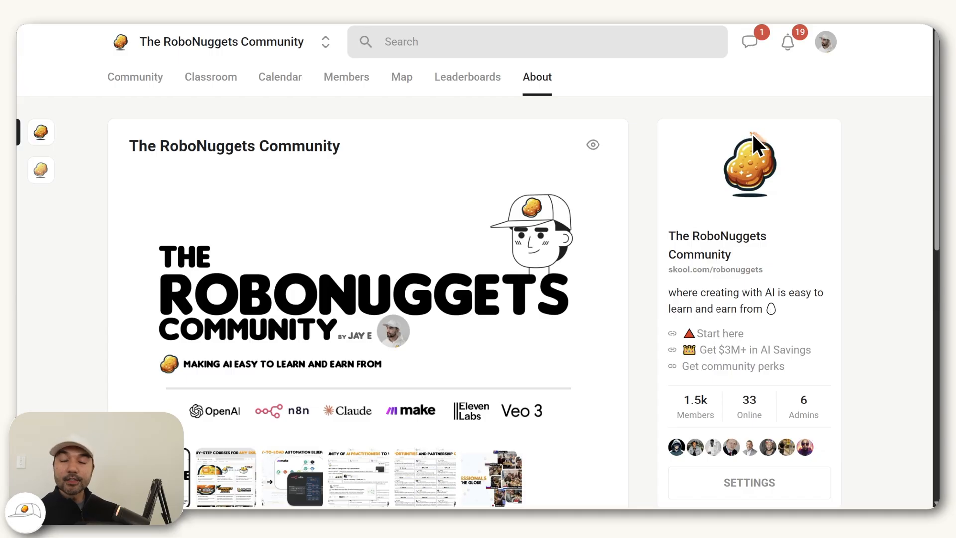
pyautogui.moveTo(129, 127)
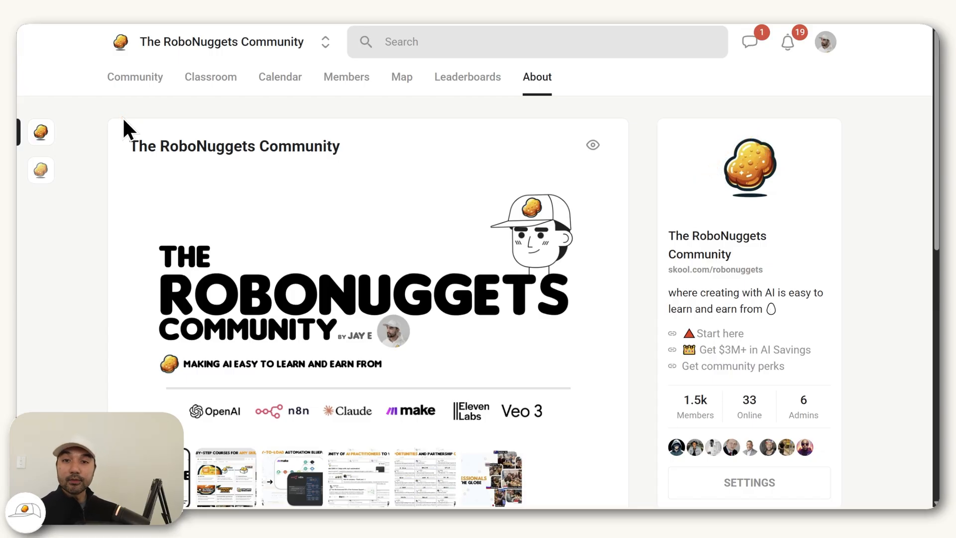
pyautogui.moveTo(121, 129)
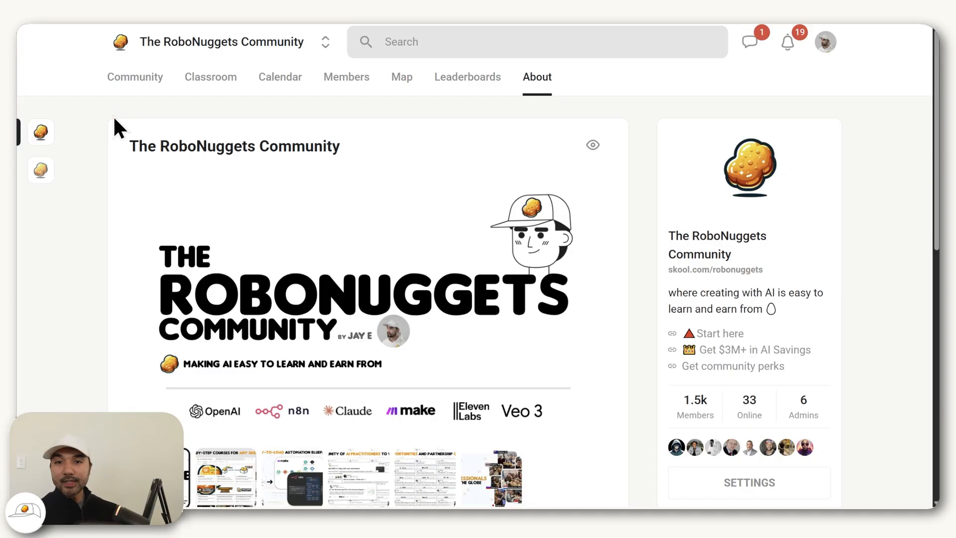
pyautogui.scroll(-3)
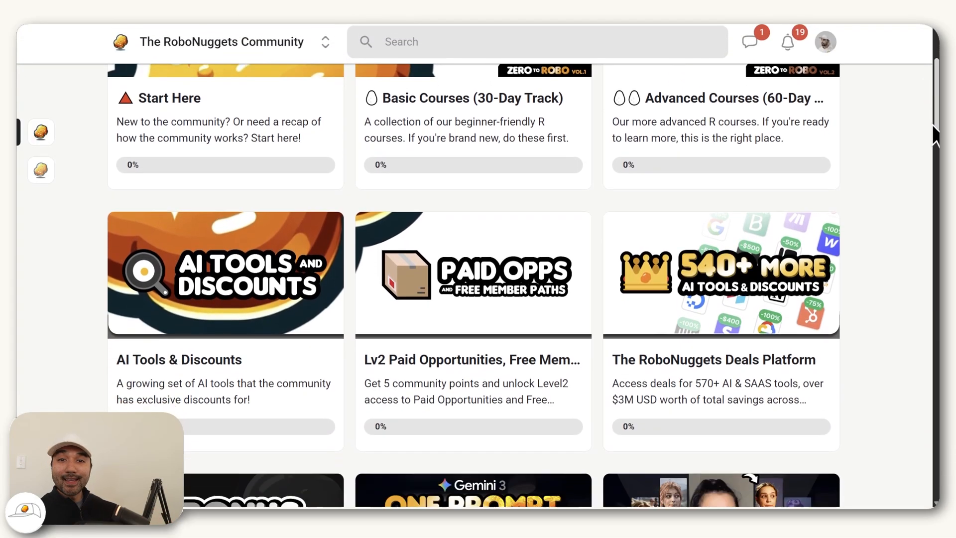
pyautogui.scroll(-3)
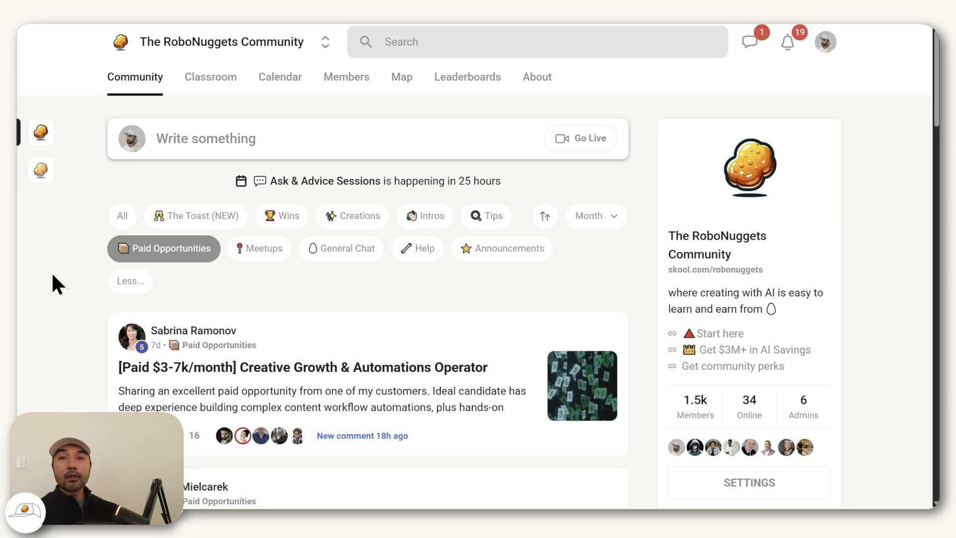
pyautogui.scroll(-3)
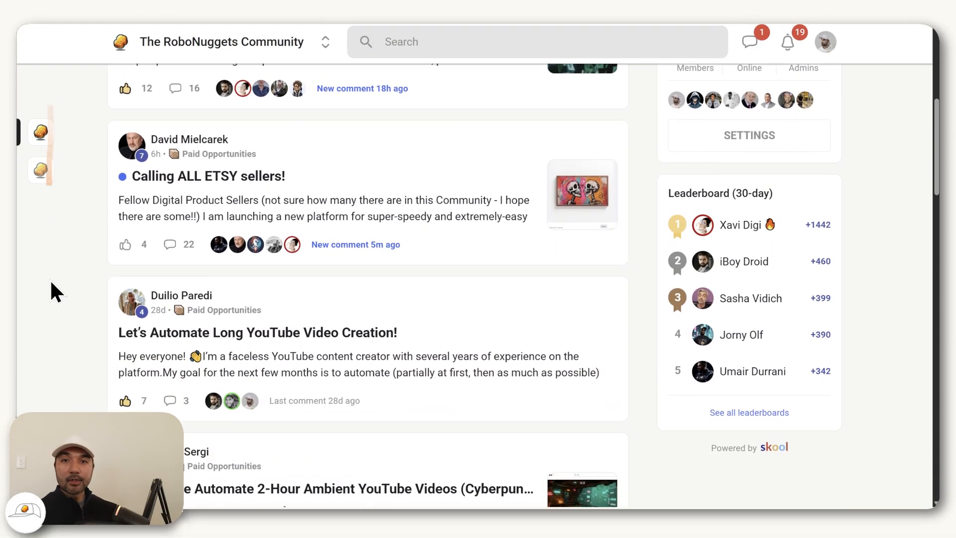
pyautogui.scroll(-3)
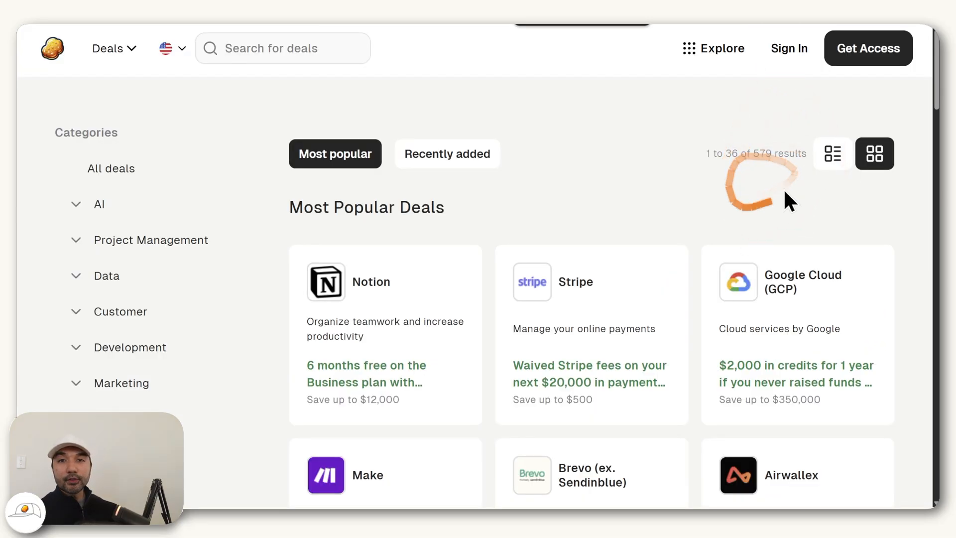
pyautogui.moveTo(712, 197)
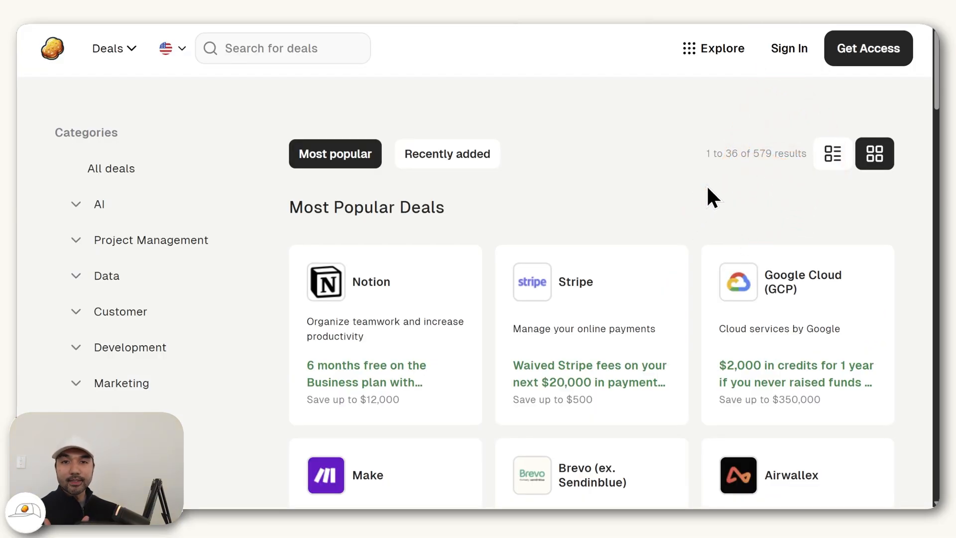
pyautogui.scroll(-3)
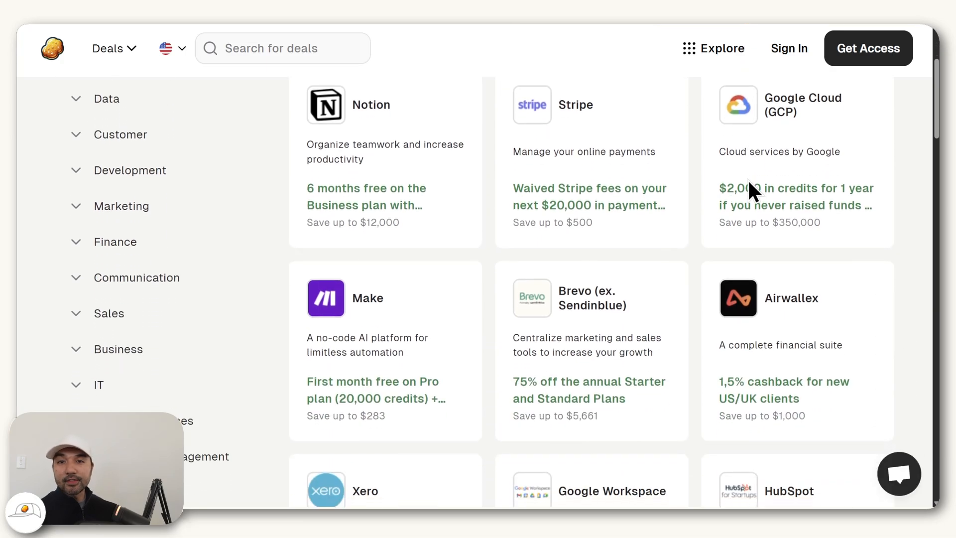
pyautogui.scroll(-3)
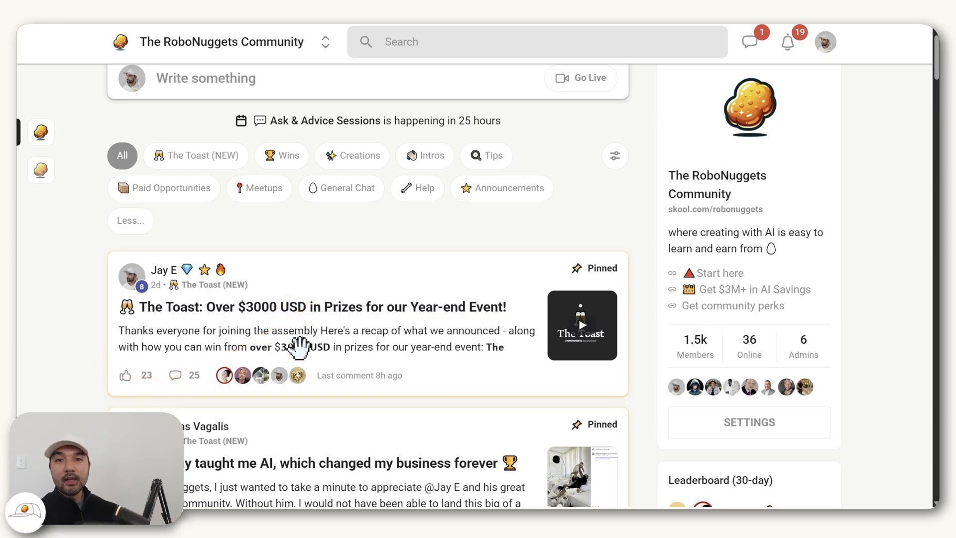
pyautogui.click(537, 76)
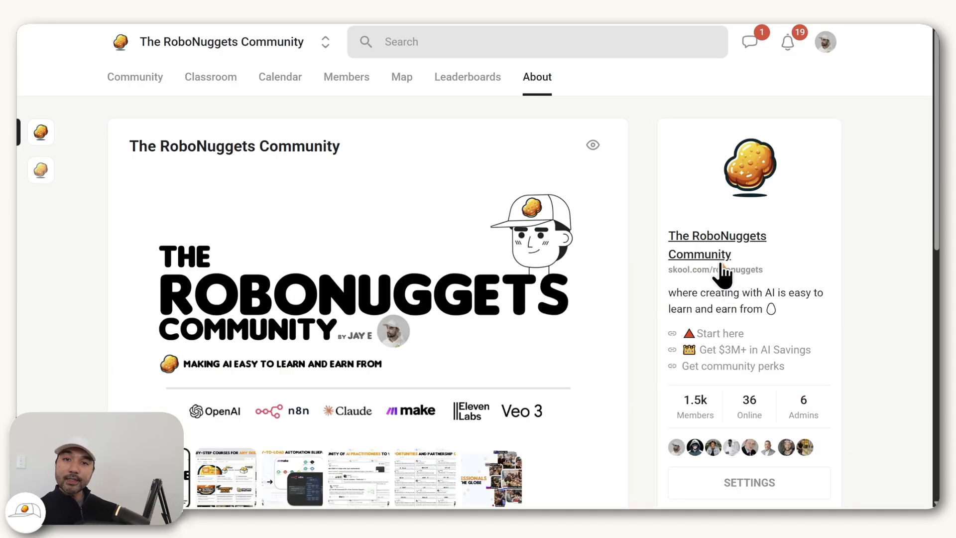
pyautogui.moveTo(713, 296)
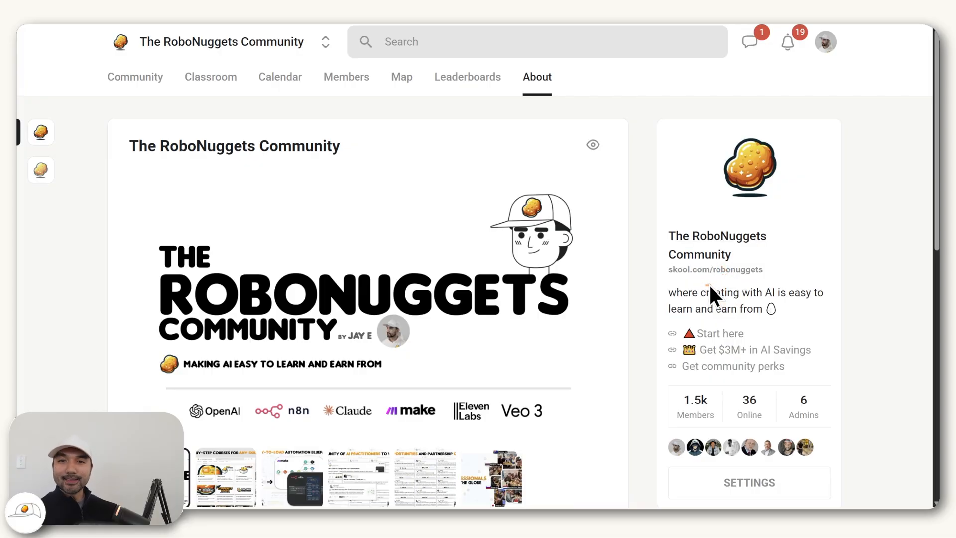
pyautogui.moveTo(884, 217)
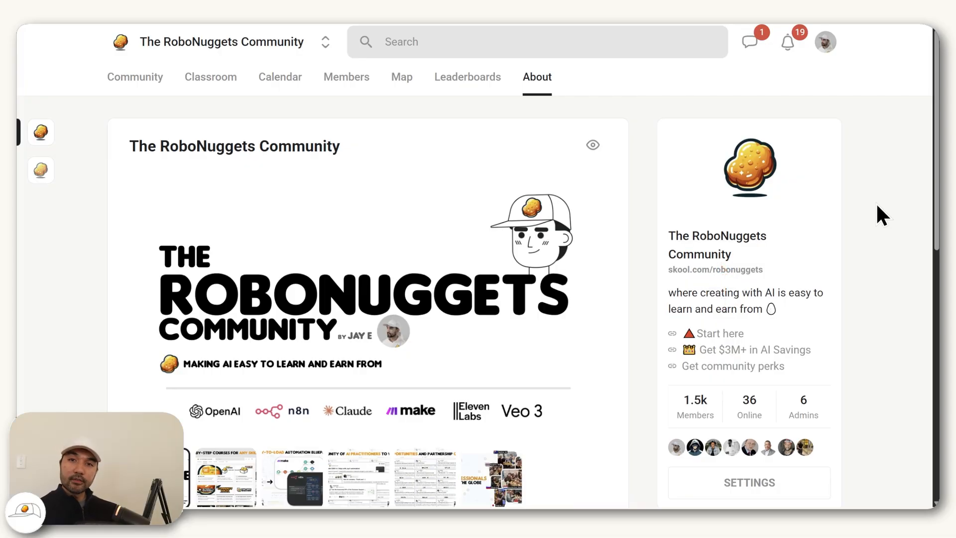